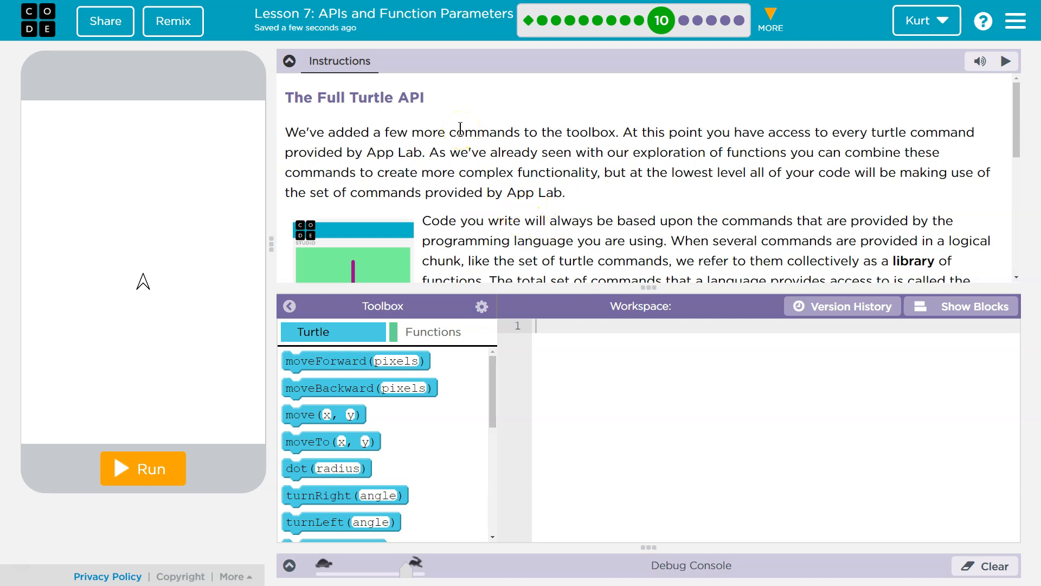
mouse_move(919, 144)
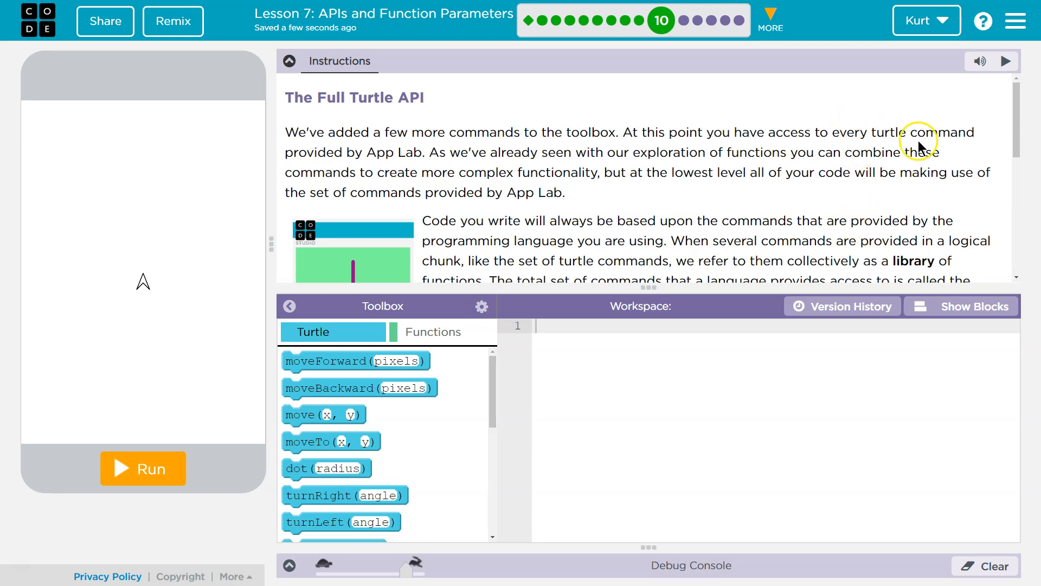
mouse_move(872, 128)
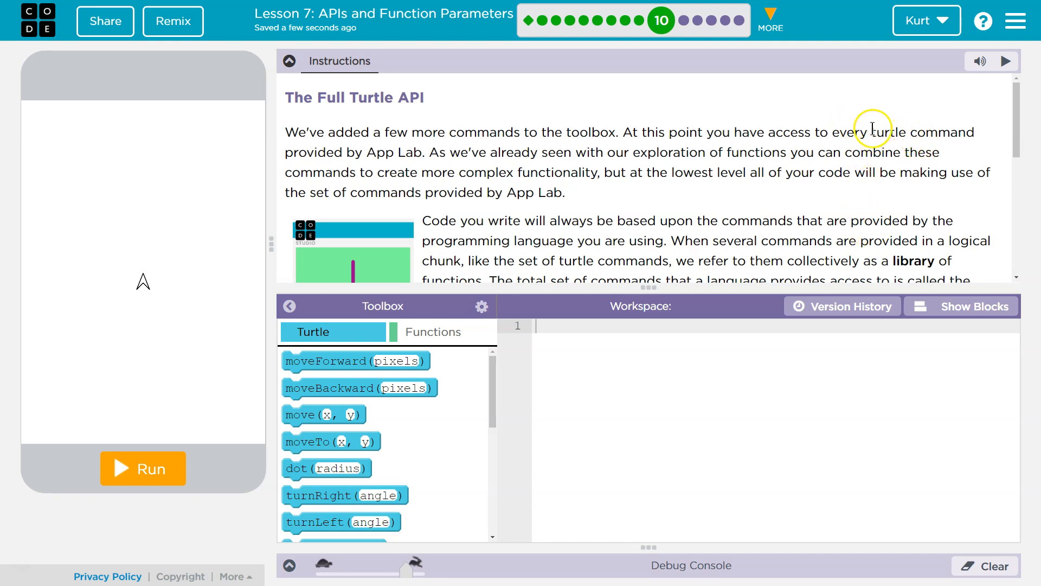
mouse_move(530, 192)
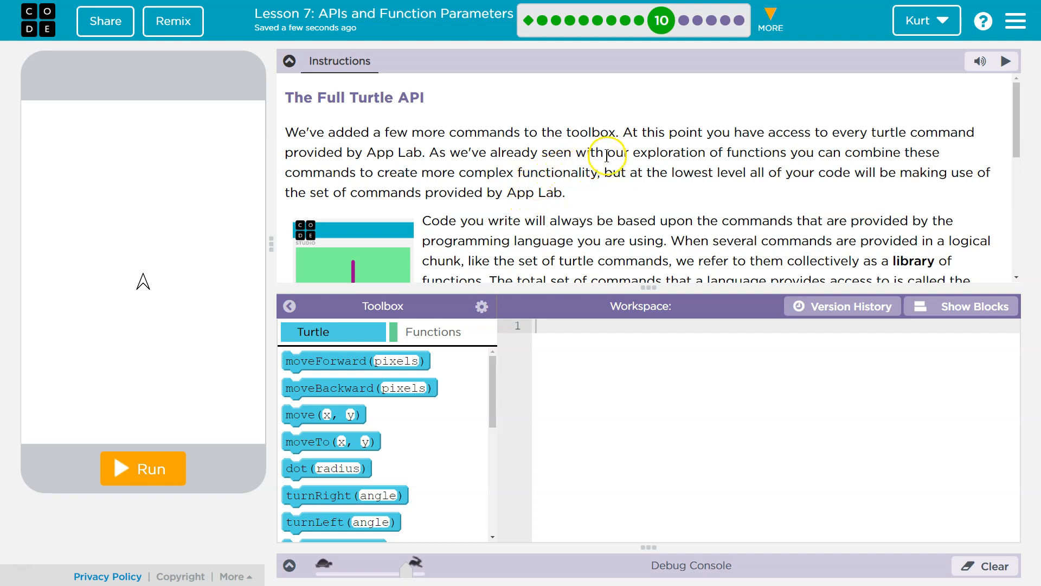
mouse_move(922, 154)
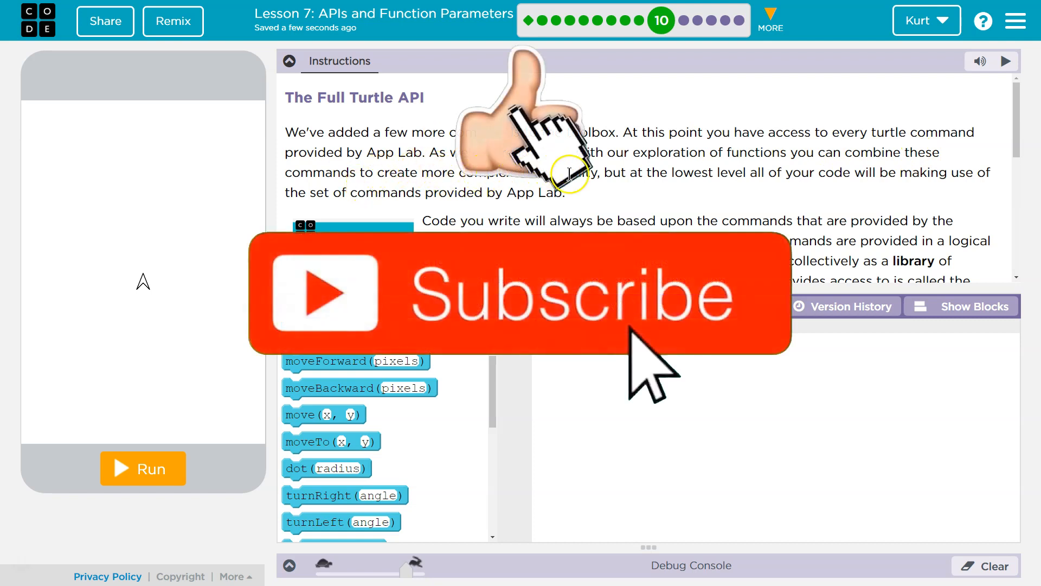
mouse_move(788, 199)
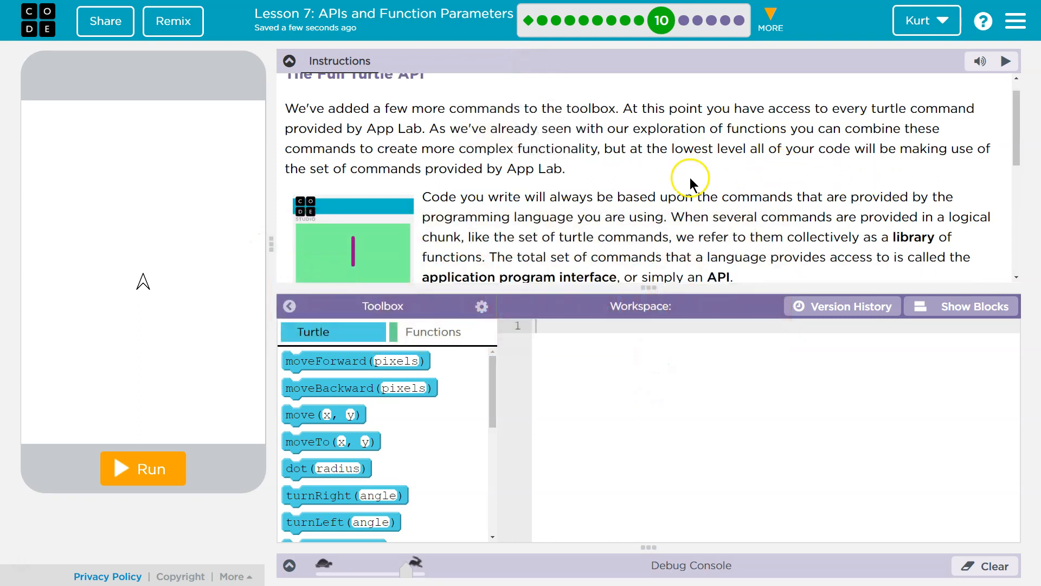
Scroll the lesson instructions down to the I ♥ CS example image and Do This heading.
scroll(down, 3)
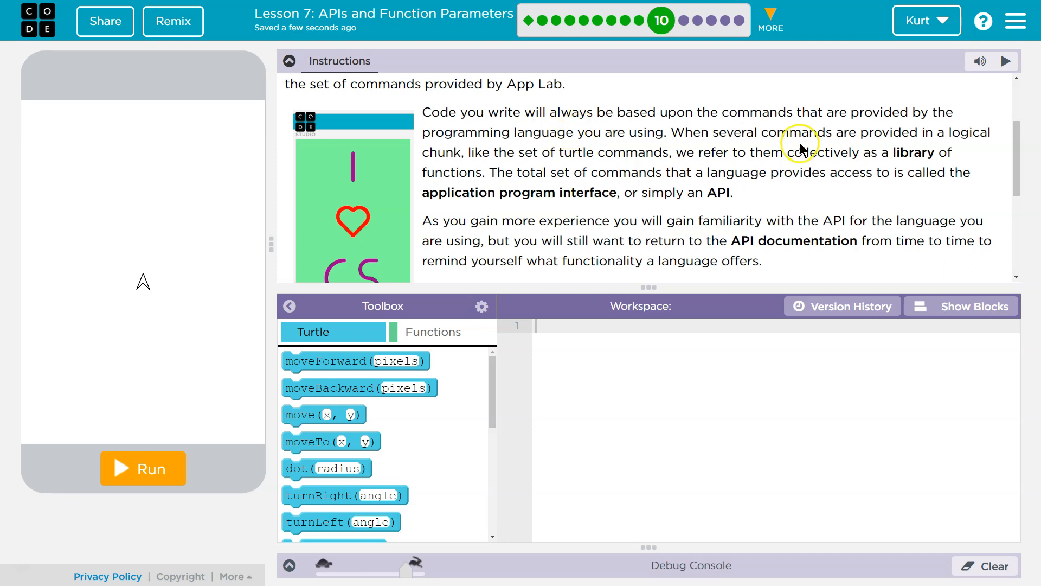
mouse_move(669, 140)
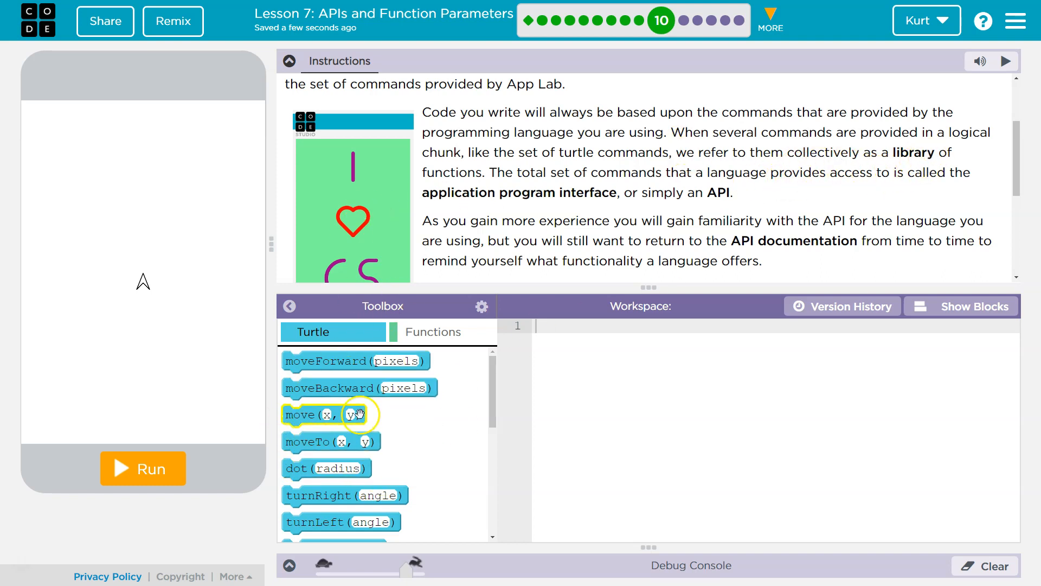
mouse_move(452, 404)
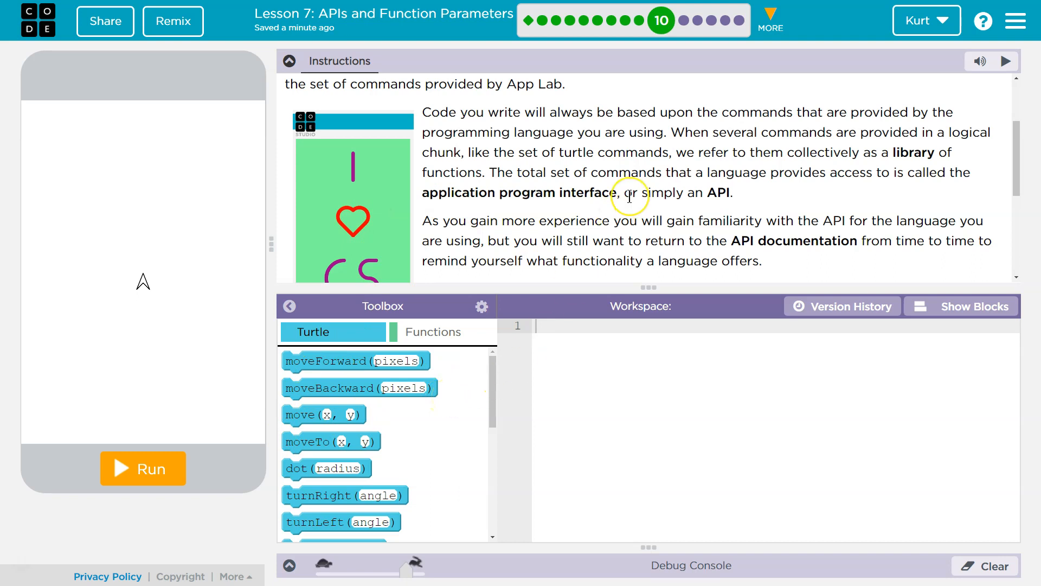
mouse_move(641, 187)
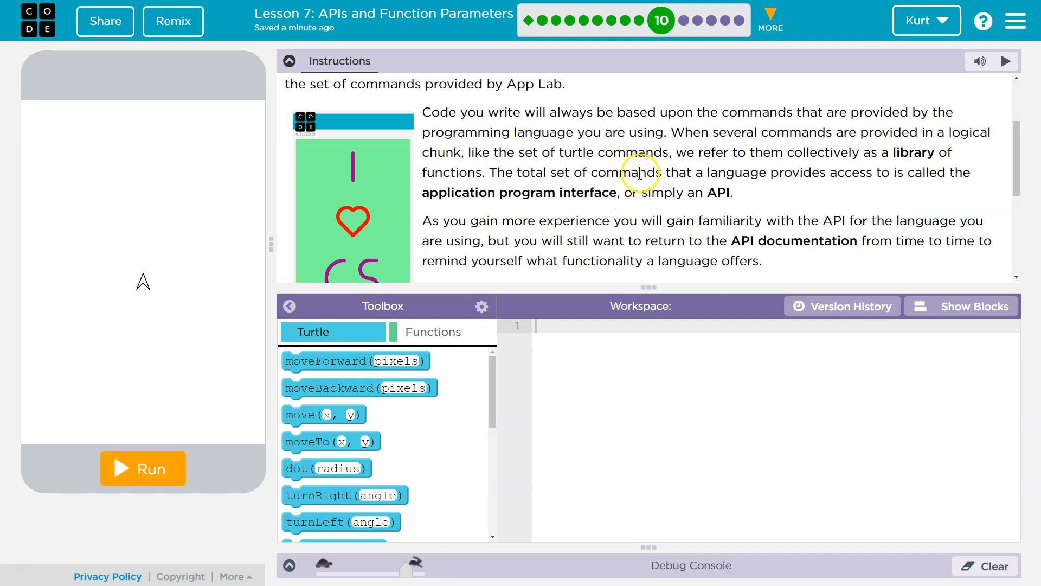
mouse_move(667, 184)
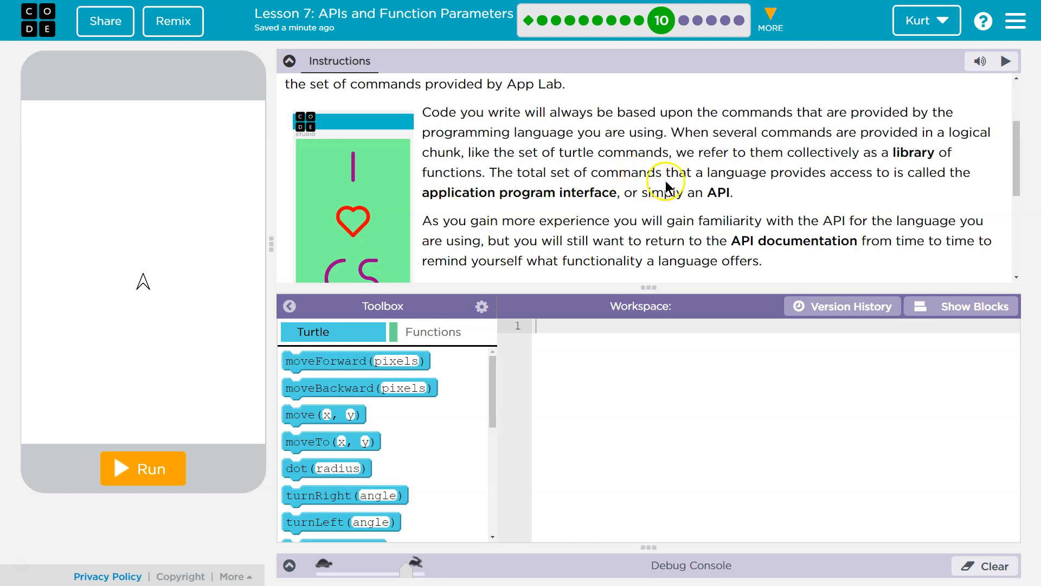
mouse_move(677, 178)
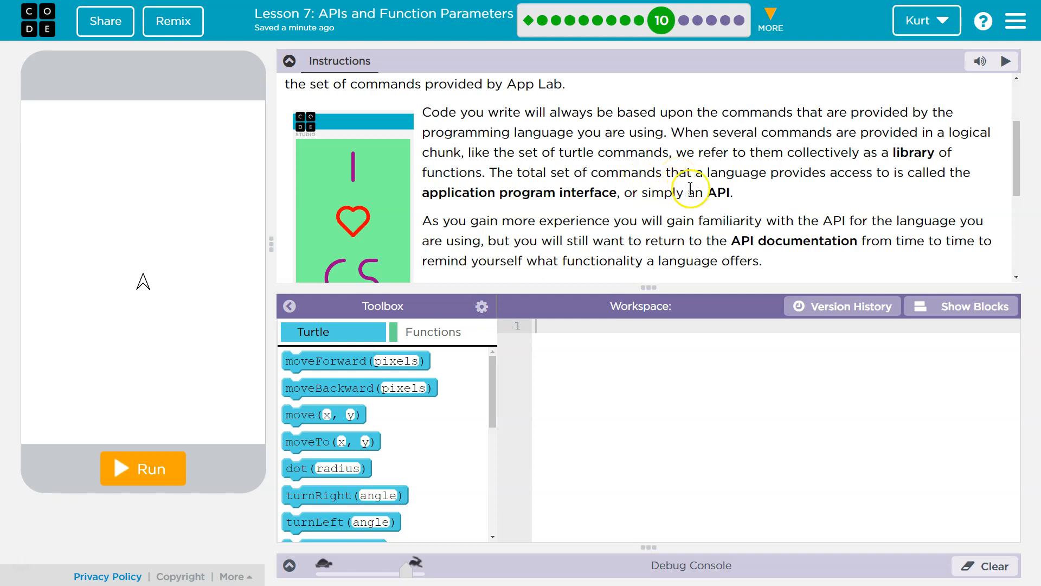
scroll(down, 3)
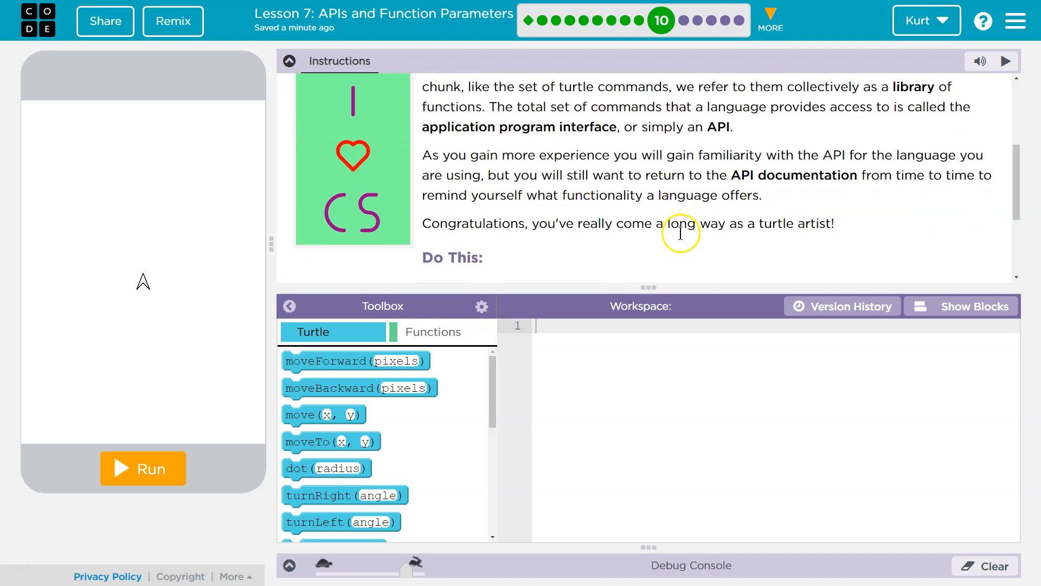
scroll(down, 3)
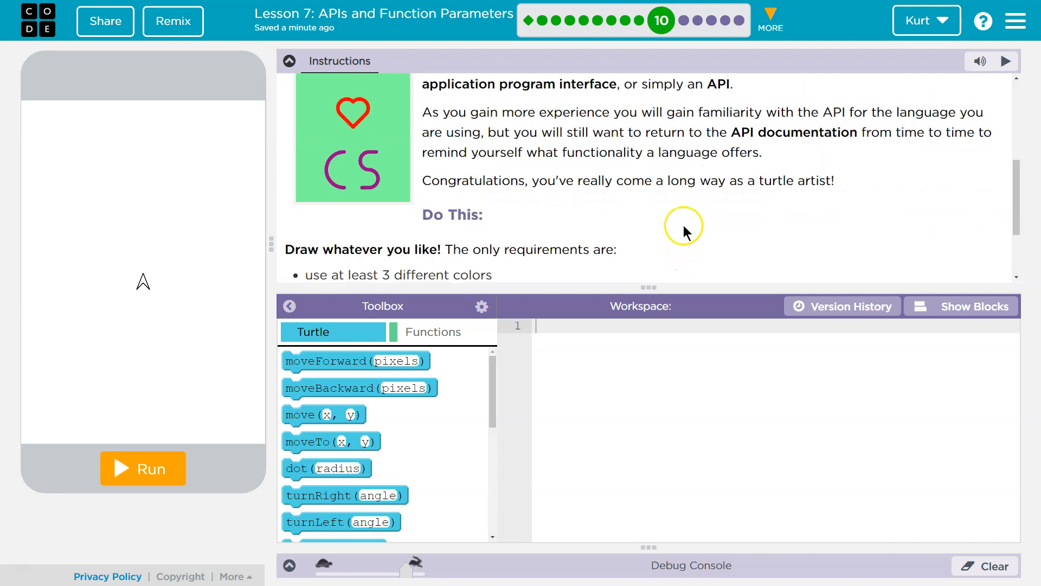
mouse_move(734, 168)
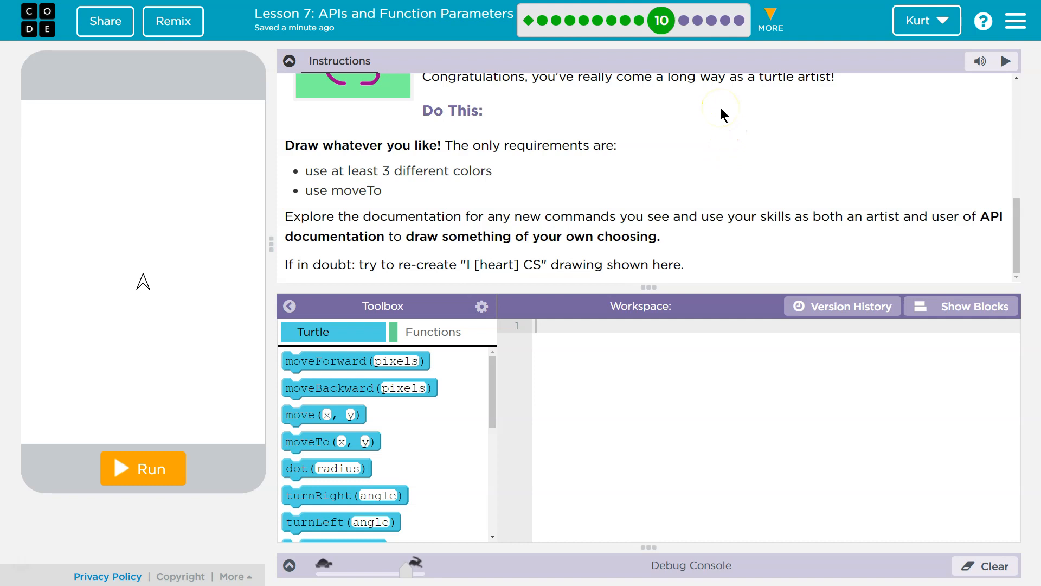
mouse_move(451, 169)
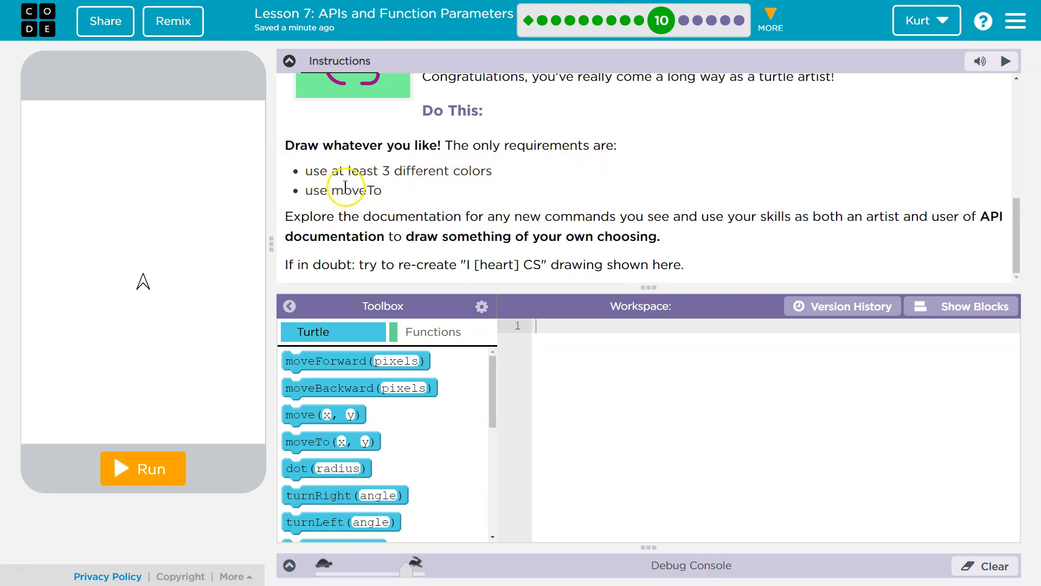
mouse_move(456, 256)
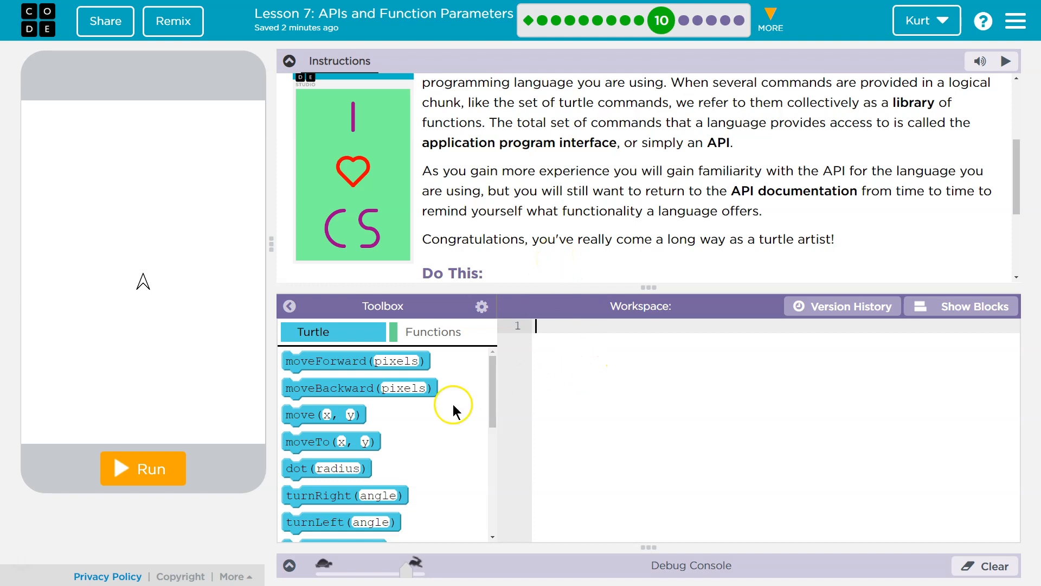
scroll(down, 3)
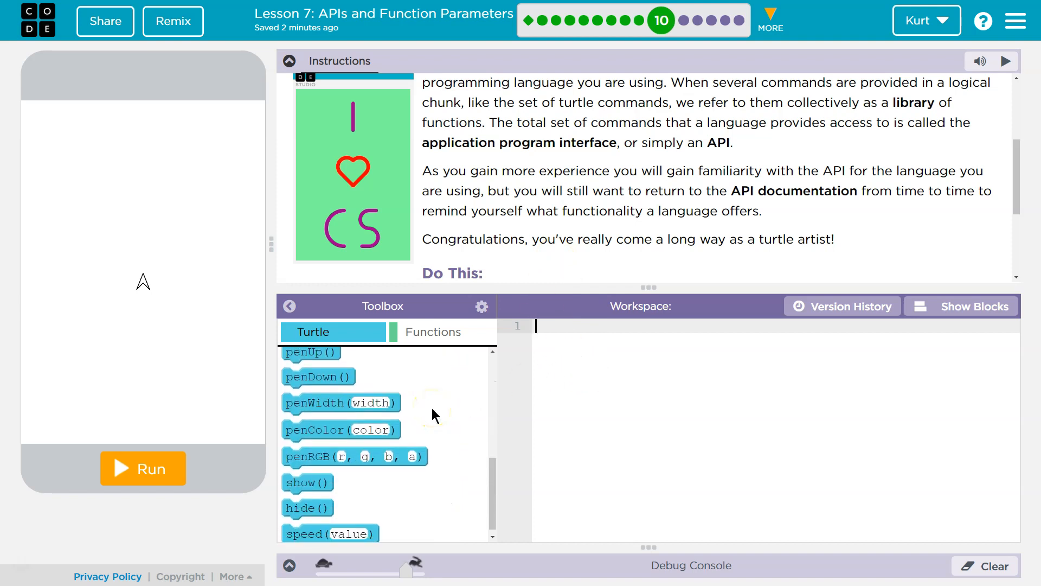
scroll(down, 3)
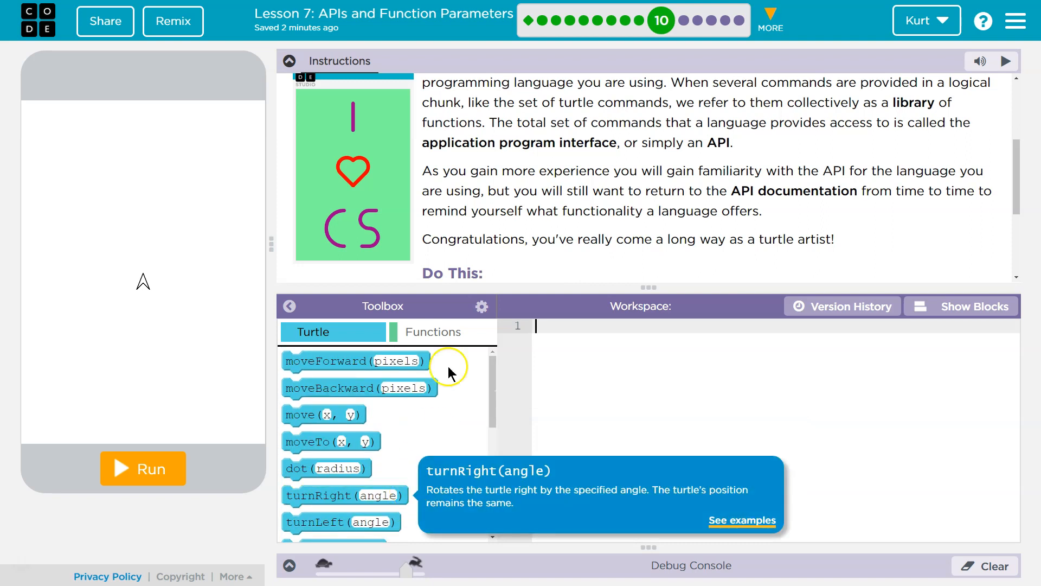
mouse_move(404, 425)
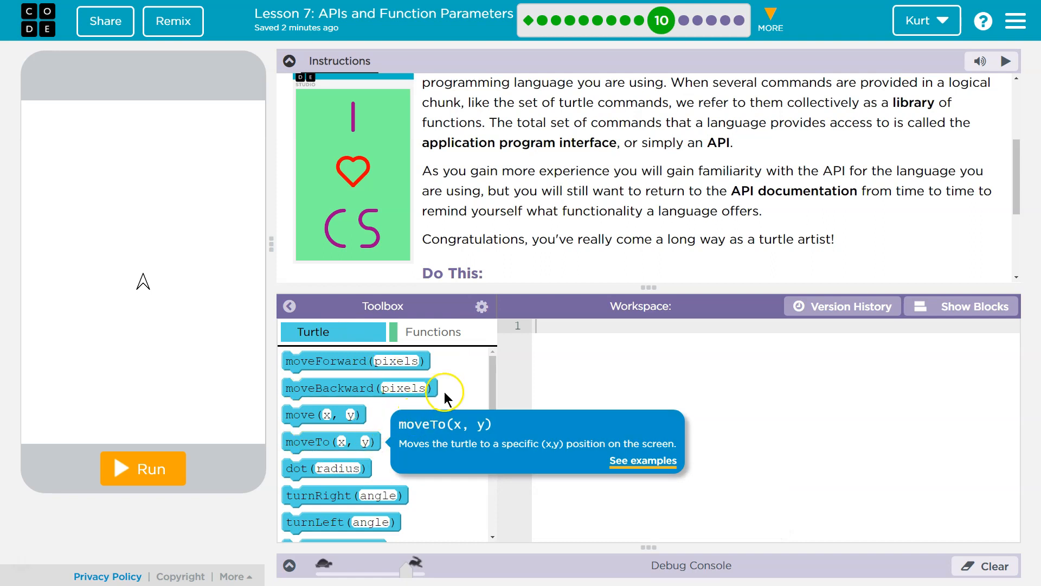
mouse_move(446, 398)
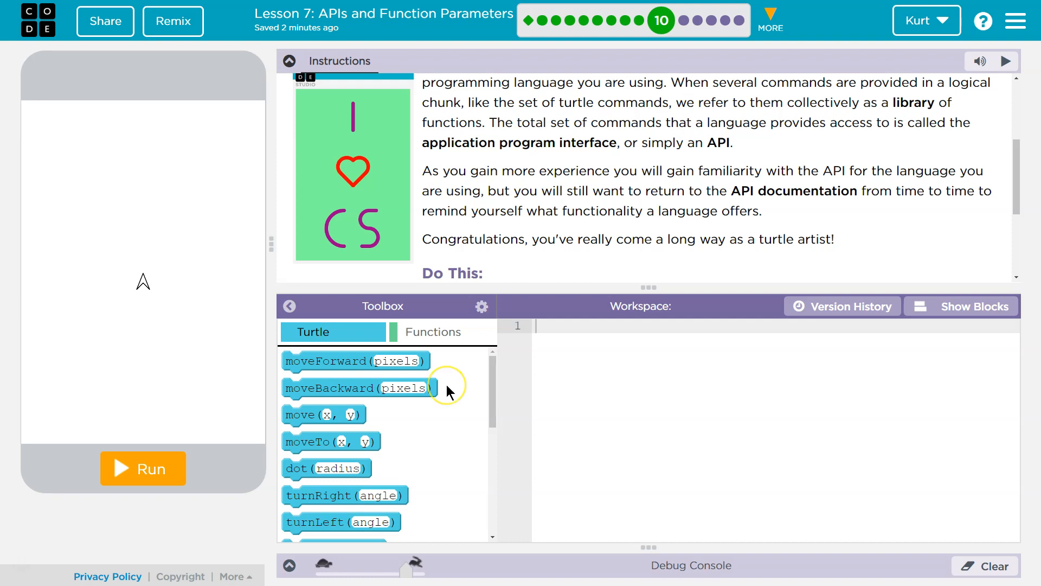
mouse_move(451, 391)
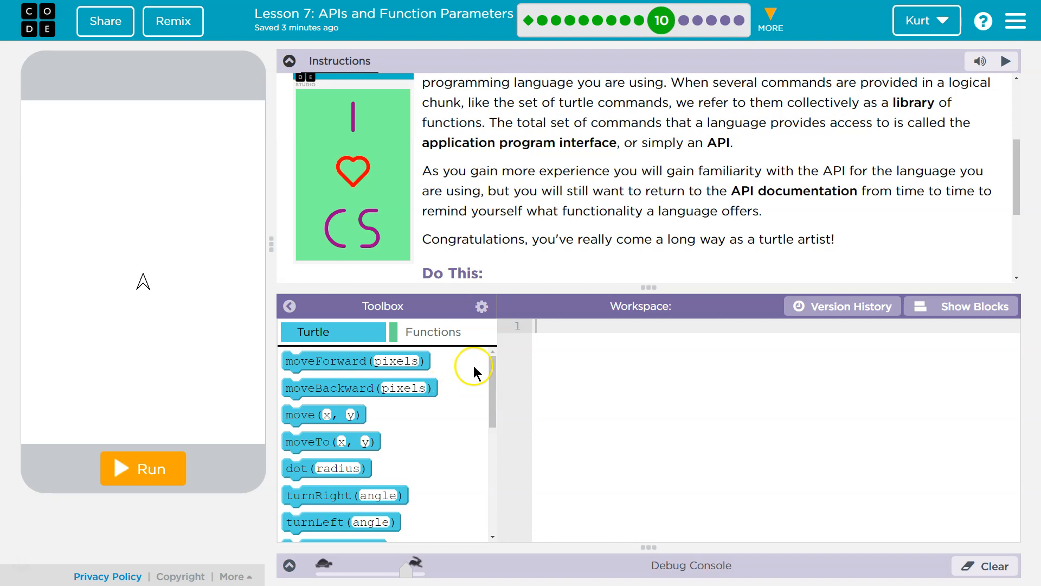
mouse_move(329, 458)
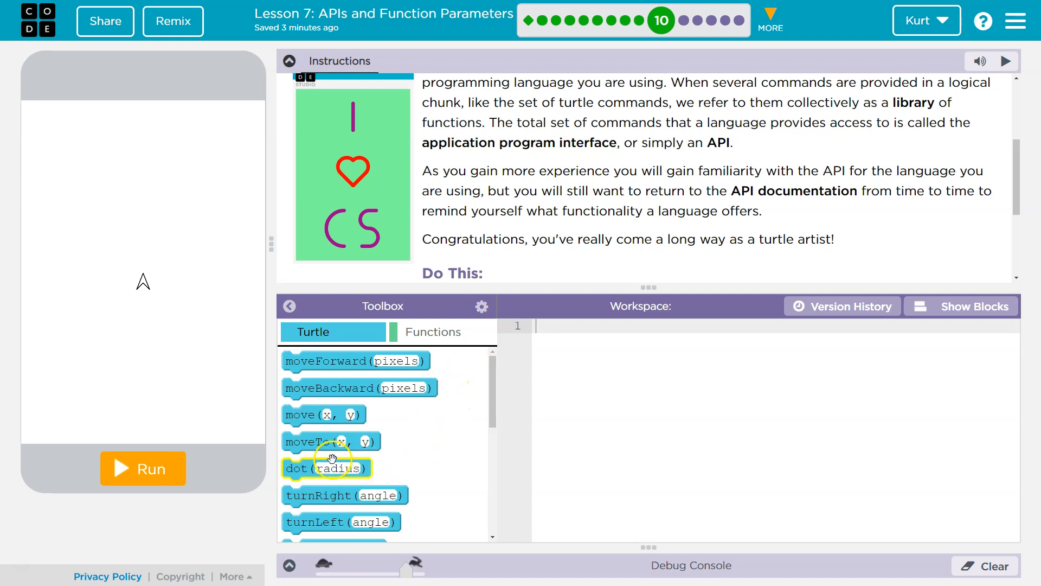
mouse_move(325, 469)
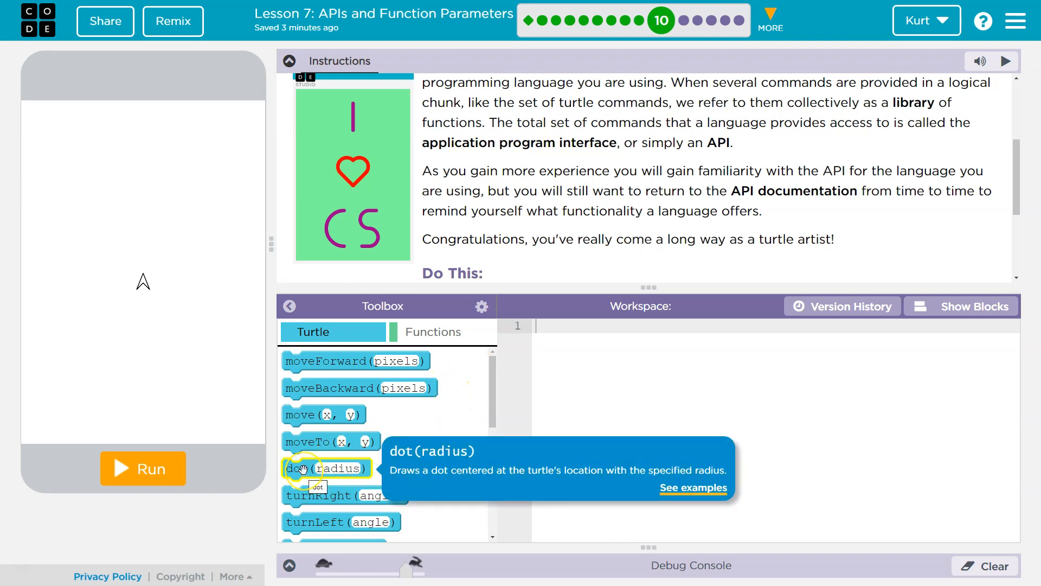
mouse_move(339, 441)
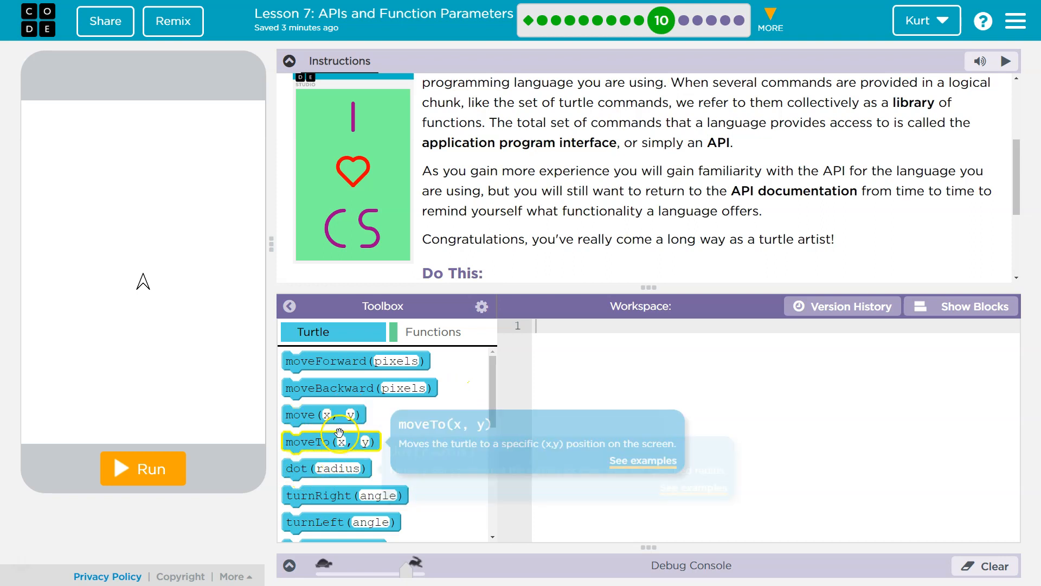
scroll(down, 3)
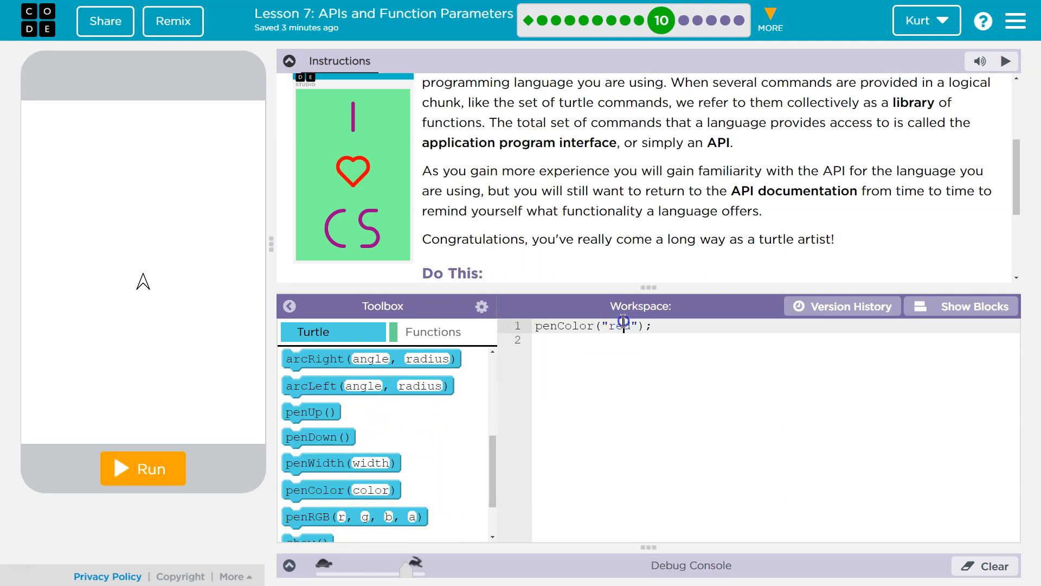
Set penColor to "lightgreen" with dot(700) and run so the canvas fills green.
text(light)
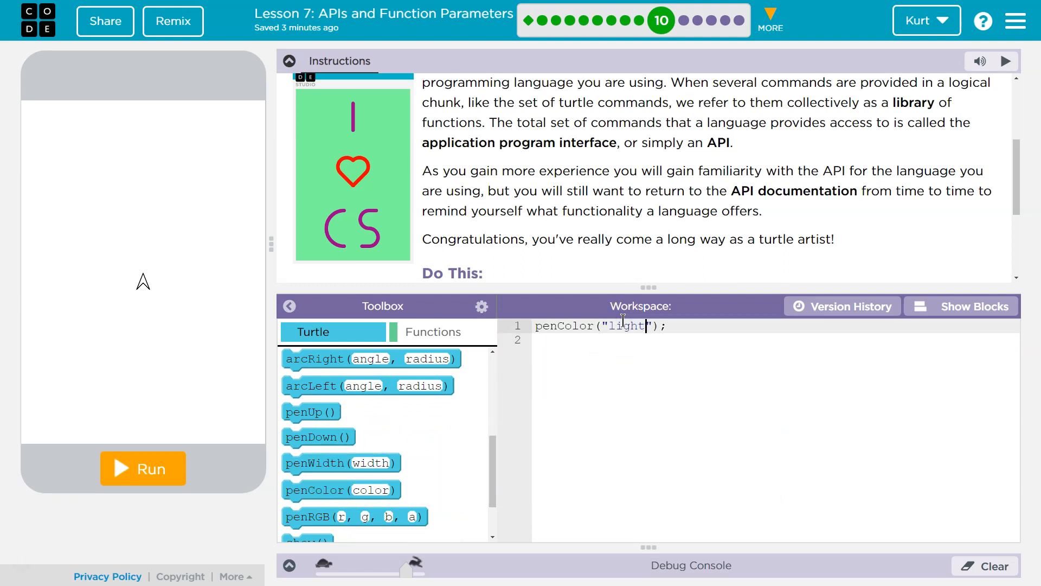
text(green)
click(775, 340)
text(dot(700);)
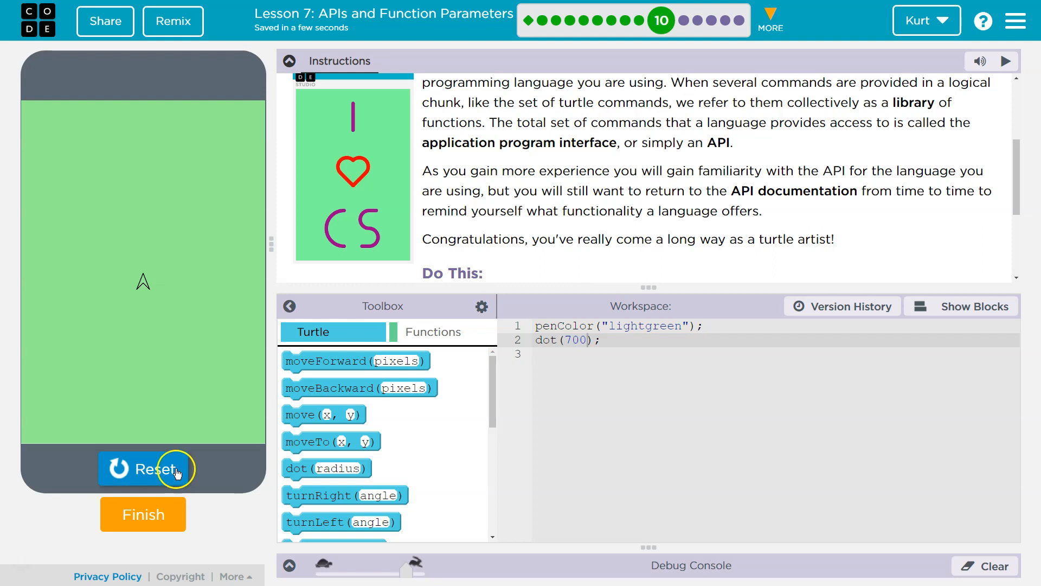
click(600, 339)
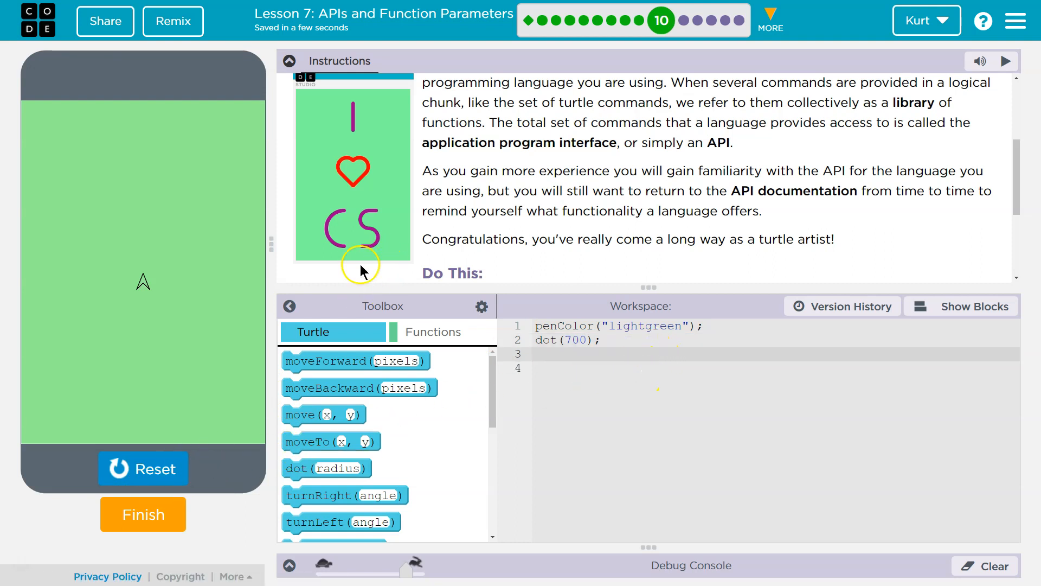
mouse_move(371, 184)
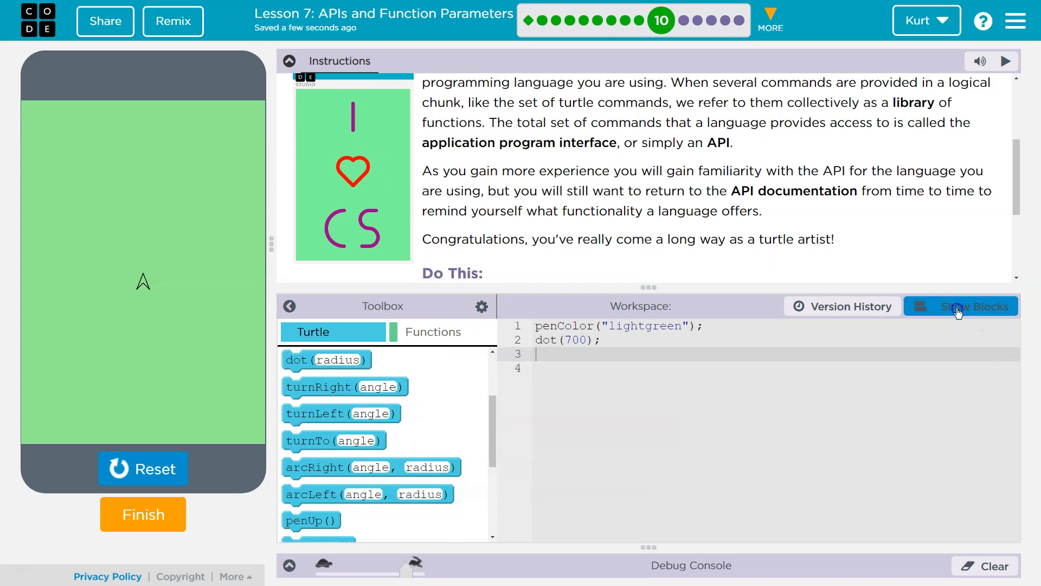
In block view, add a penColor("purple") line after dot(700).
click(961, 306)
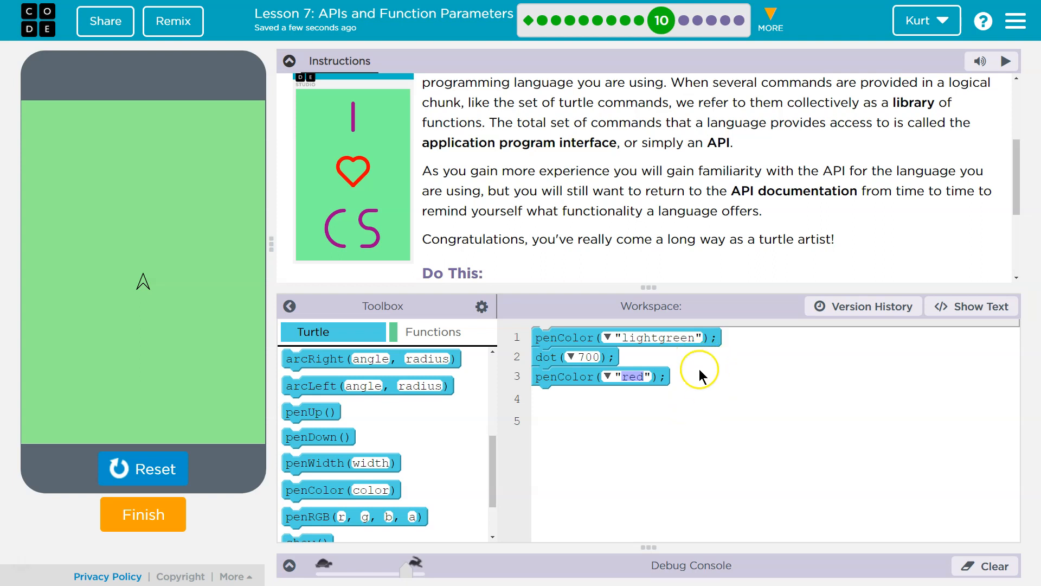
click(606, 376)
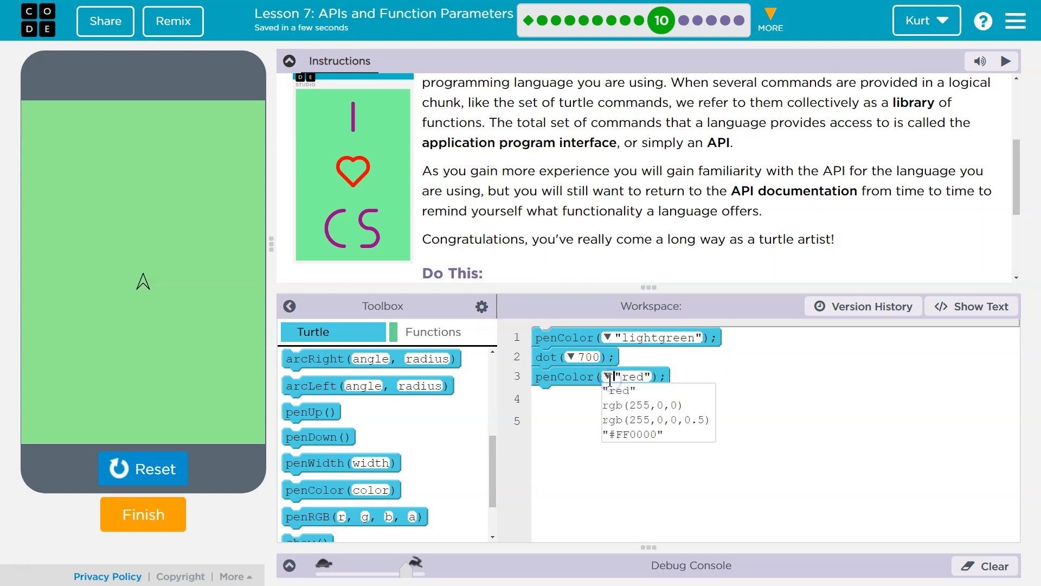
click(671, 378)
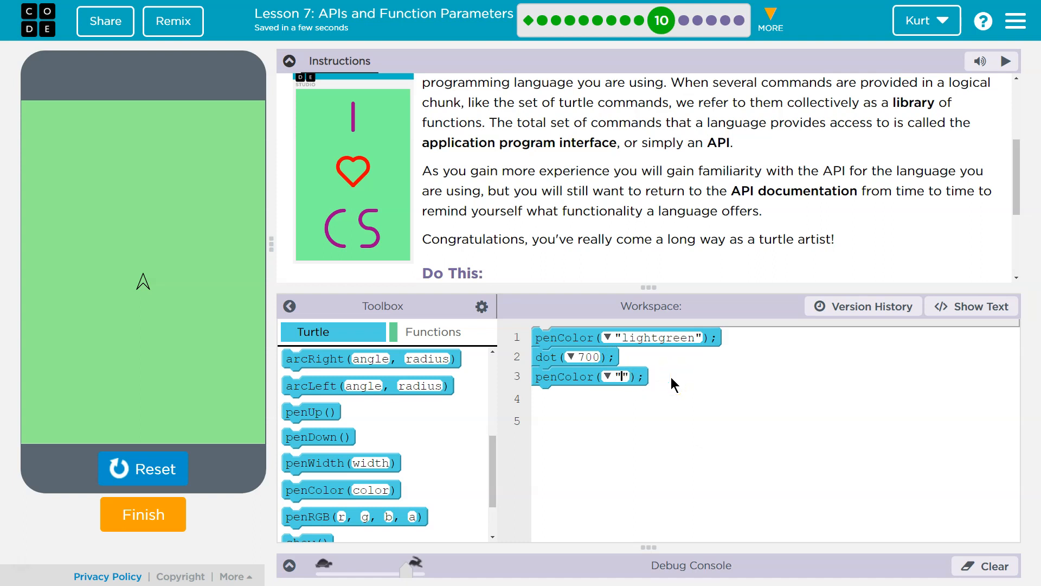
text(purple)
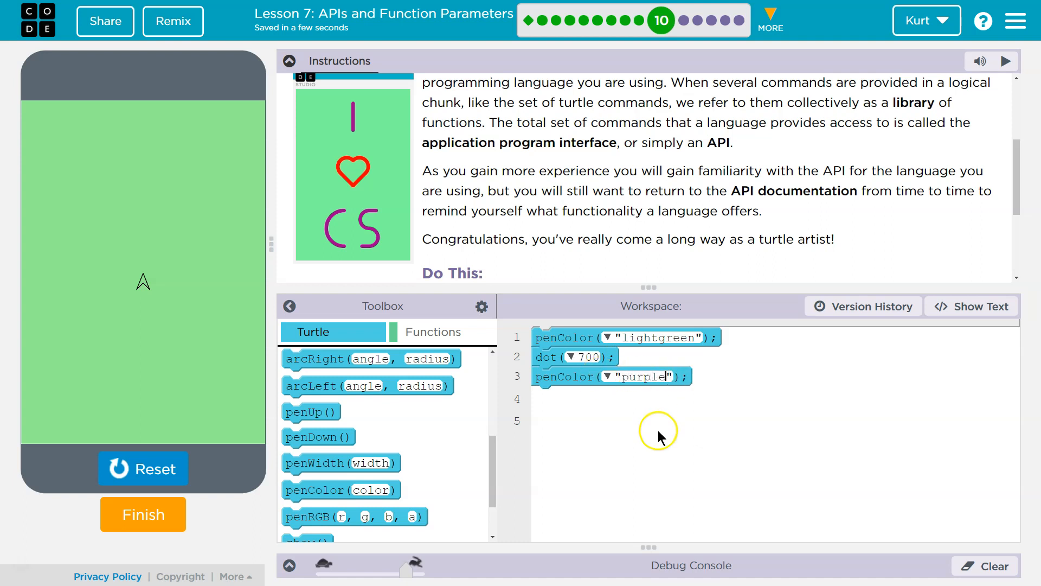
mouse_move(353, 111)
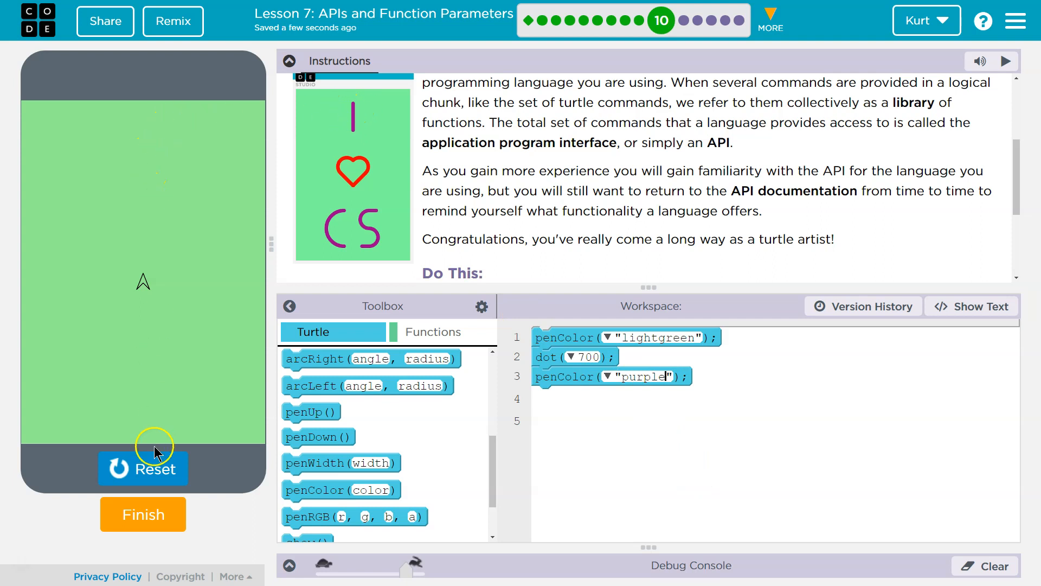
Reset, then add penUp(), moveTo(160, 60), penDown() and moveTo(160, 130) after the dot.
click(143, 469)
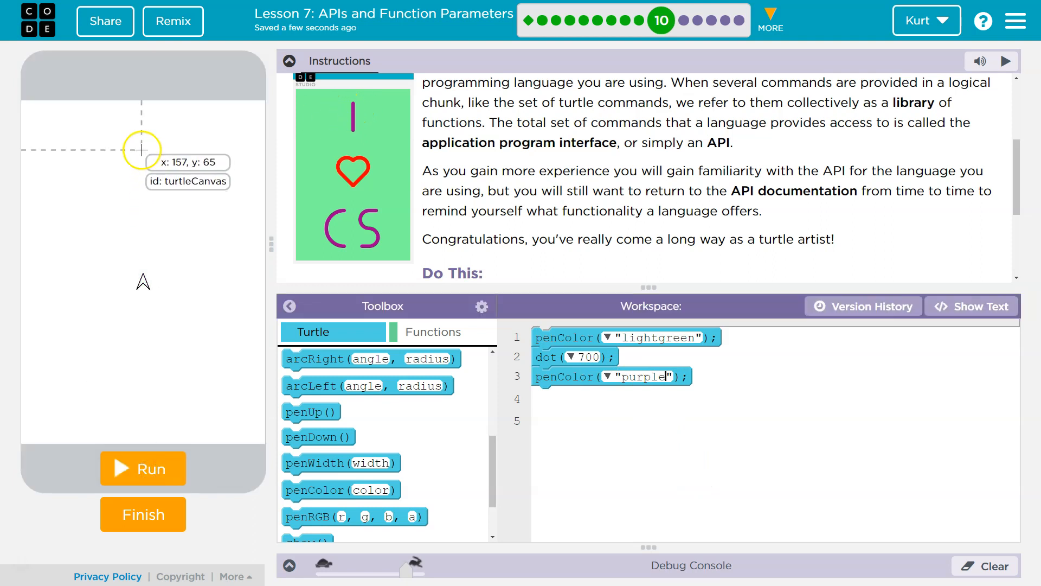
mouse_move(143, 140)
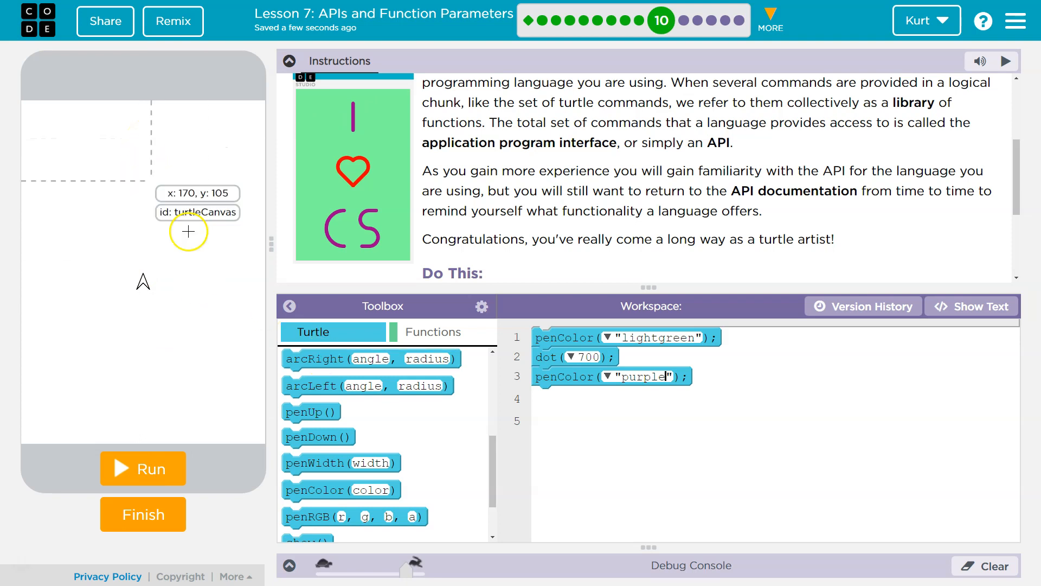
mouse_move(149, 145)
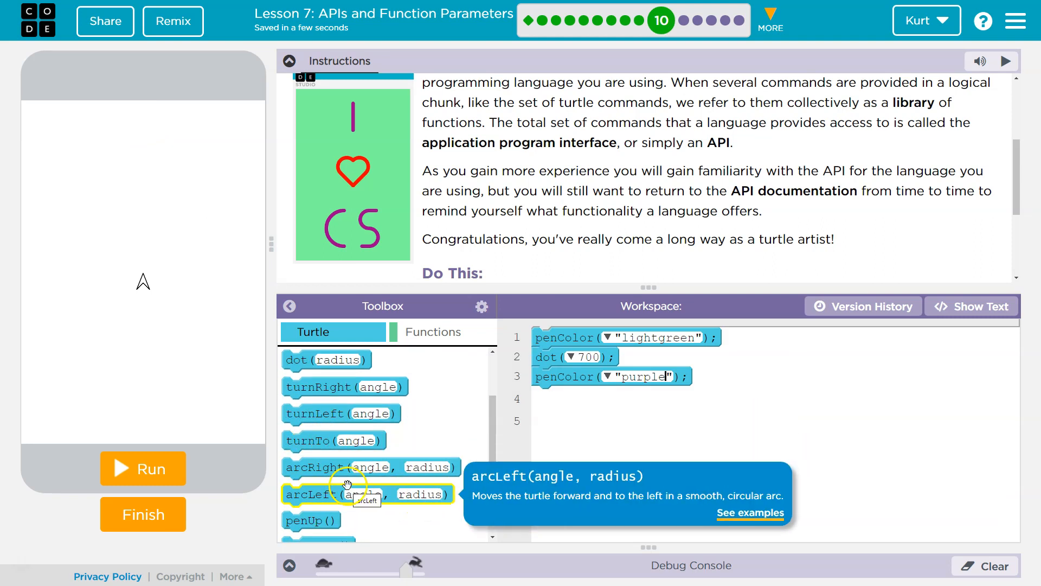
scroll(down, 3)
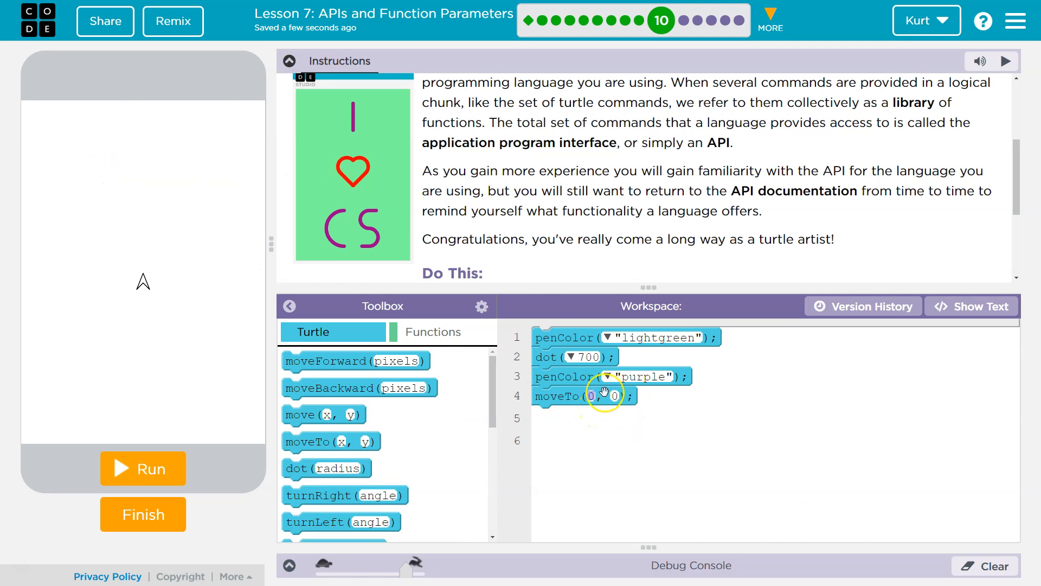
text(160)
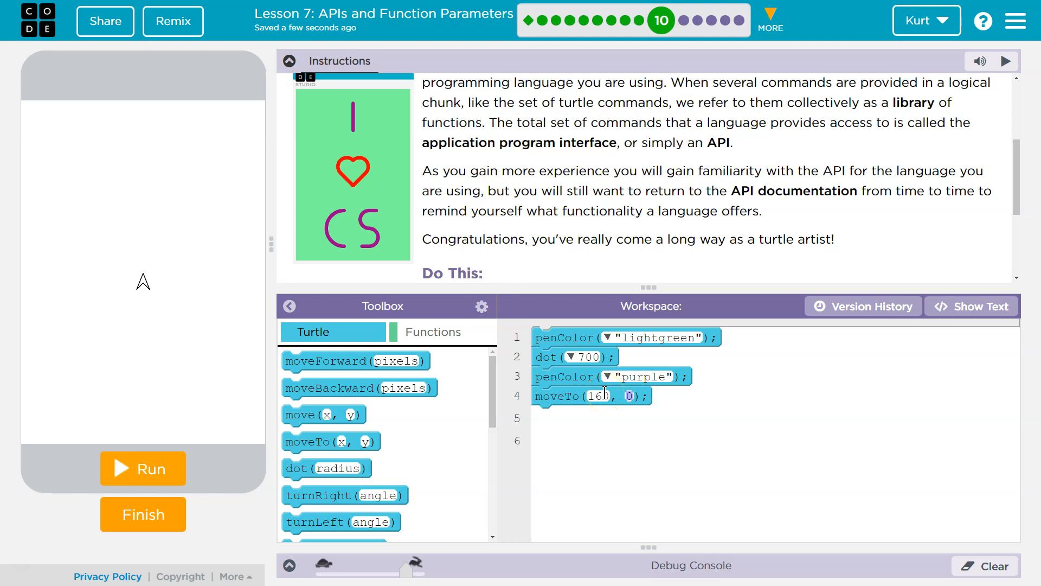
text(60)
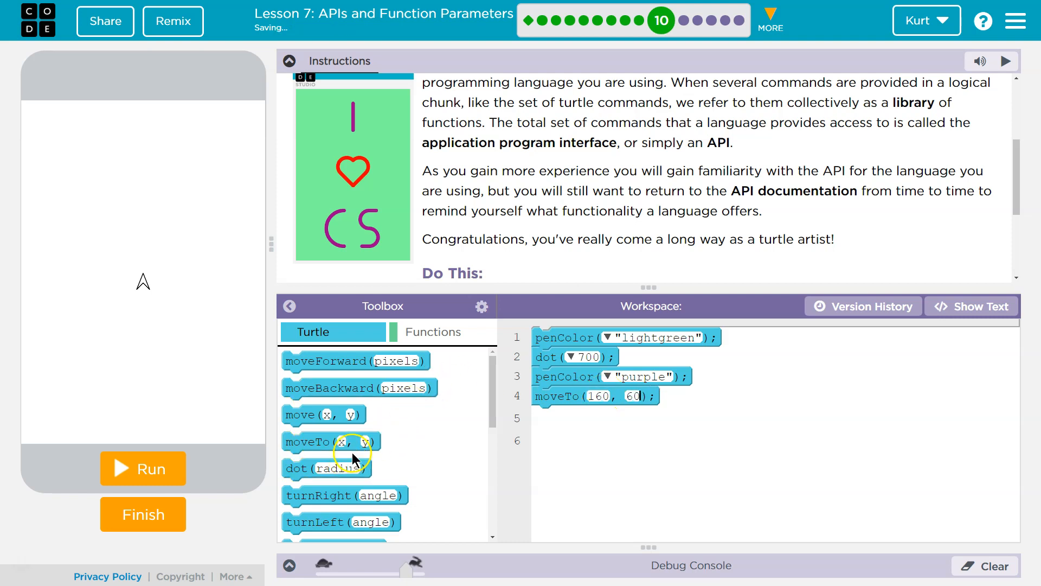
scroll(down, 3)
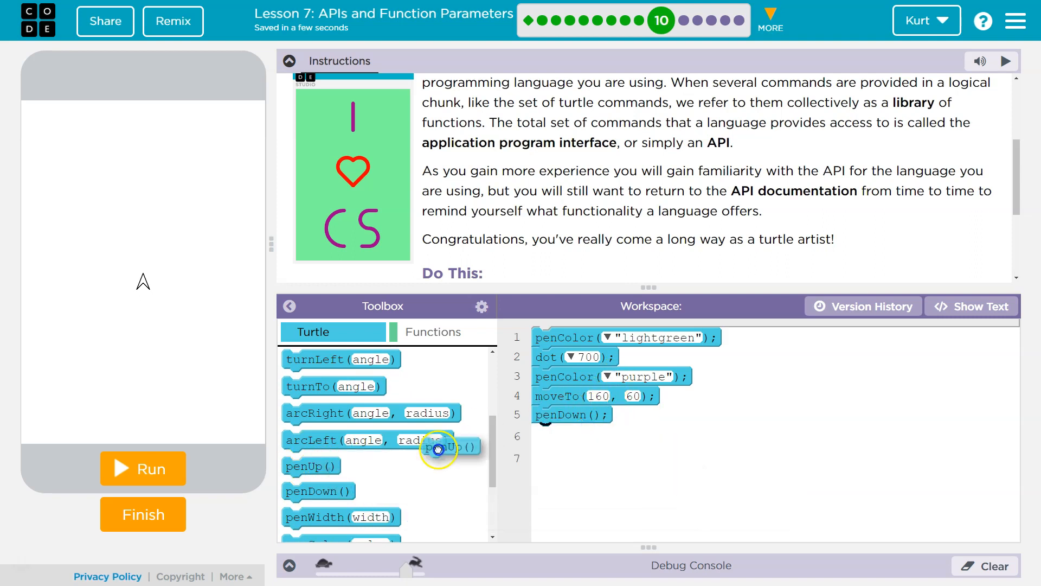
drag(445, 446, 564, 373)
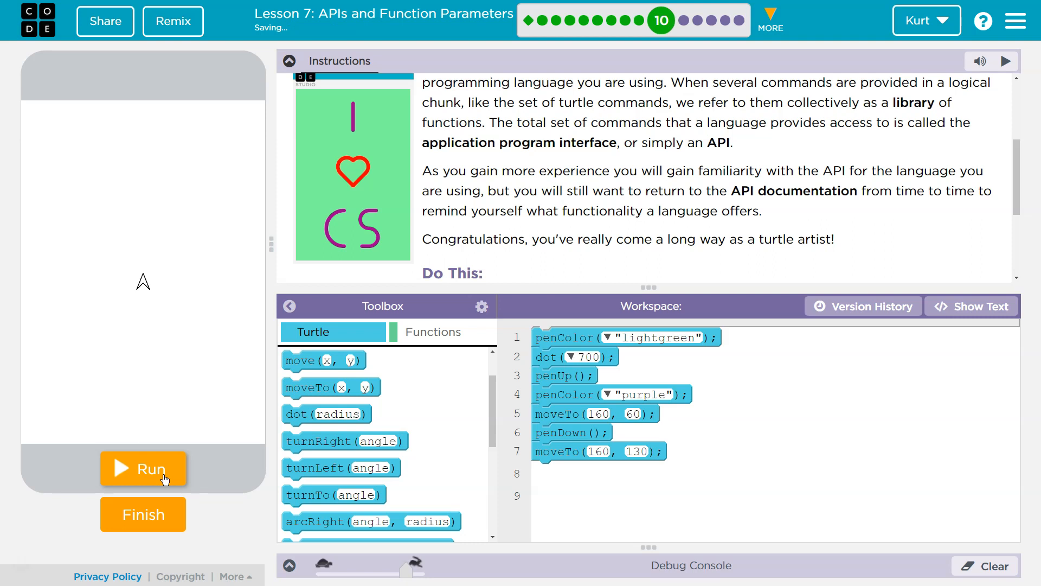
Add penWidth(8) before the pen colour and rerun to thicken the I stroke.
click(143, 469)
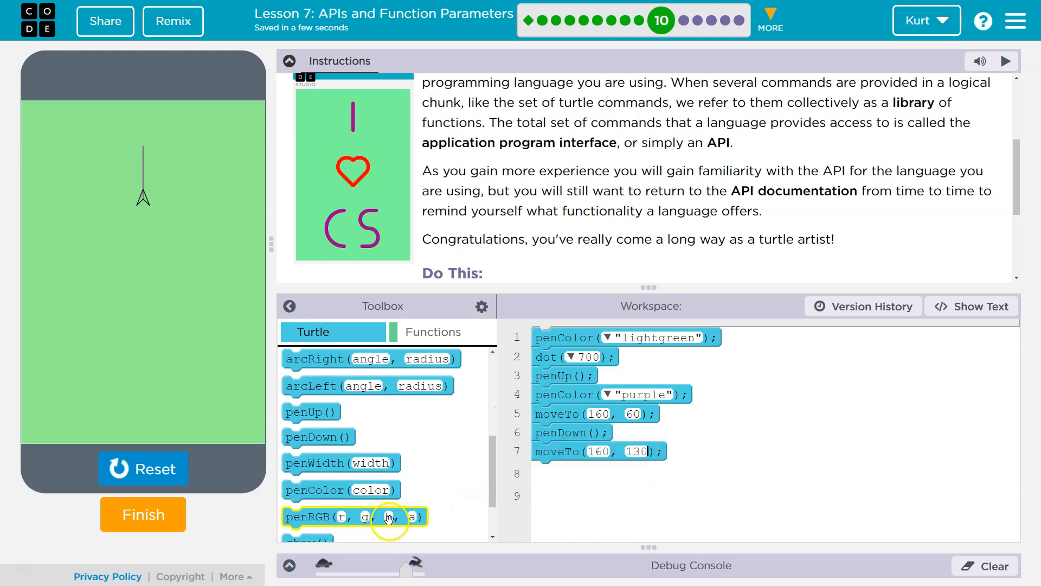
scroll(down, 3)
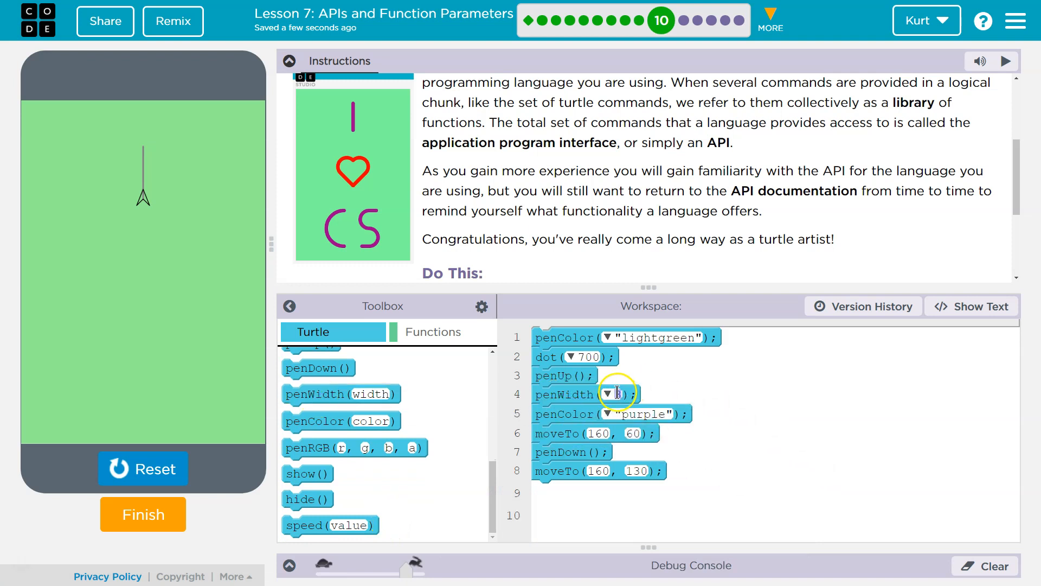
text(8)
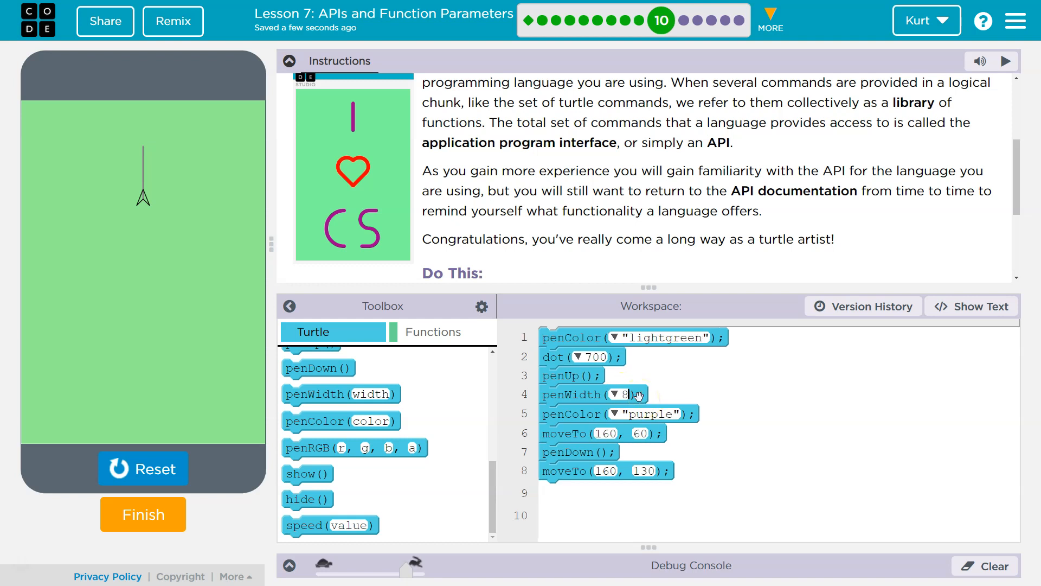
click(143, 468)
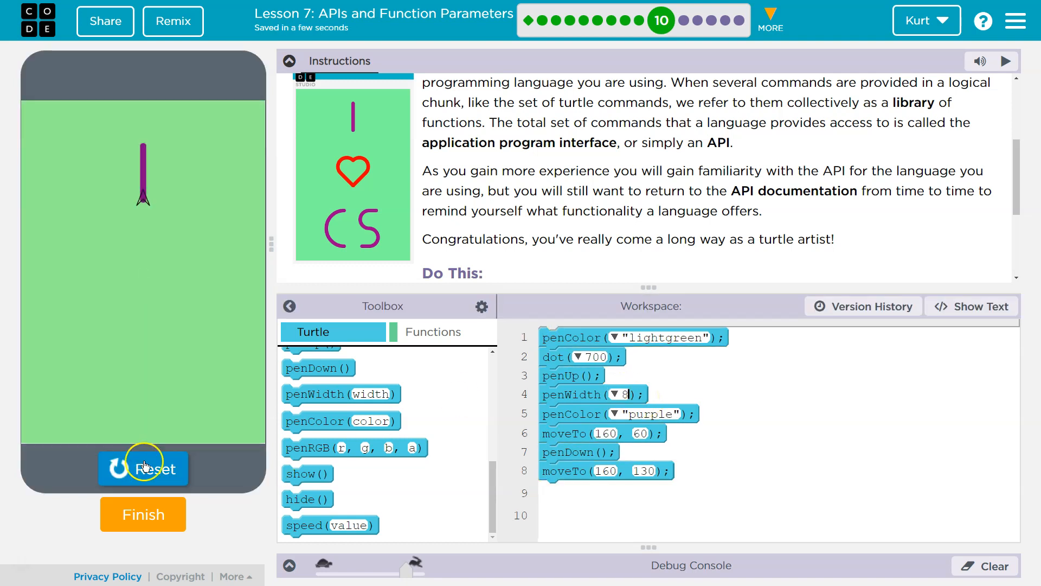
mouse_move(173, 134)
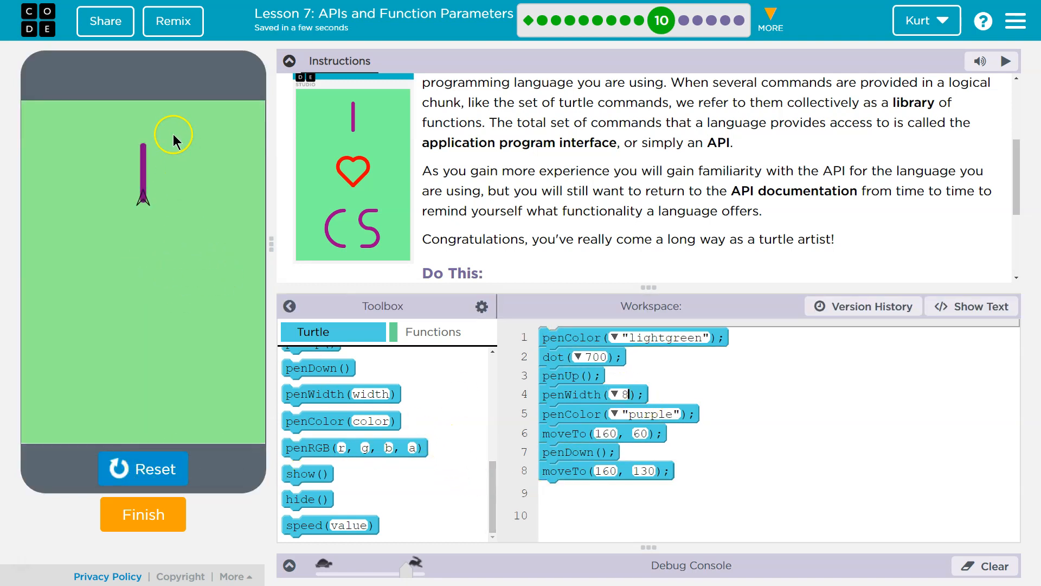
mouse_move(357, 101)
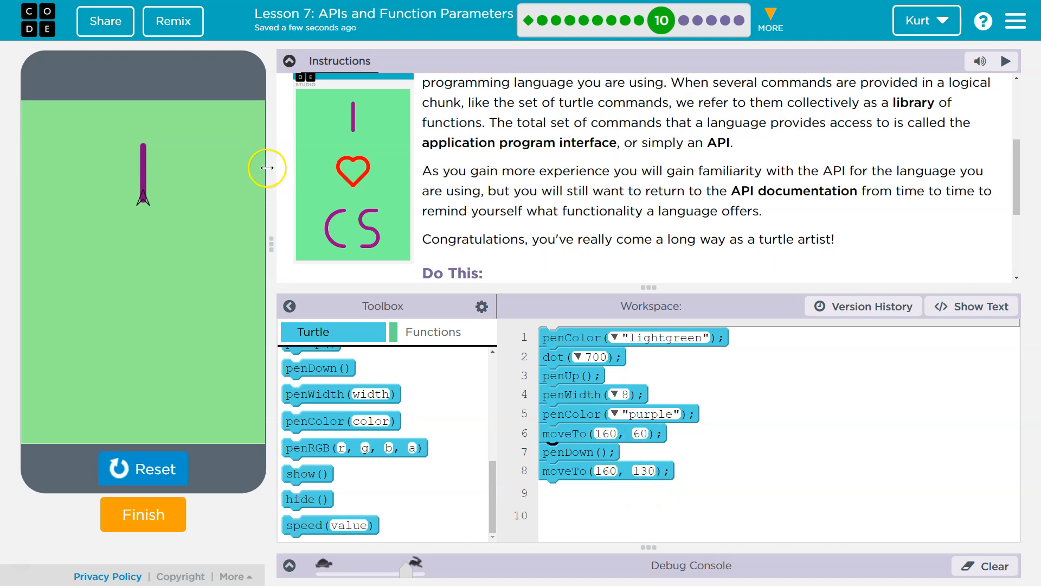
Change the I's moves to (160, 50) and (160, 120) and redraw it.
click(143, 469)
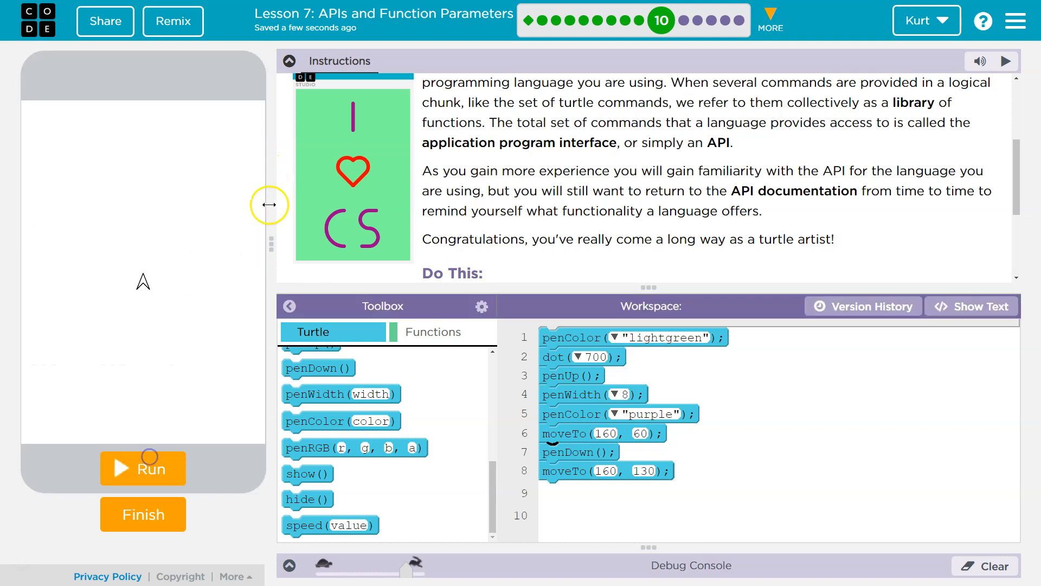
mouse_move(725, 525)
text(2)
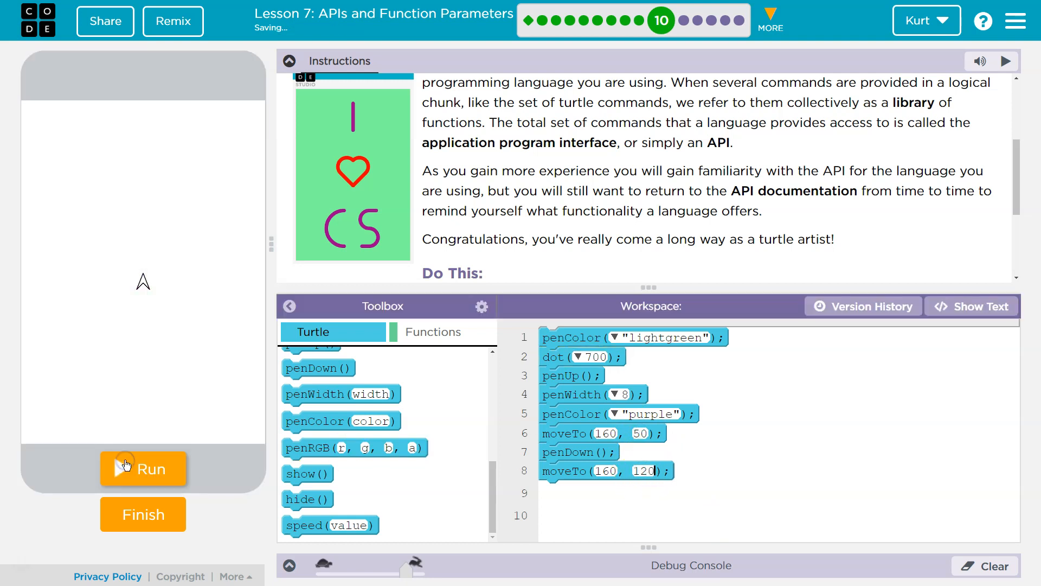
click(143, 468)
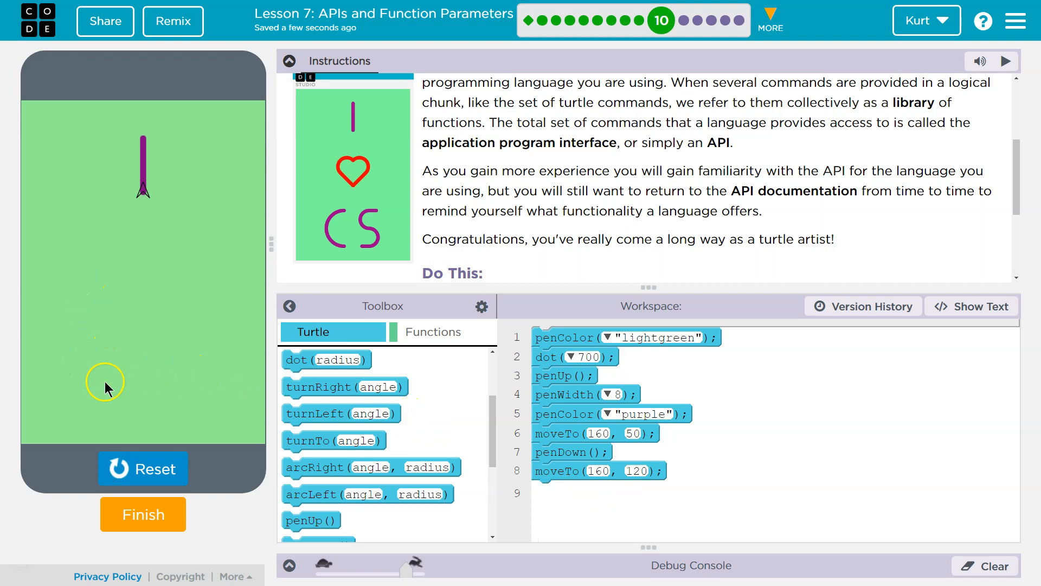
mouse_move(97, 338)
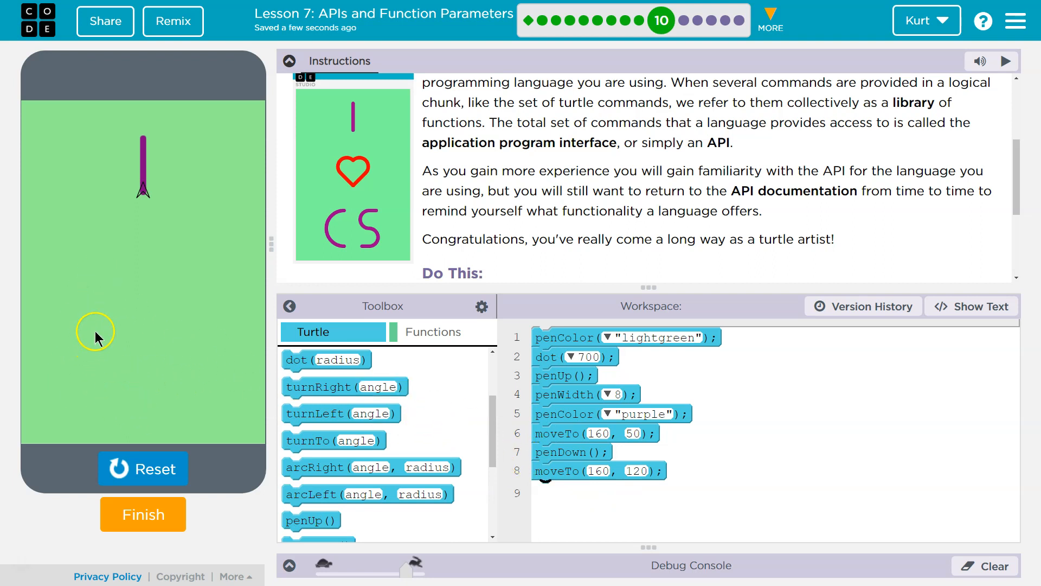
Reset and add penUp() with moveTo(100, 315) after the I stroke.
click(143, 469)
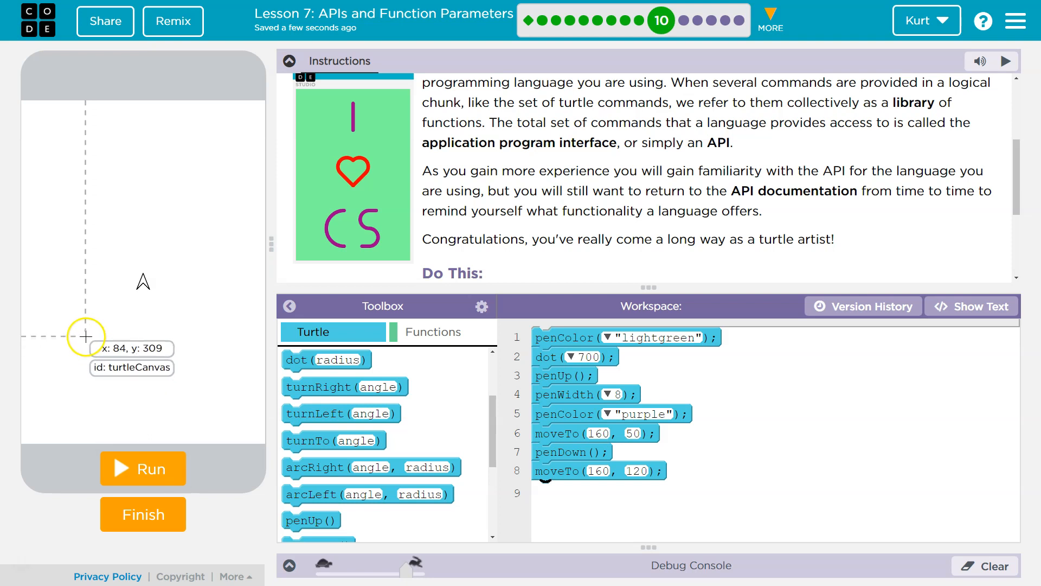
mouse_move(95, 342)
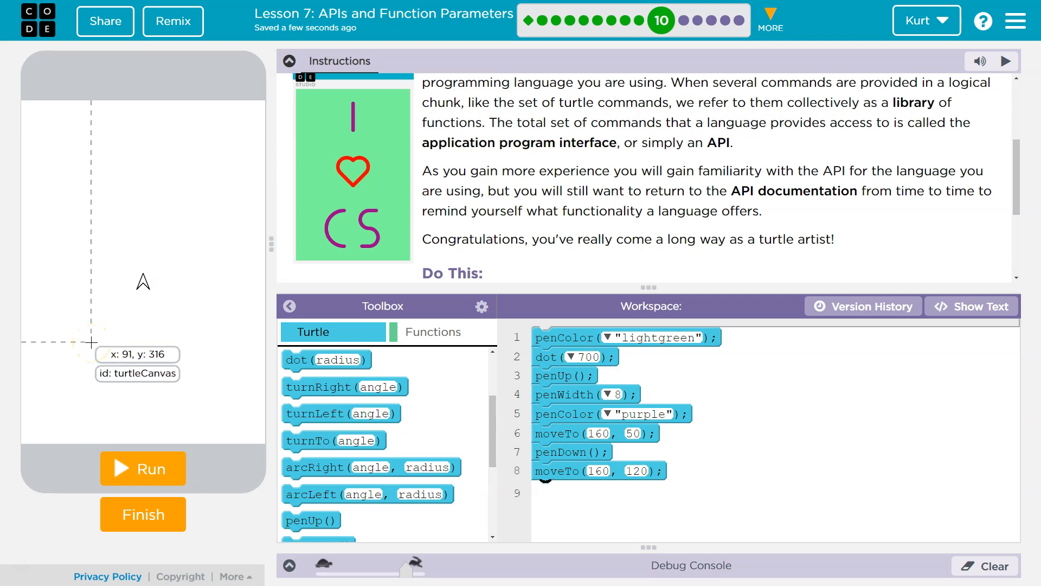
mouse_move(90, 341)
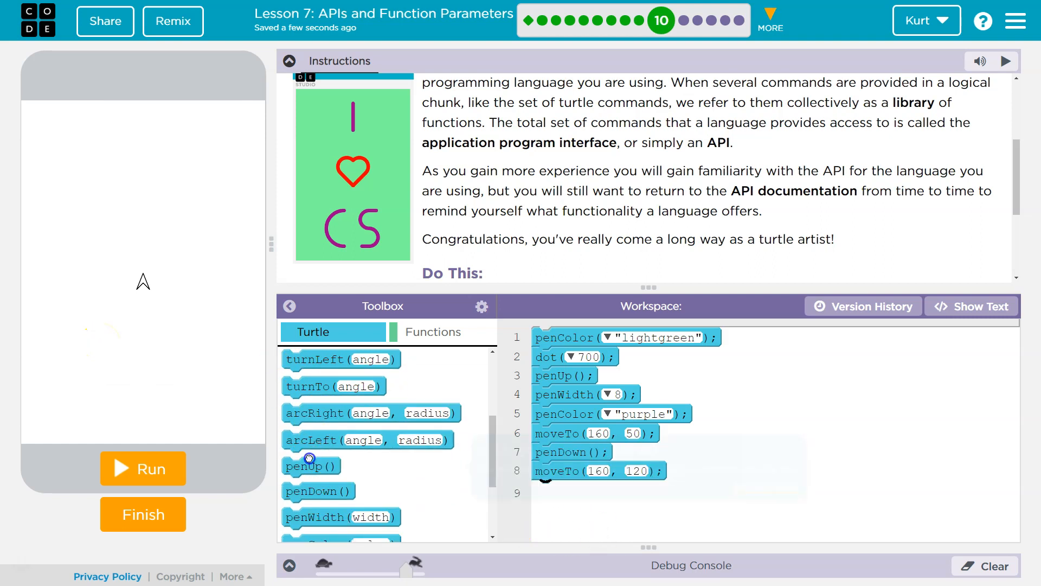
click(310, 465)
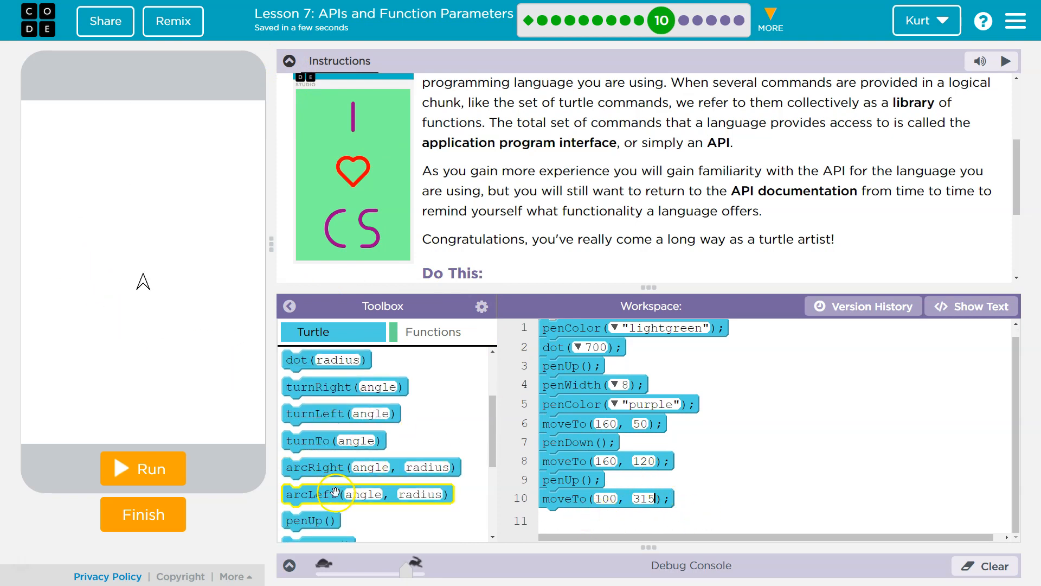
mouse_move(332, 493)
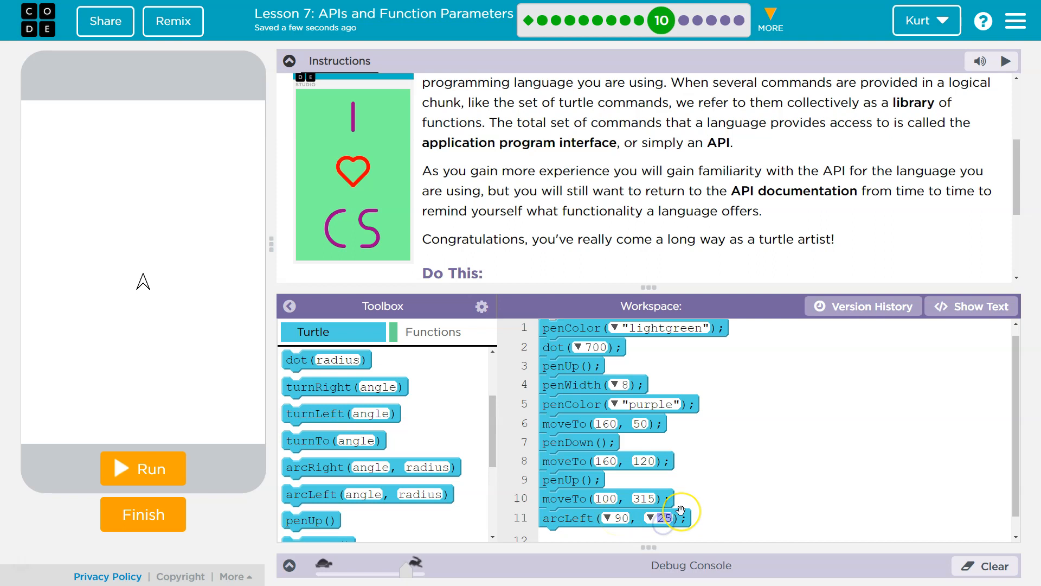
mouse_move(528, 505)
text(180)
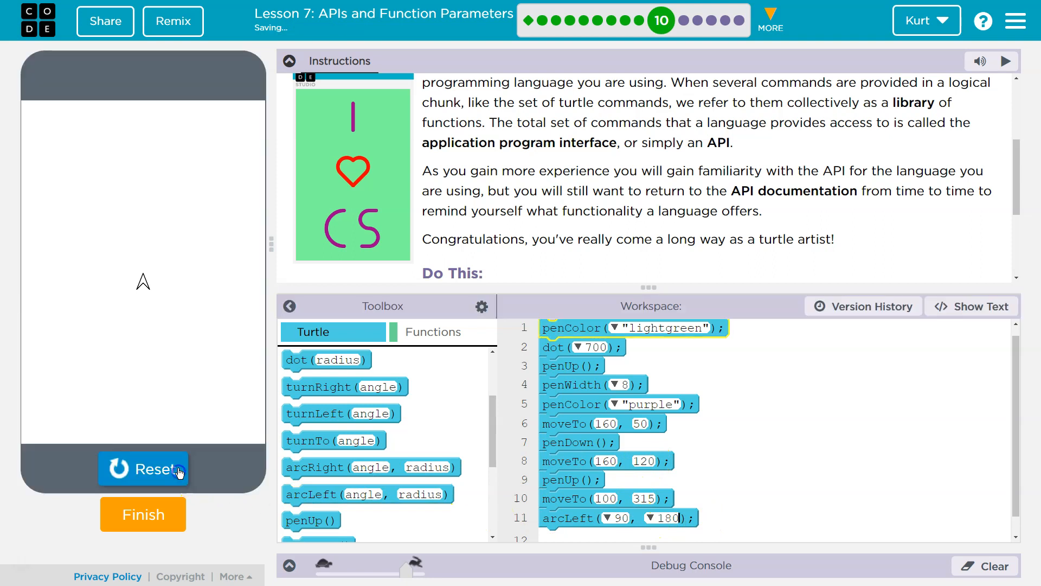
Test arcLeft sizes for the C, running and resetting, ending with radius 60 and a new angle.
click(143, 469)
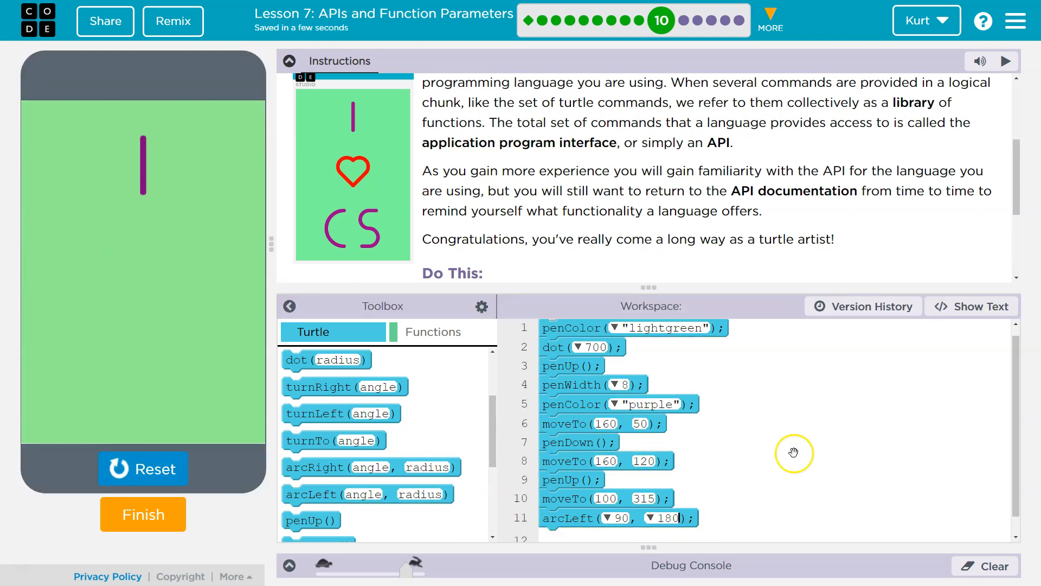
mouse_move(564, 479)
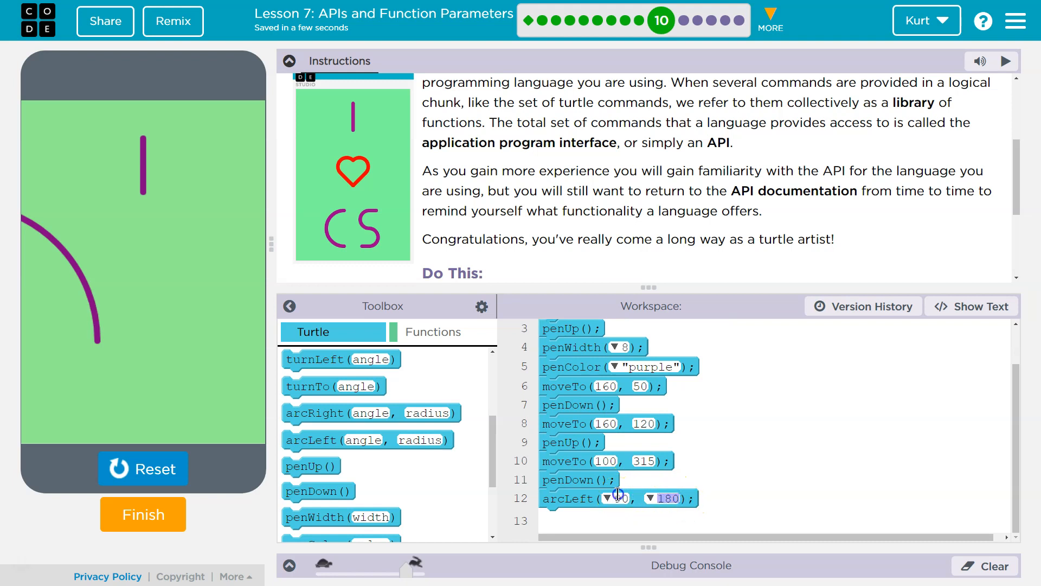
text(180)
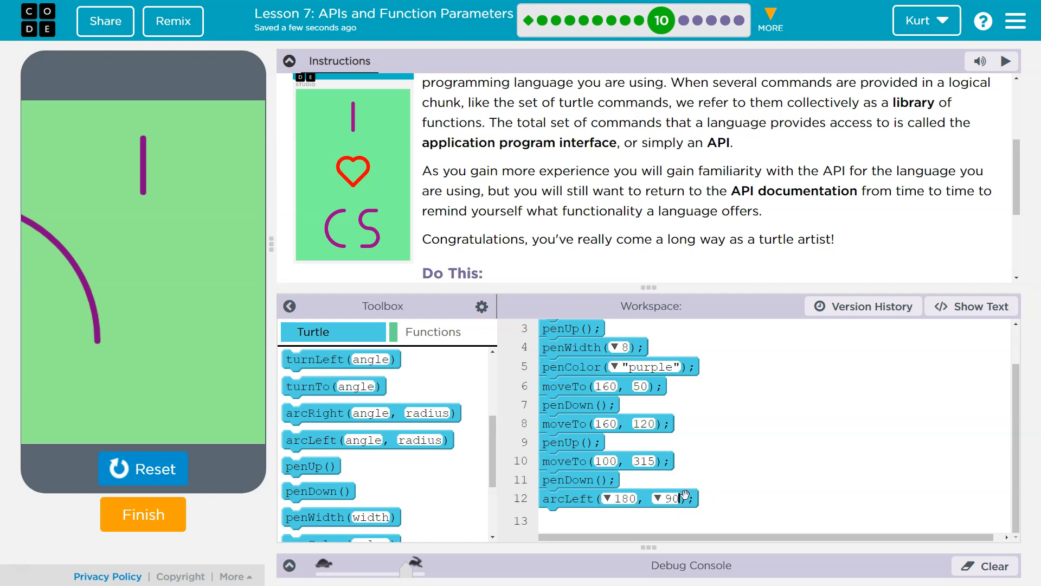
click(144, 469)
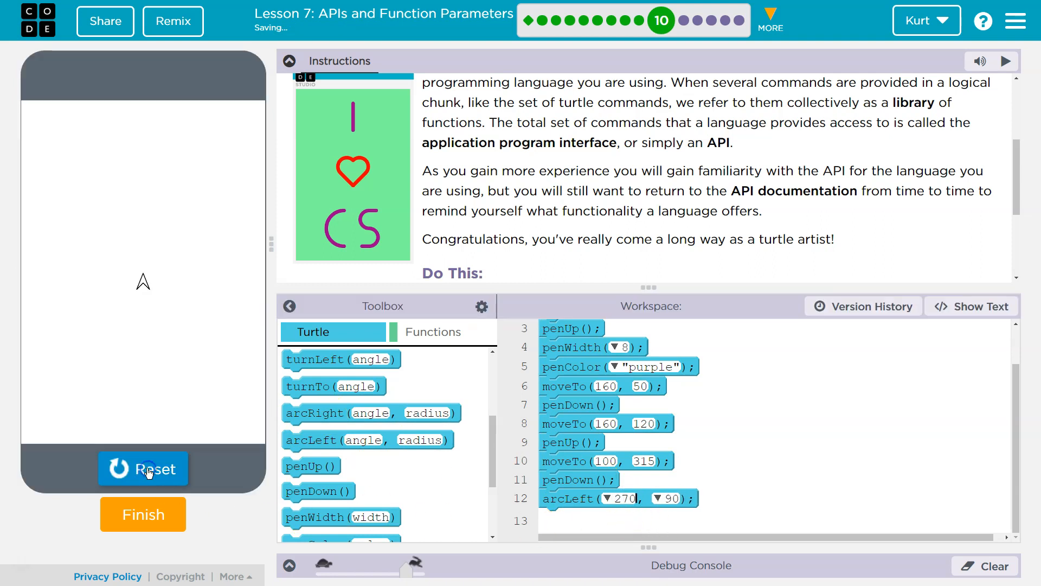
click(143, 469)
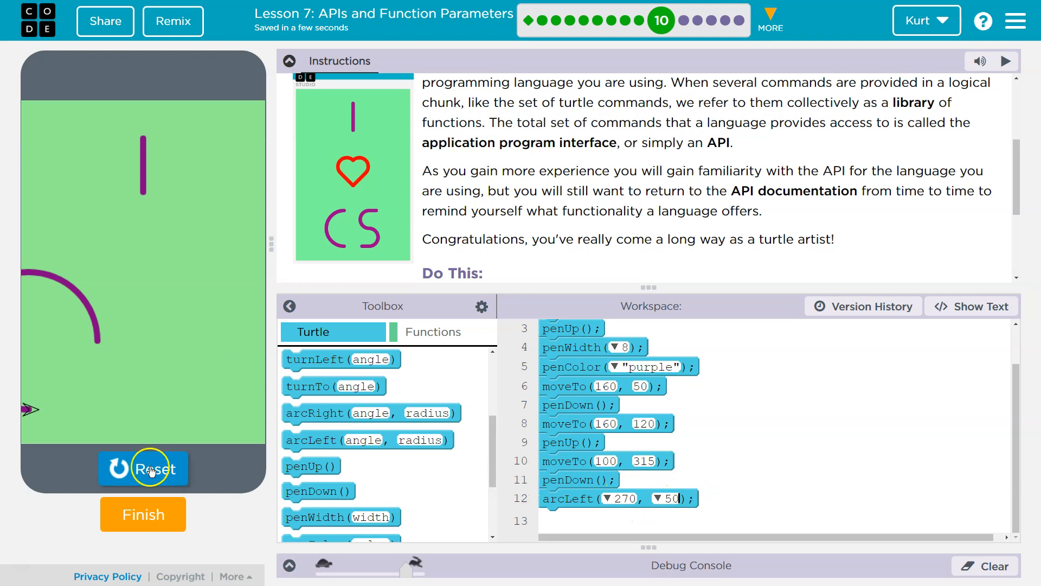
click(143, 468)
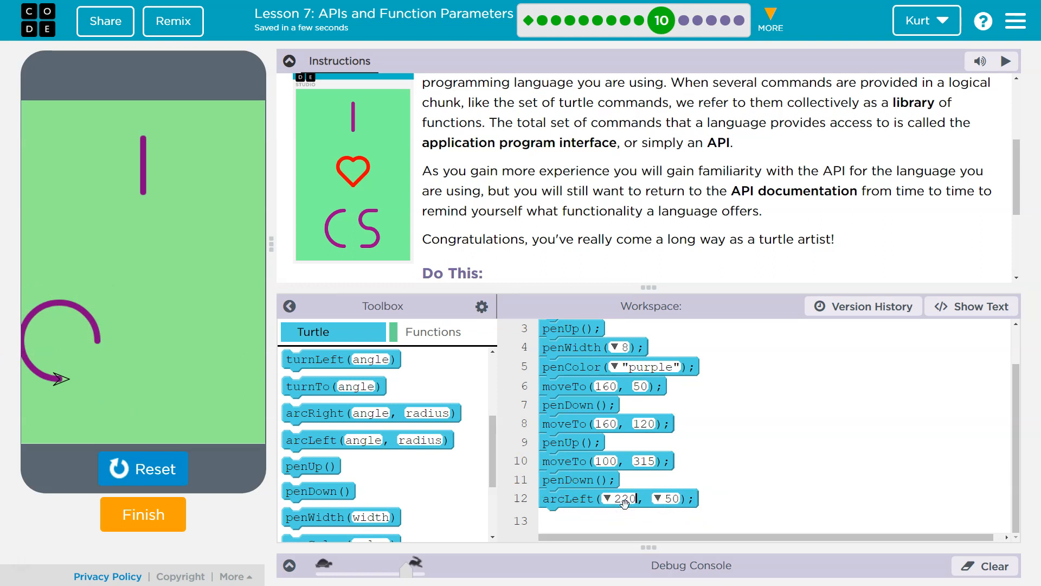
click(143, 469)
text(4)
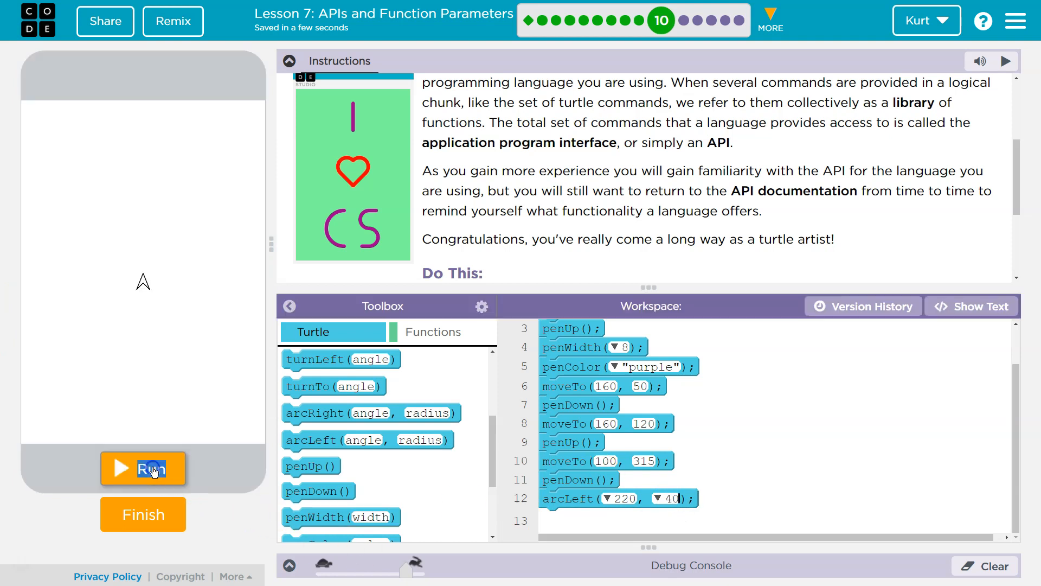
click(143, 469)
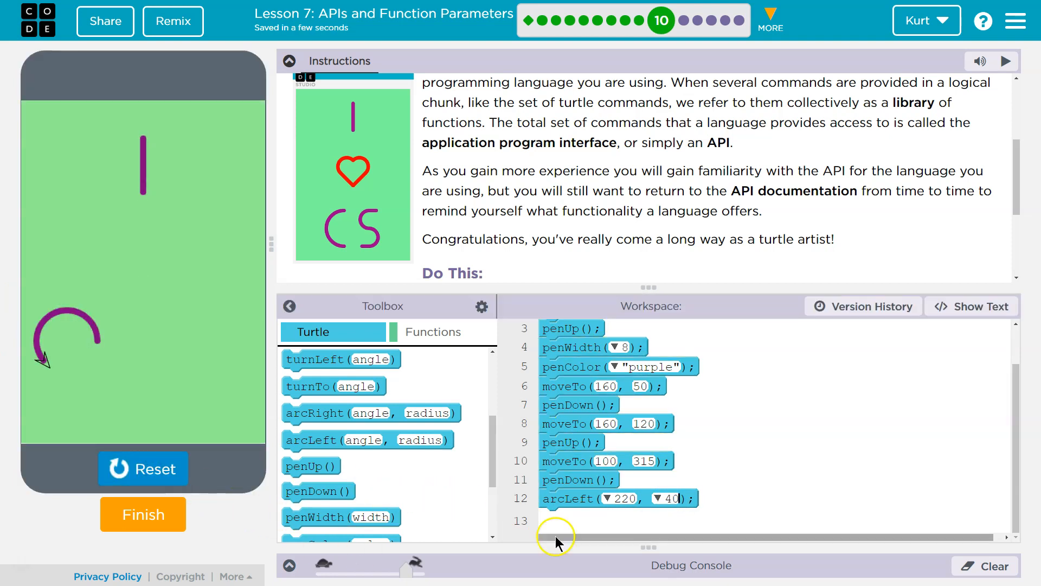
double_click(624, 499)
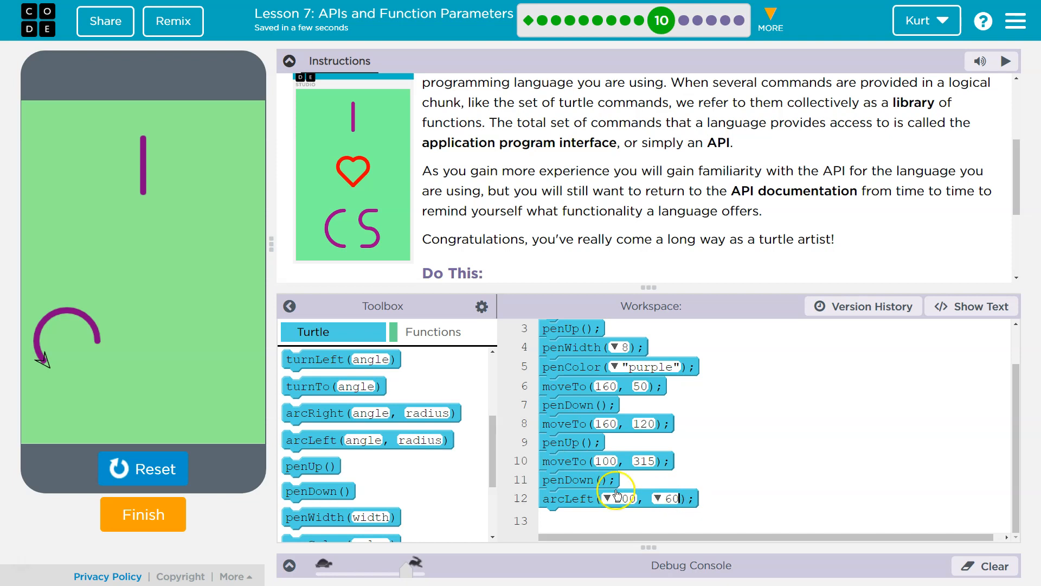
Insert turnTo(270) before the C's arcLeft and reset the canvas.
click(142, 469)
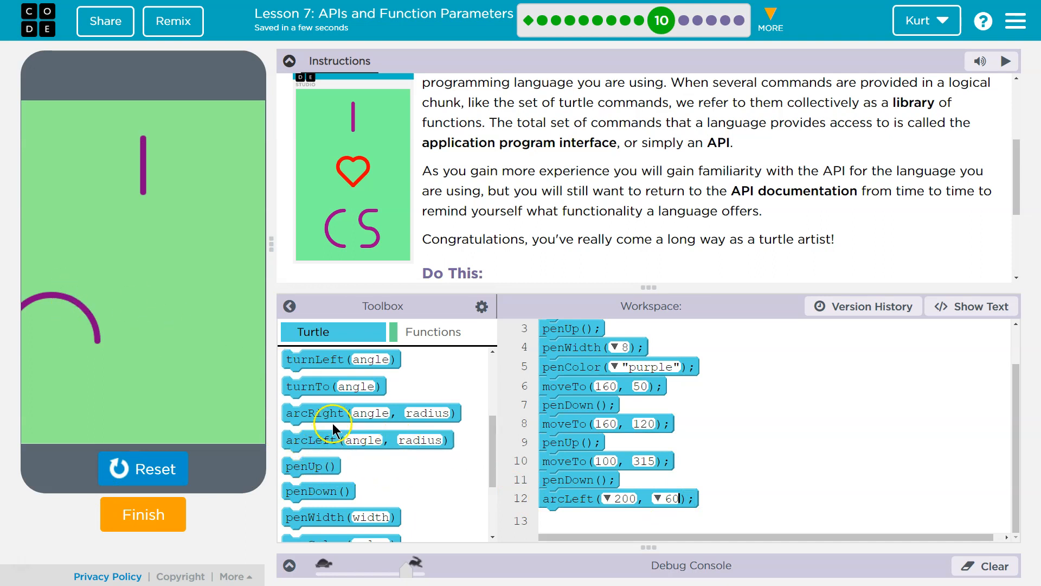
drag(335, 412, 598, 507)
text(90)
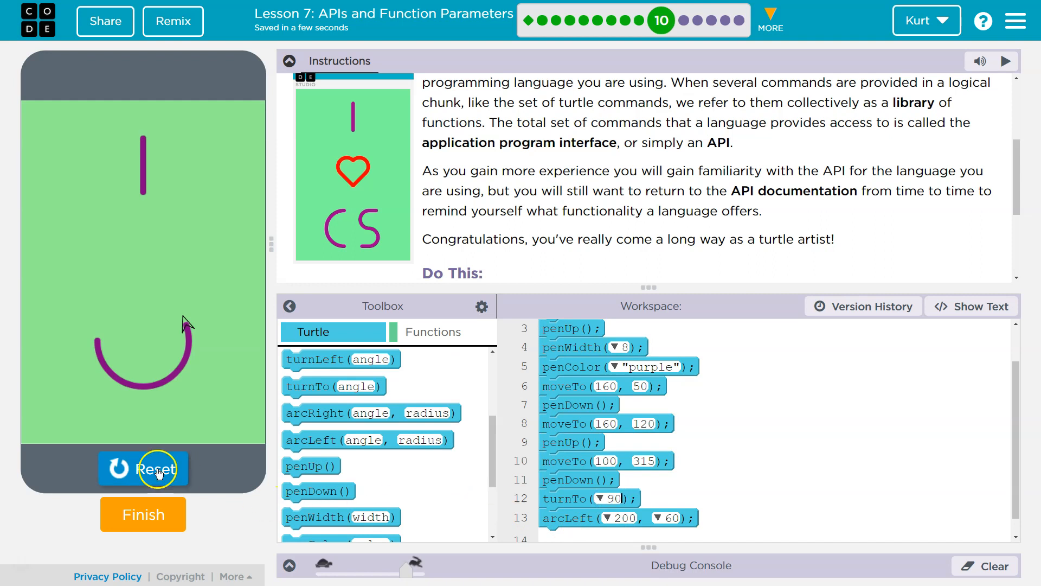
click(143, 470)
text(27)
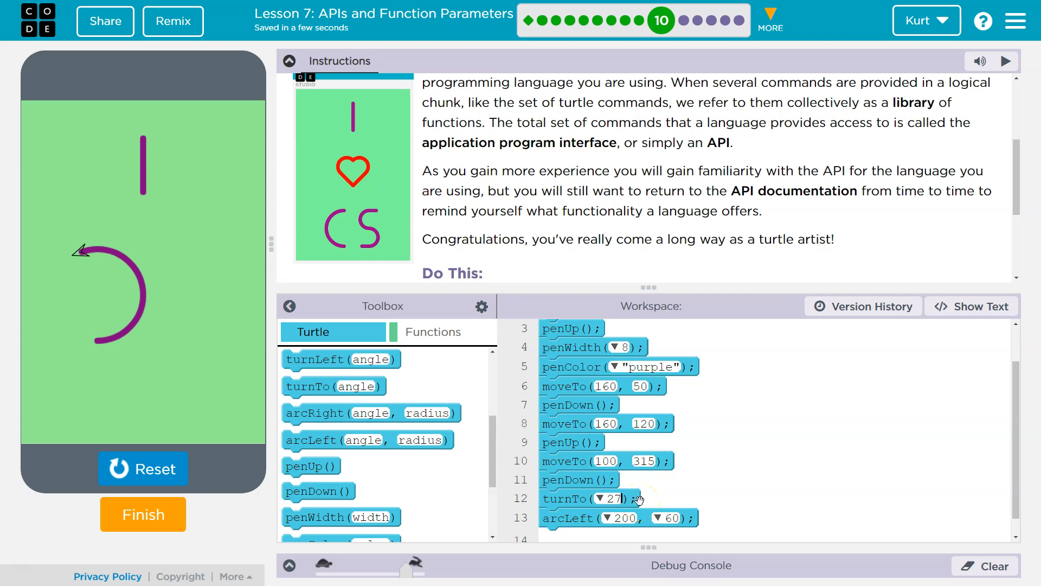
click(142, 469)
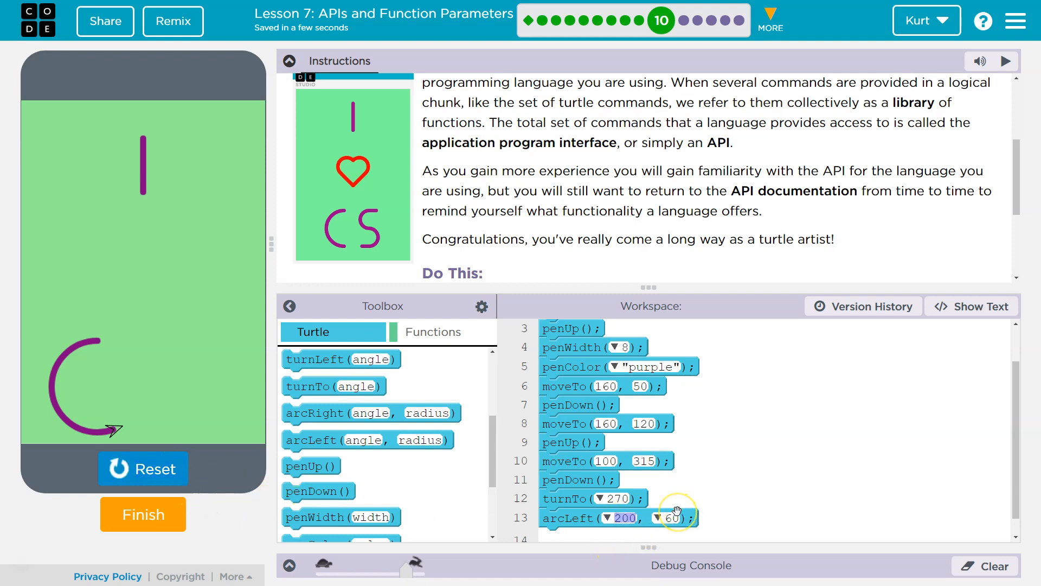
Set arcLeft to 180, 45 and the C's start to (115, 315), then redraw the C.
click(659, 518)
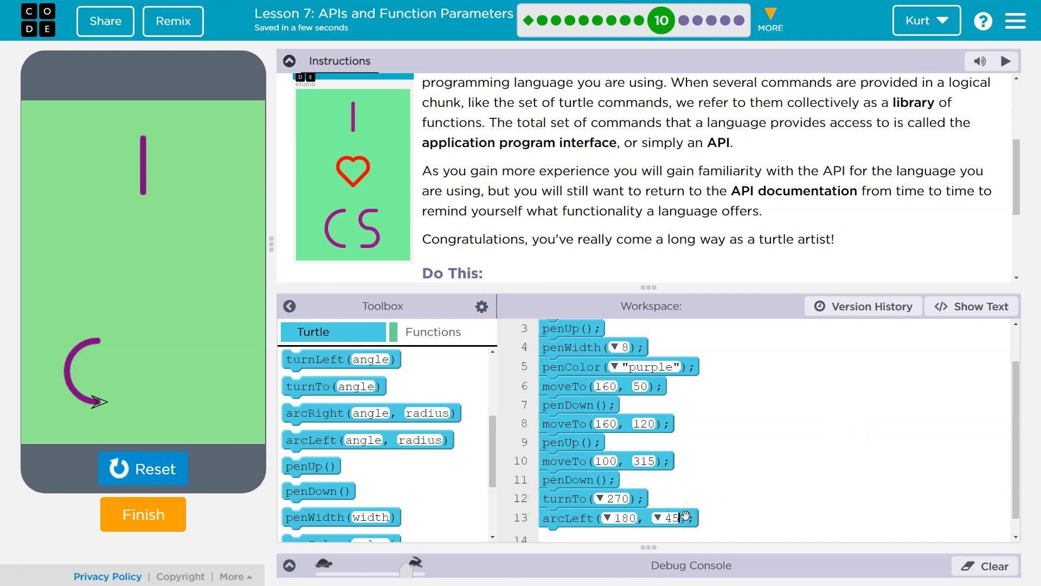
click(143, 468)
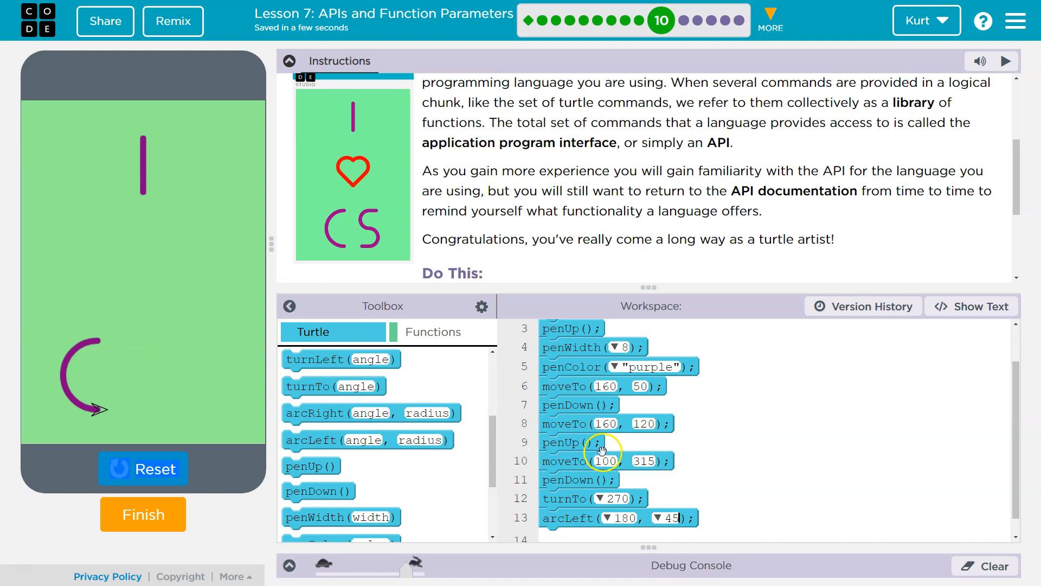
click(603, 461)
text(115)
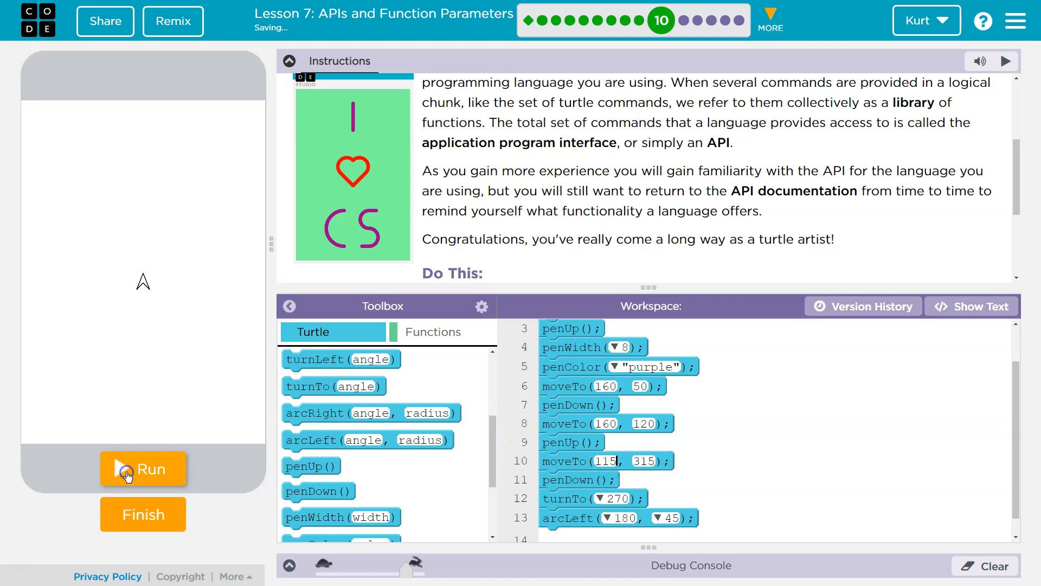
click(143, 469)
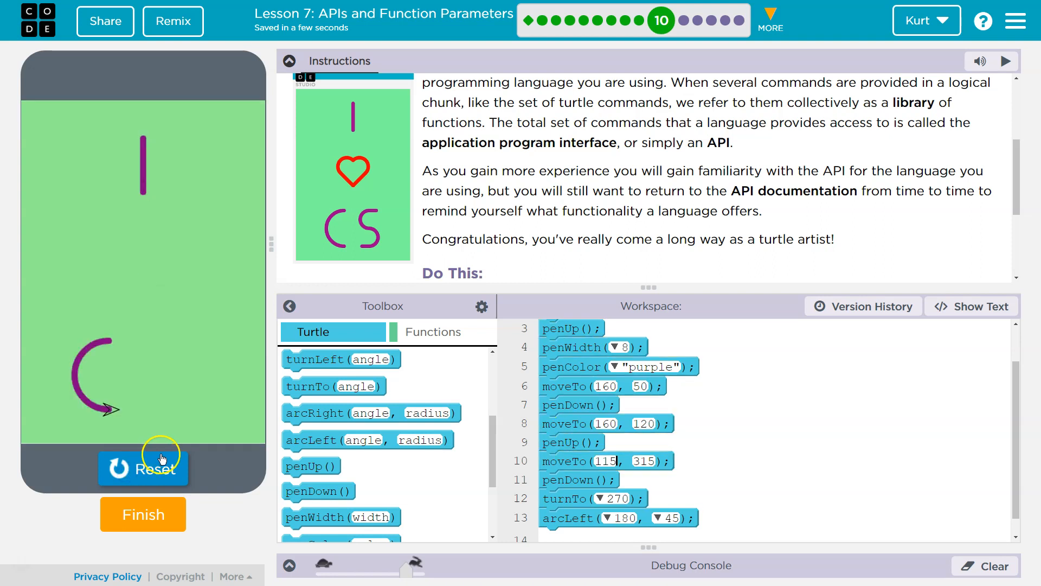
mouse_move(344, 226)
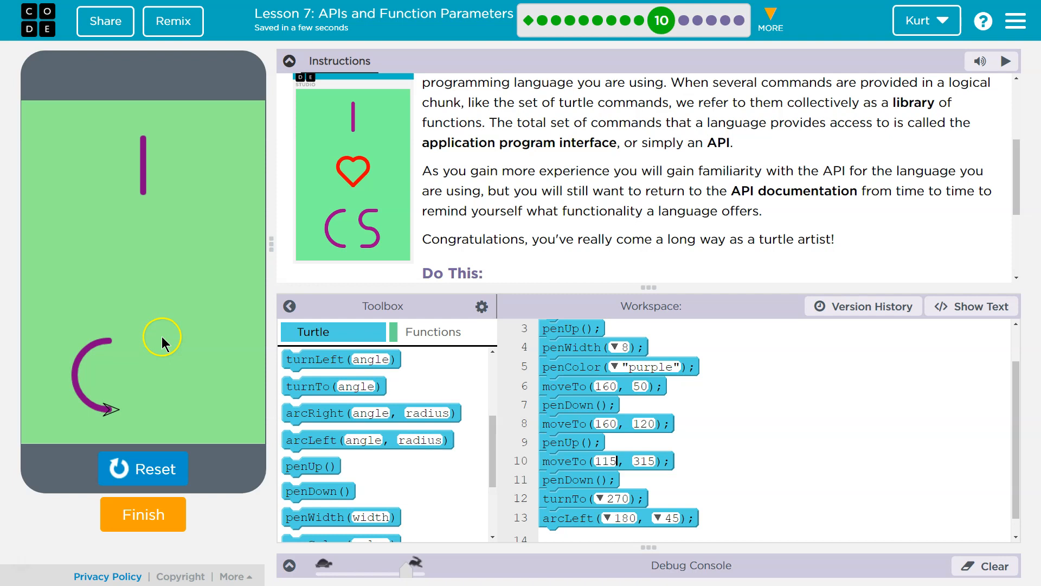
Reset to read coordinates and add moveTo(165, 315) after the C arc for the S.
click(143, 468)
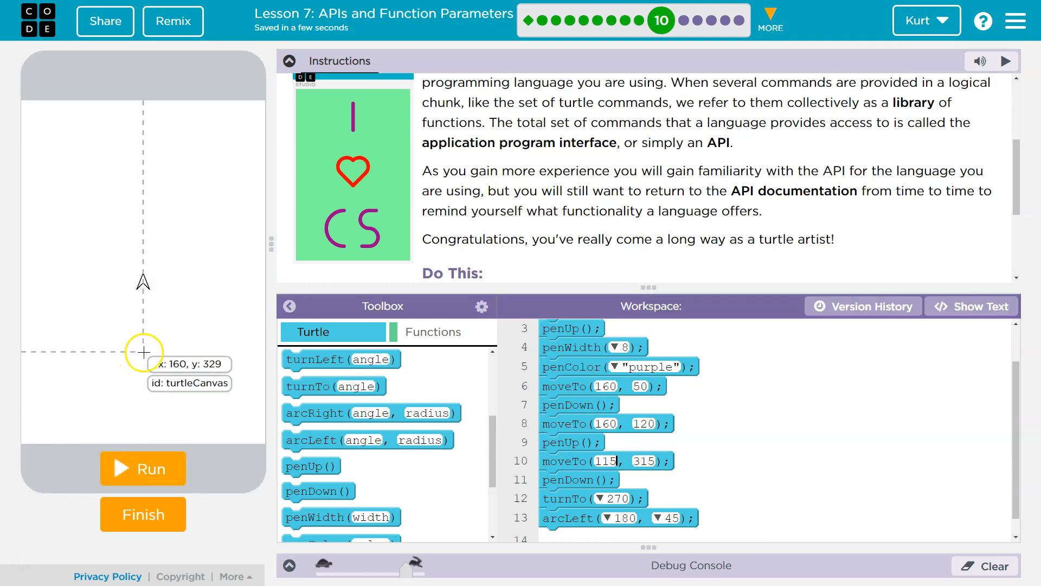
mouse_move(143, 351)
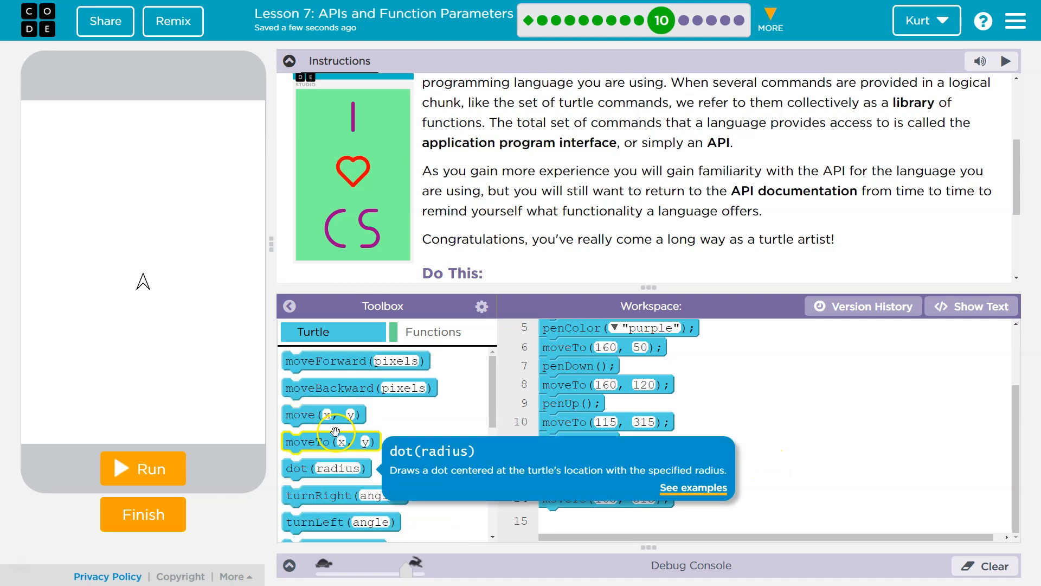
scroll(down, 3)
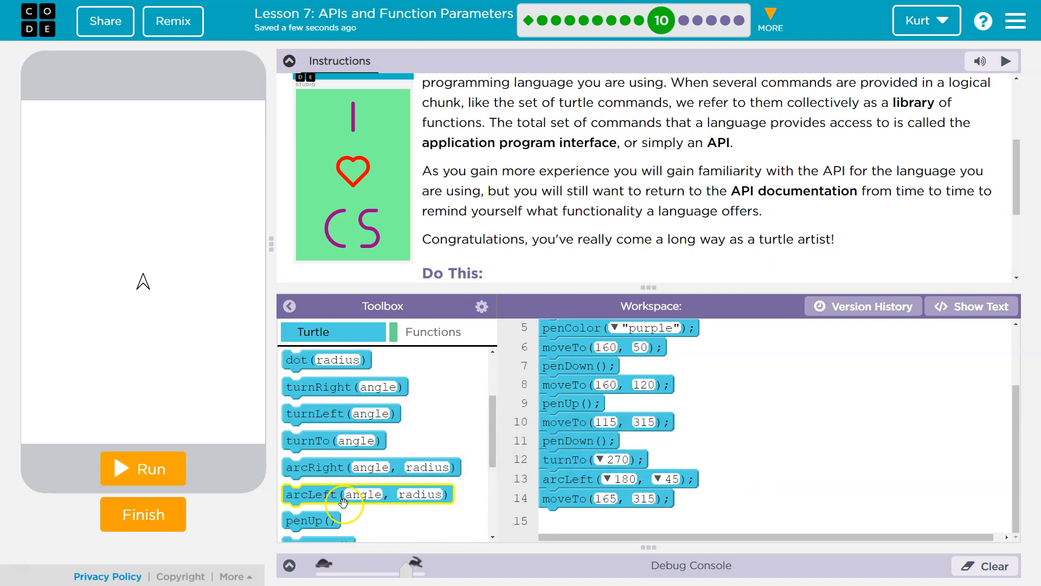
scroll(down, 3)
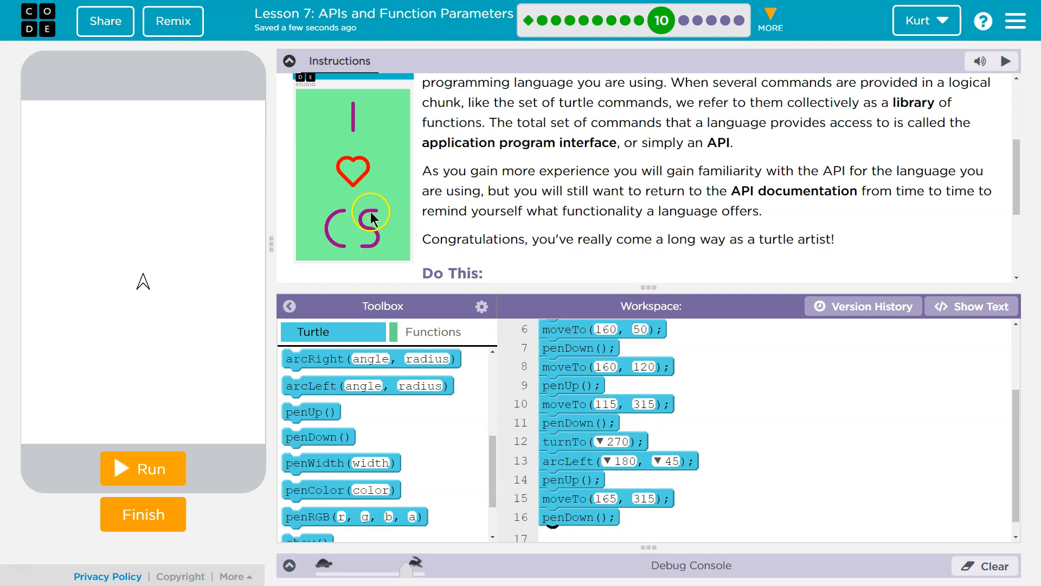
mouse_move(417, 469)
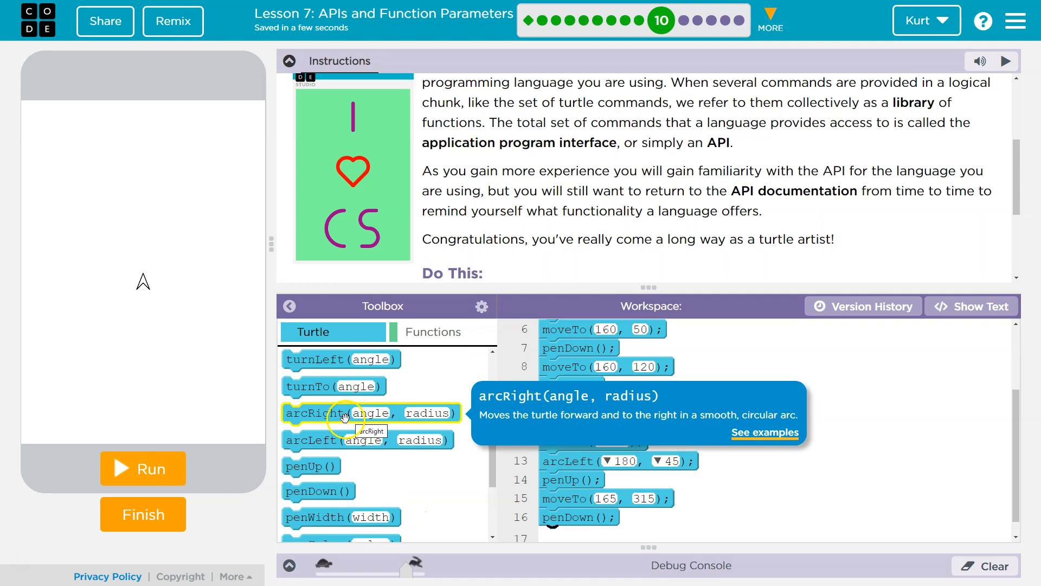
Start the S at (175, 315) with penUp/penDown, then add turnTo(275) and an arcLeft.
click(142, 469)
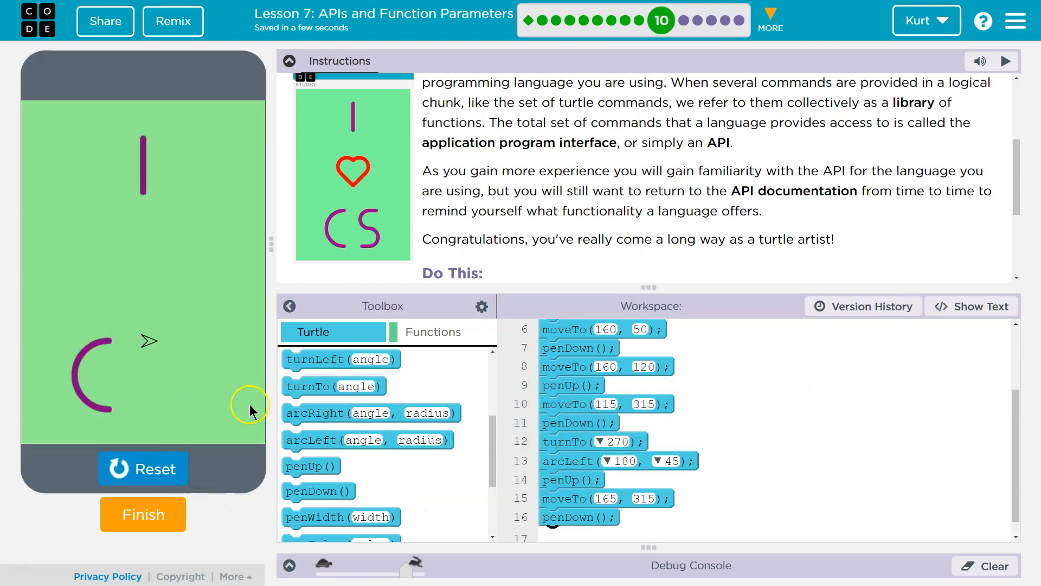
mouse_move(138, 337)
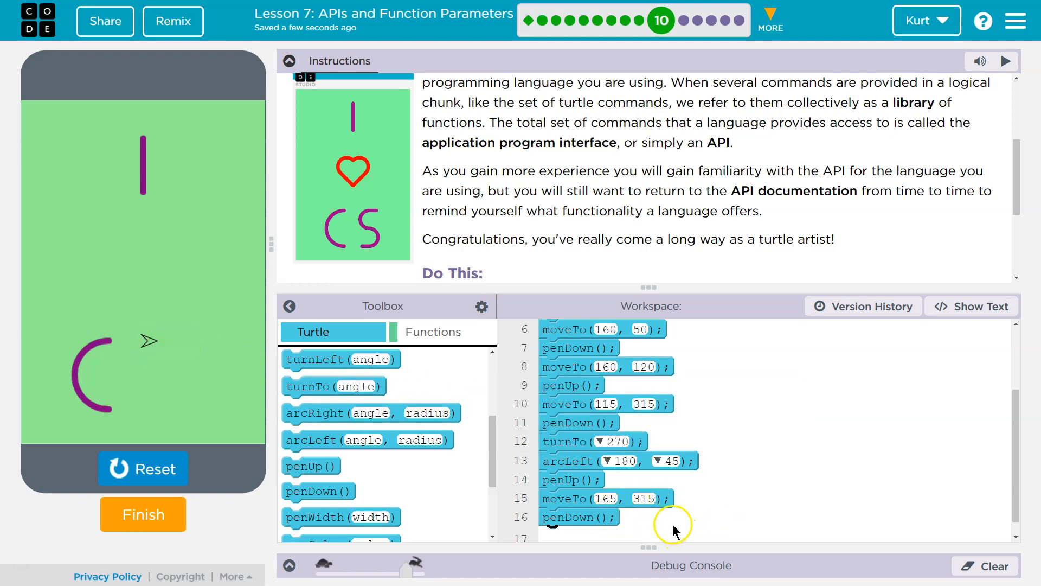
click(605, 499)
text(175)
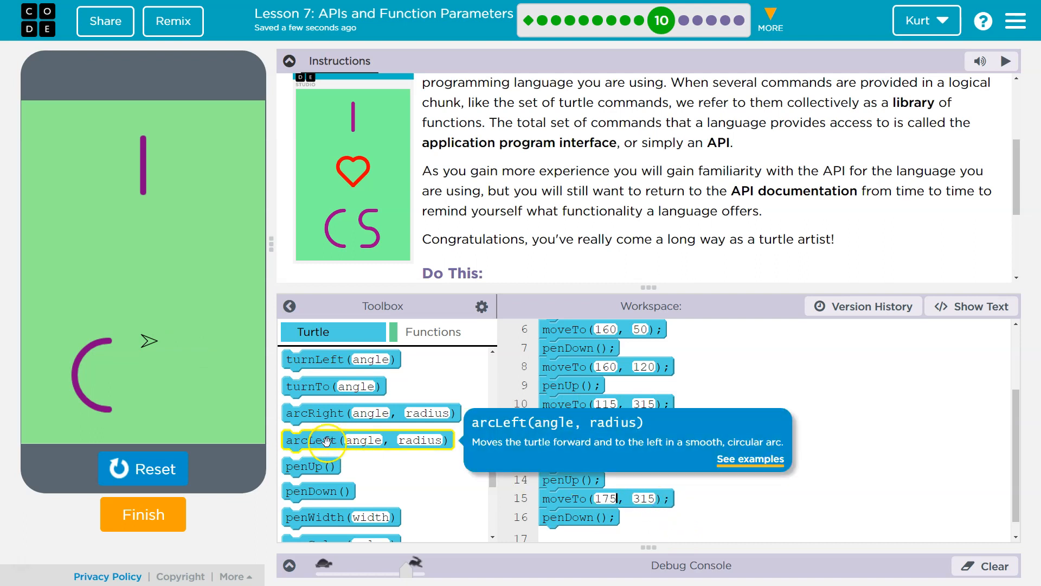
drag(365, 439, 617, 521)
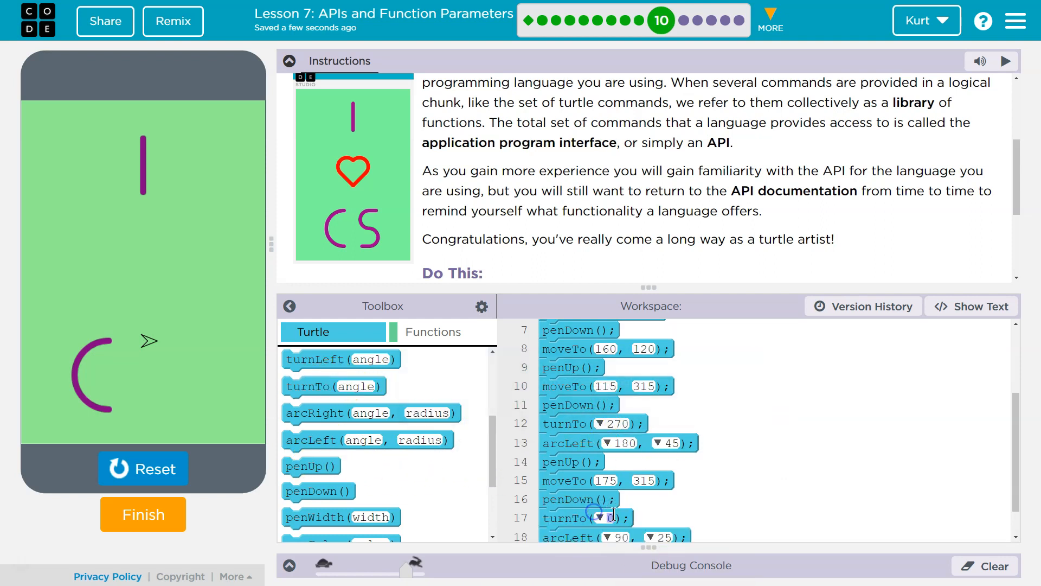
text(275)
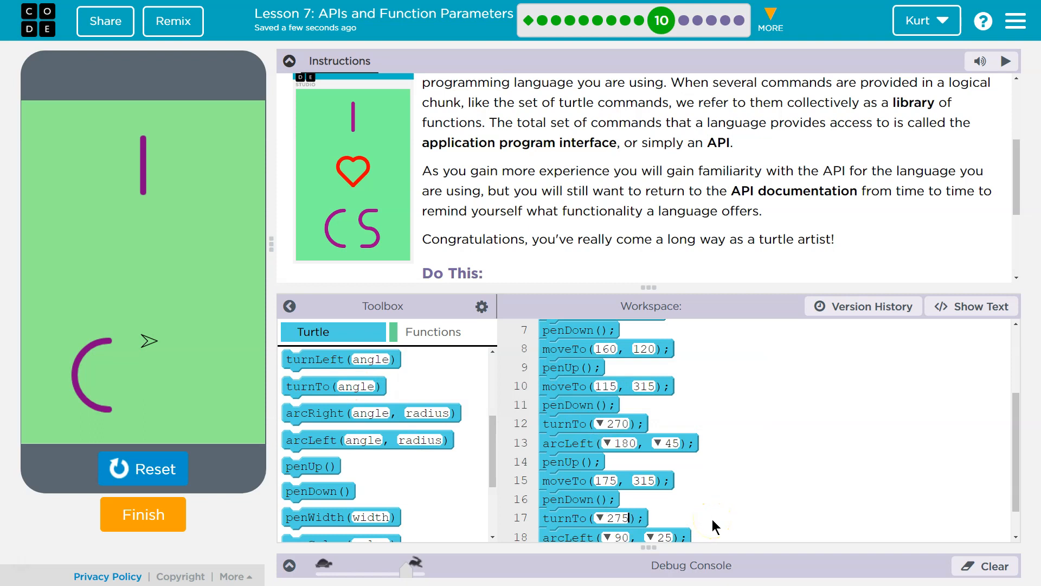
scroll(down, 3)
text(50)
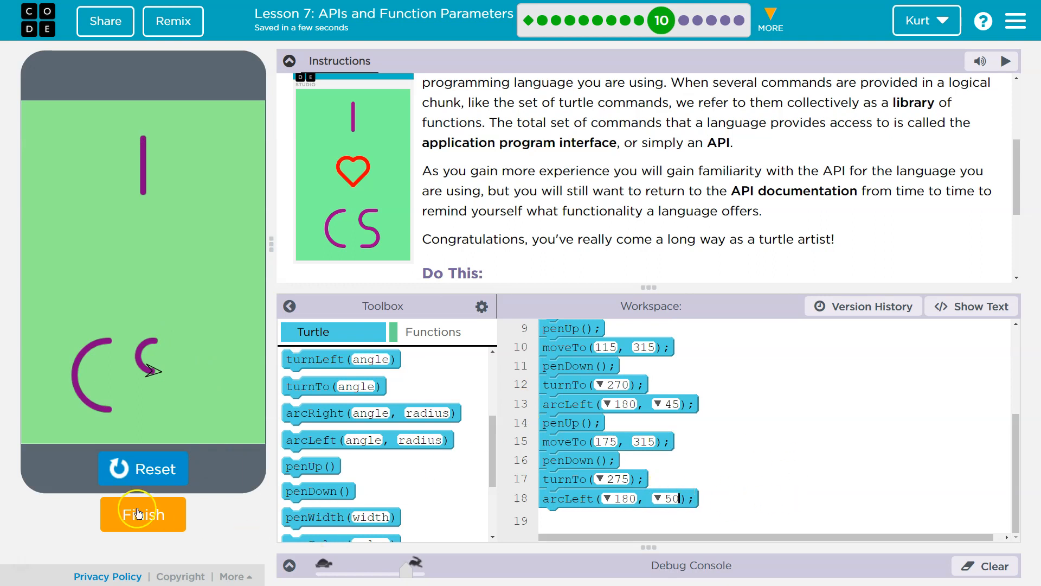
Tune the S's upper curve to arcLeft(180, 20), rerunning to check it beside the C.
click(143, 468)
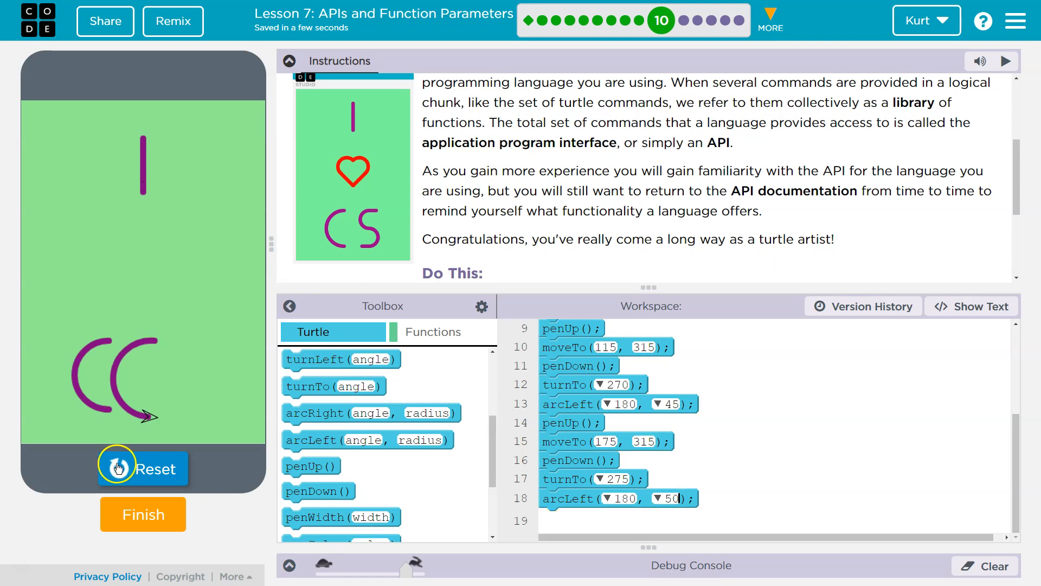
mouse_move(706, 513)
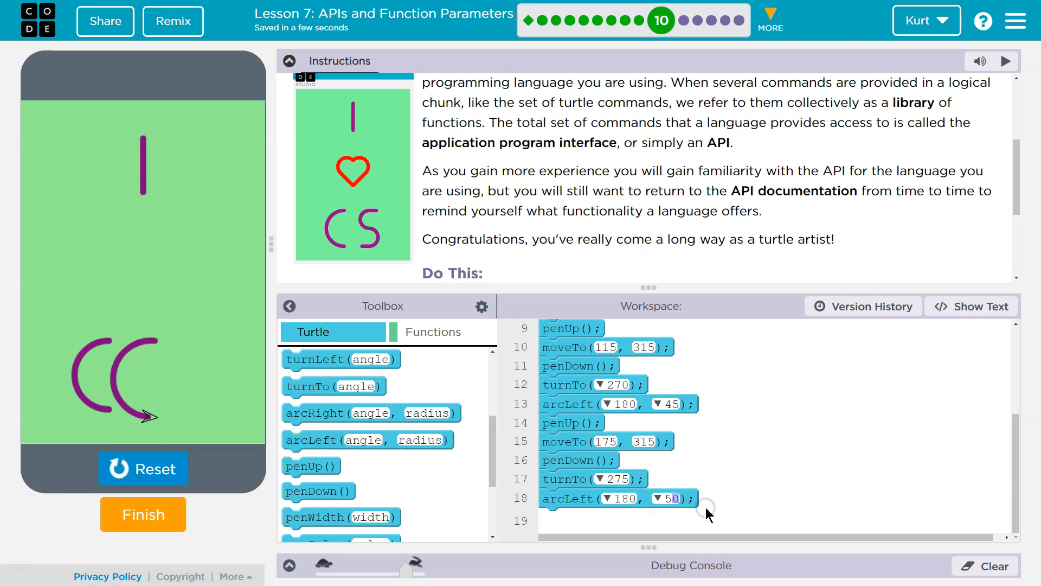
click(665, 499)
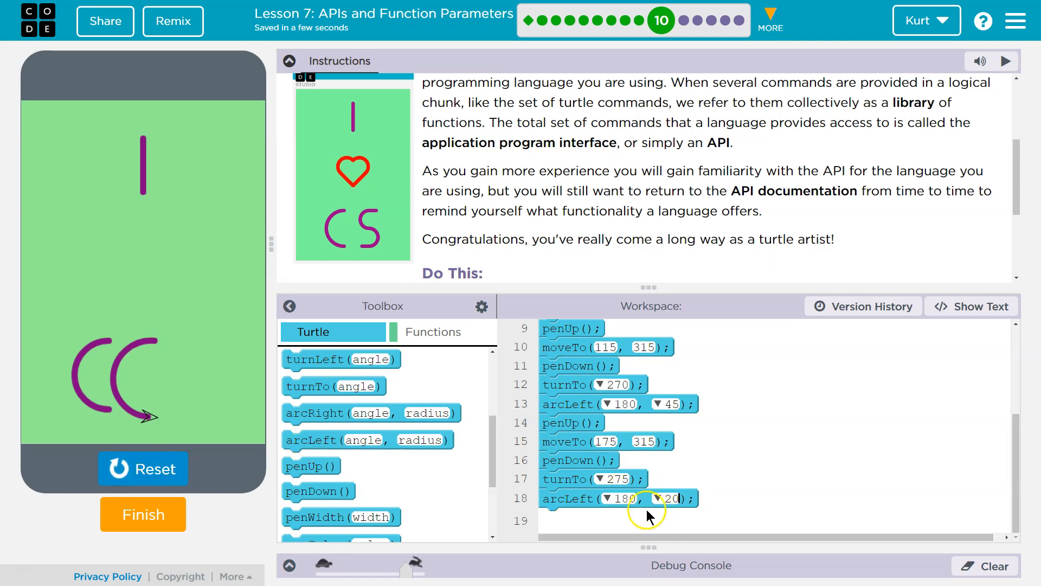
click(623, 497)
text(200)
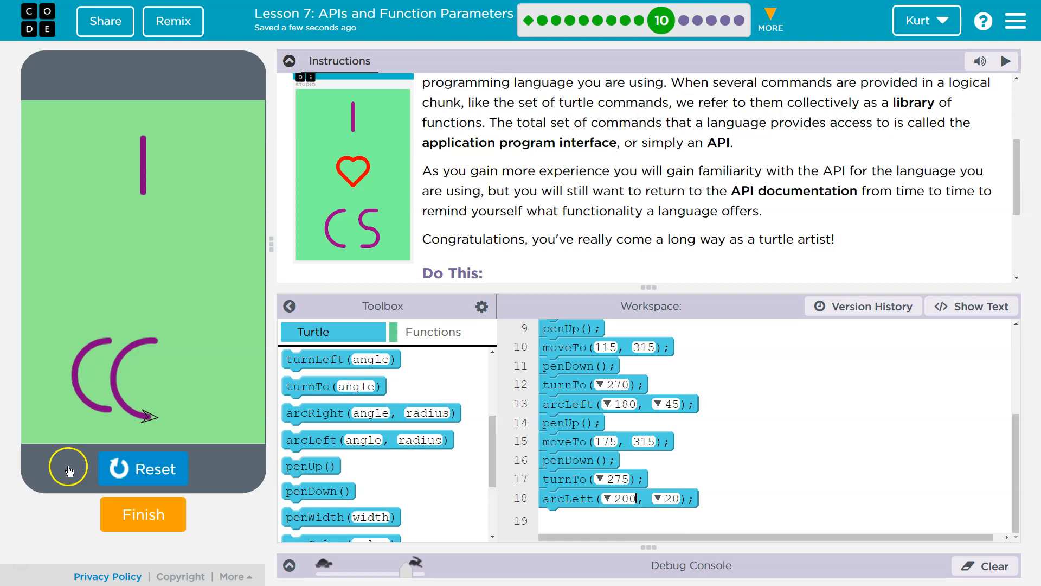
click(143, 469)
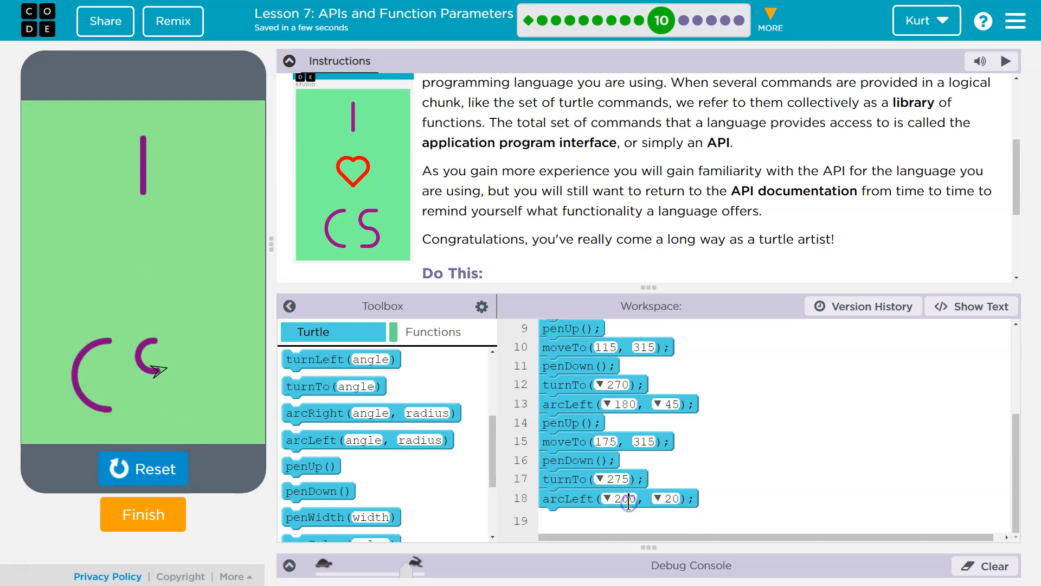
click(618, 498)
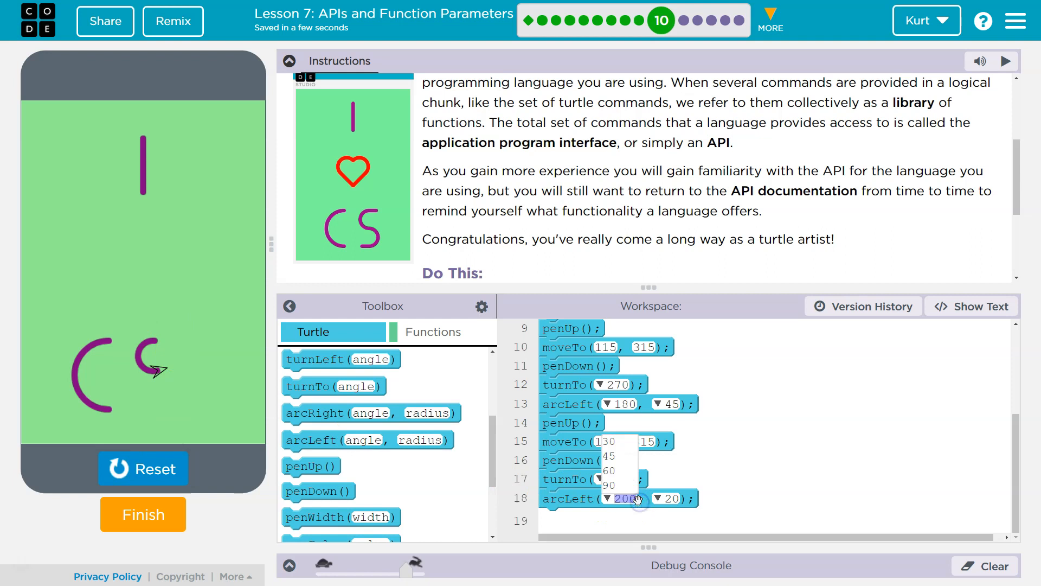
click(144, 469)
text(180)
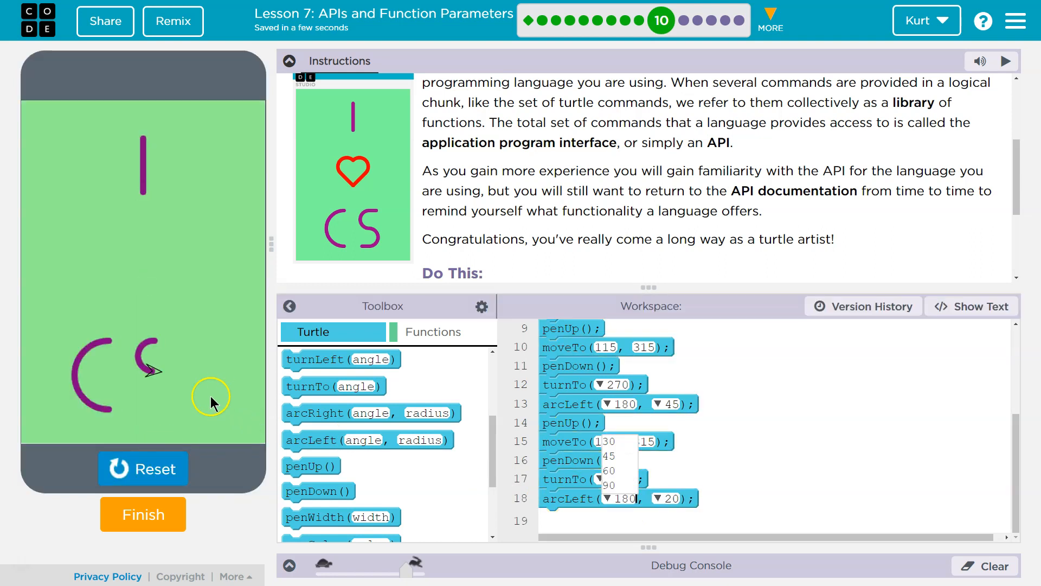
mouse_move(701, 517)
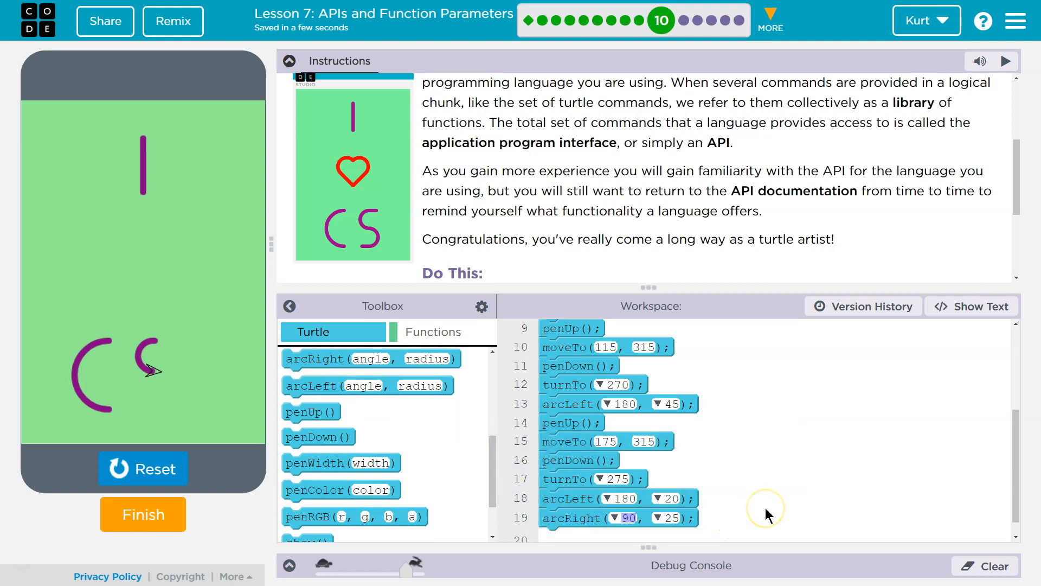
Set the S's lower arcRight radius to 20, move C and S to x 125 and 185, and rerun.
click(622, 518)
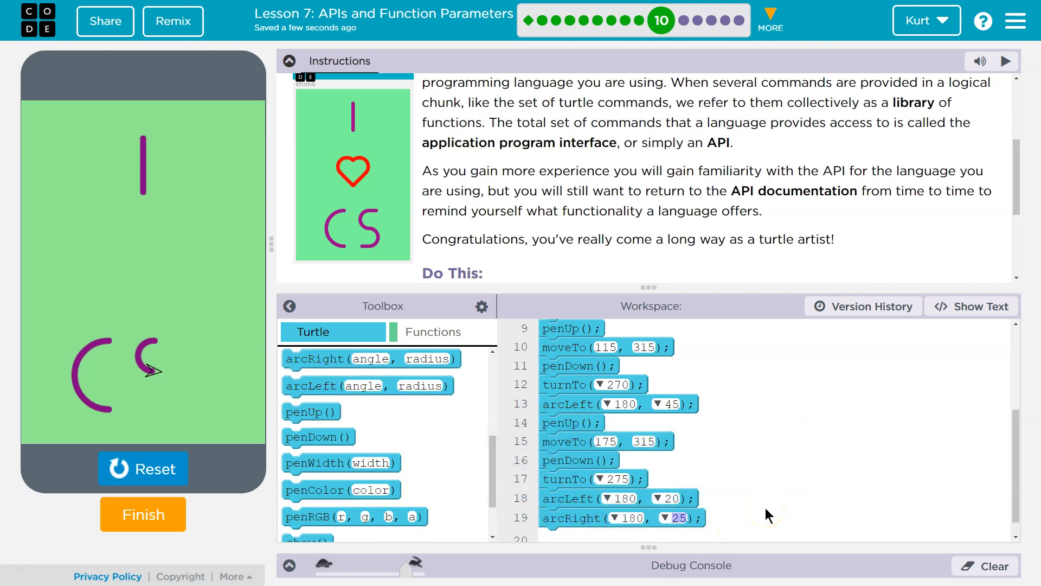
click(144, 469)
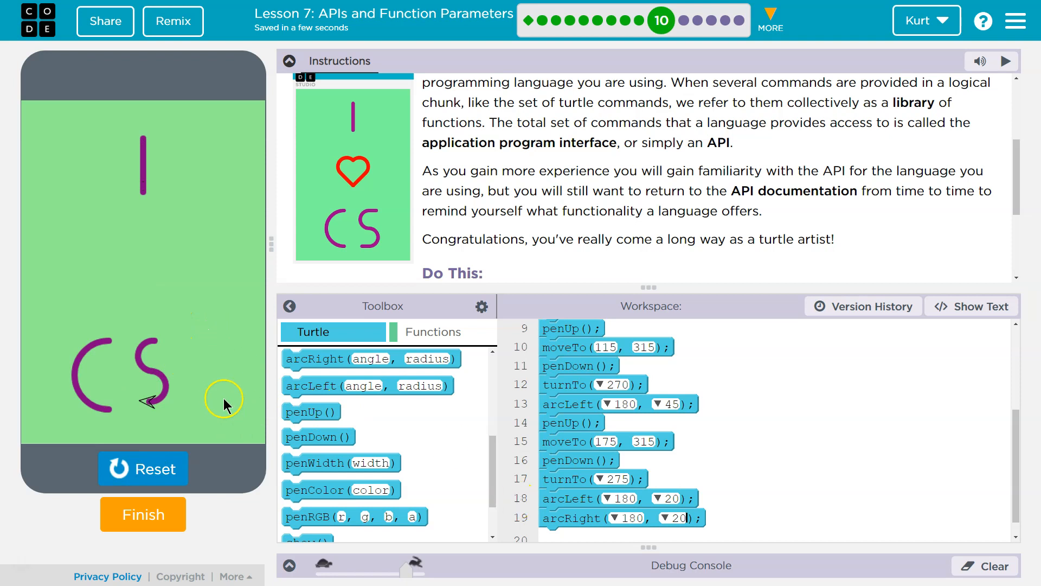
mouse_move(487, 537)
text(18)
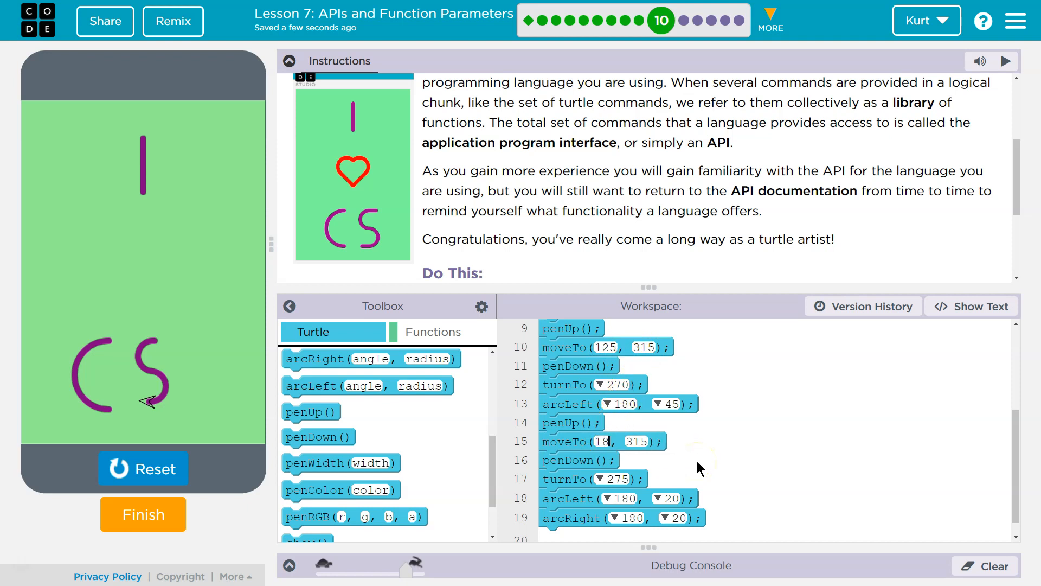
click(142, 469)
text(5)
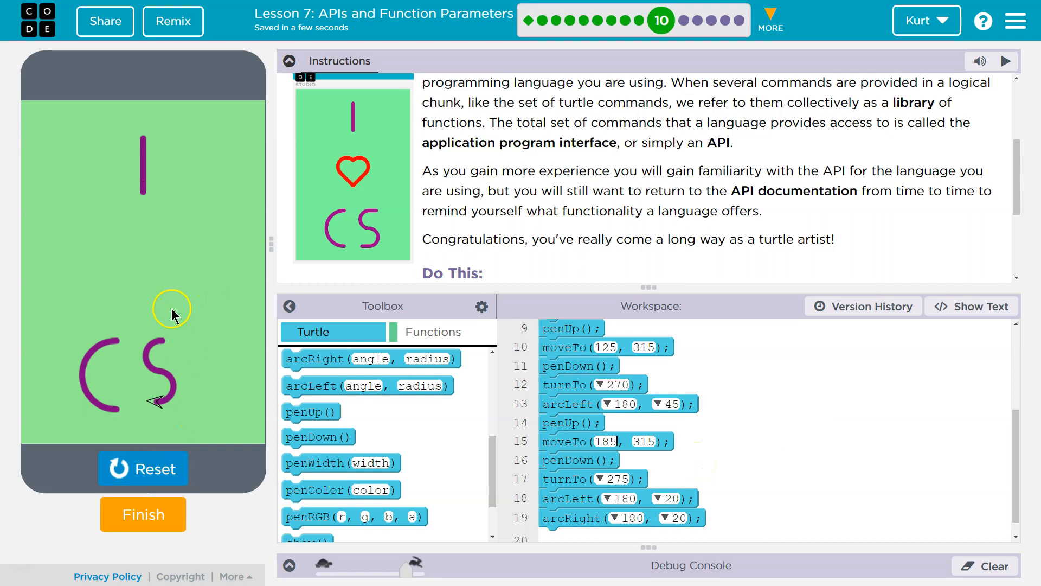
mouse_move(457, 450)
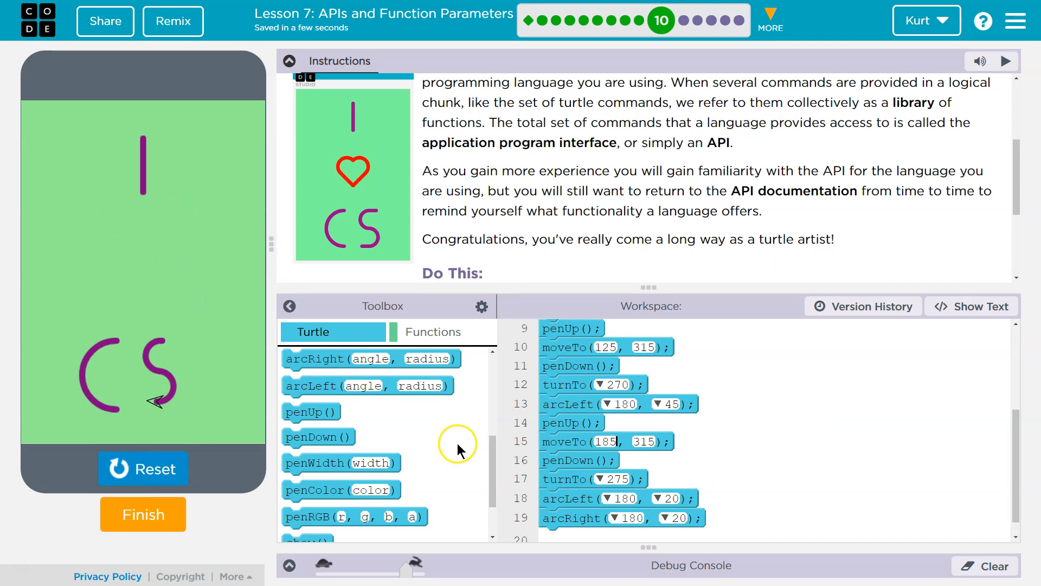
scroll(down, 3)
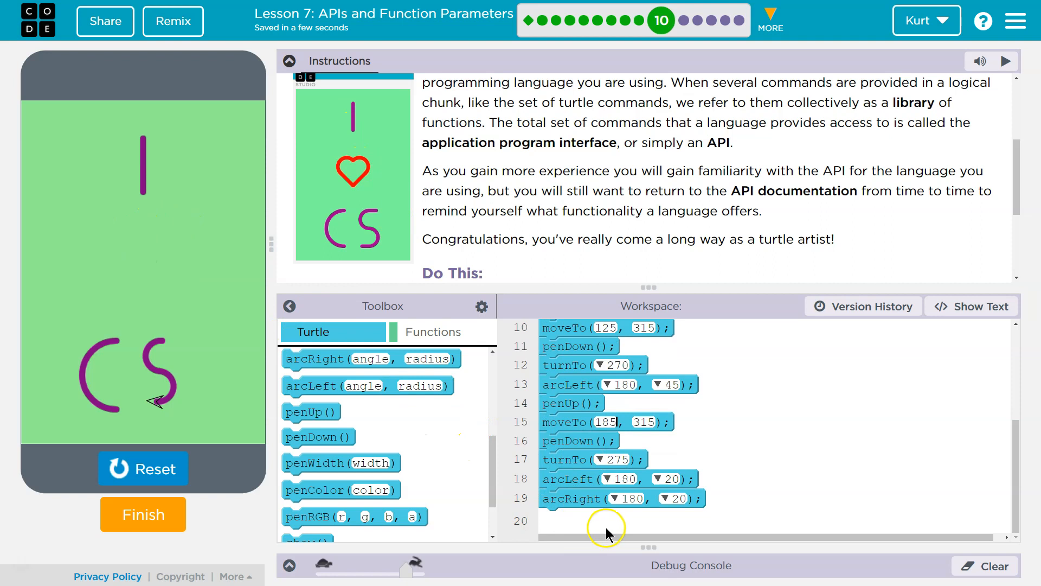
mouse_move(332, 489)
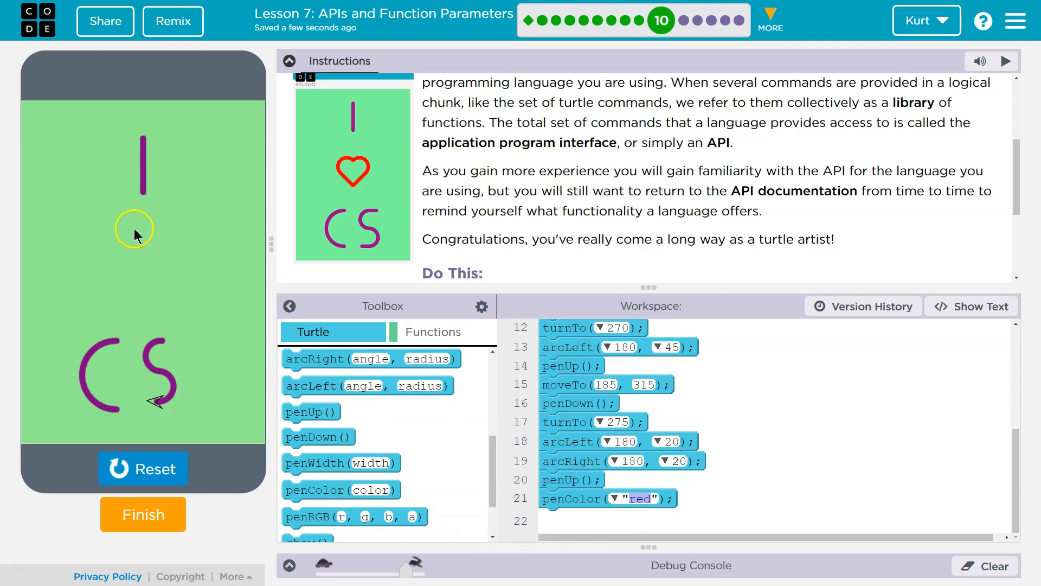
Add penUp, penColor red, moveTo(150, 180), penDown and arcLeft(90, 25), running to see the red arc.
click(143, 468)
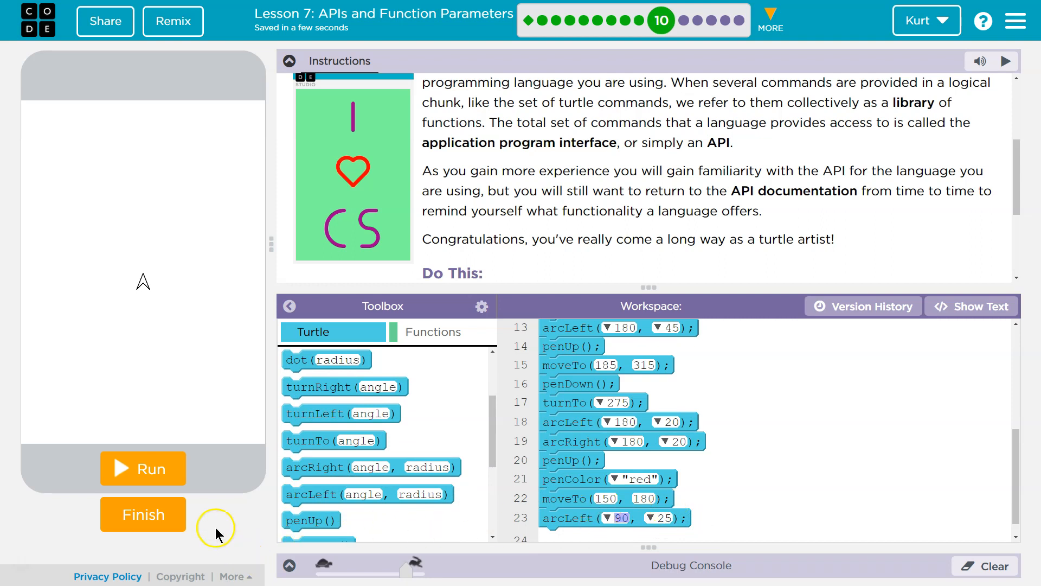
click(144, 468)
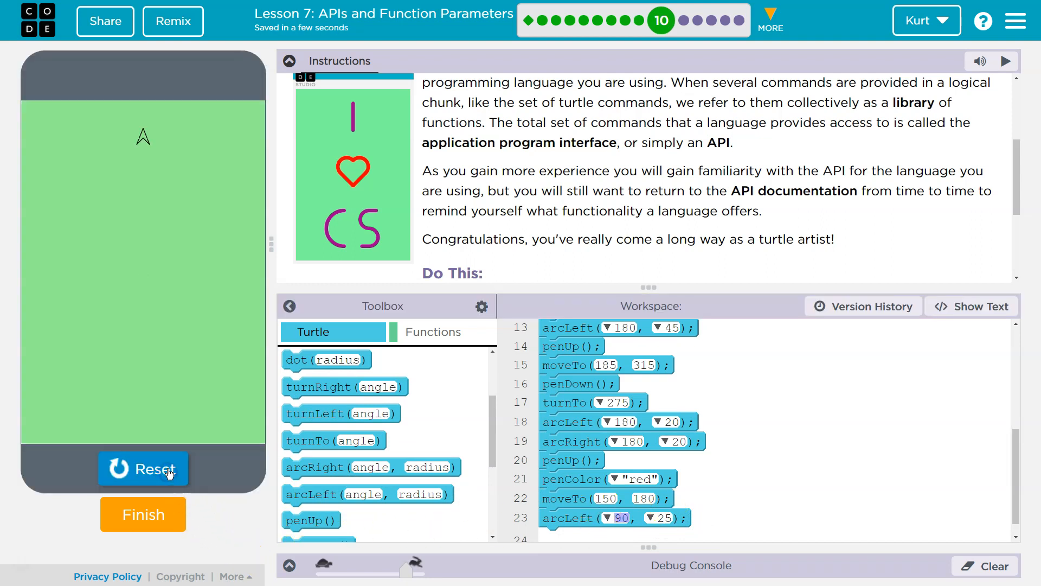
click(144, 468)
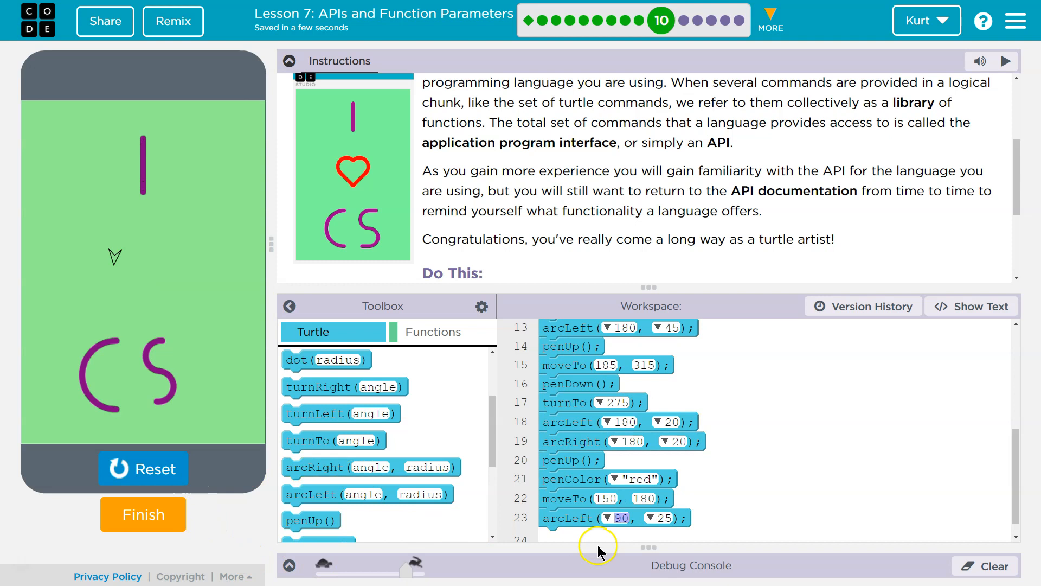
mouse_move(342, 489)
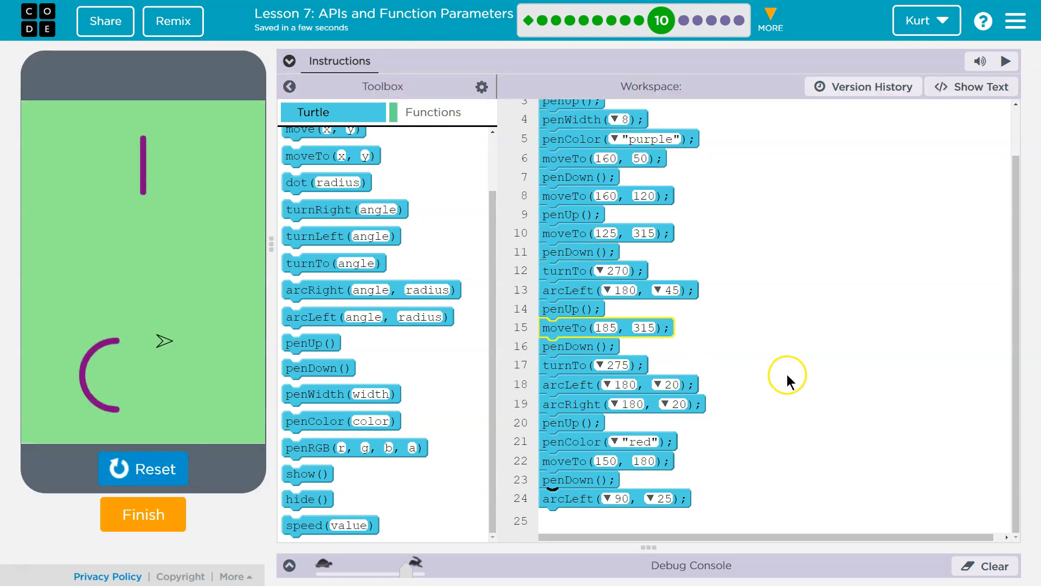
click(977, 87)
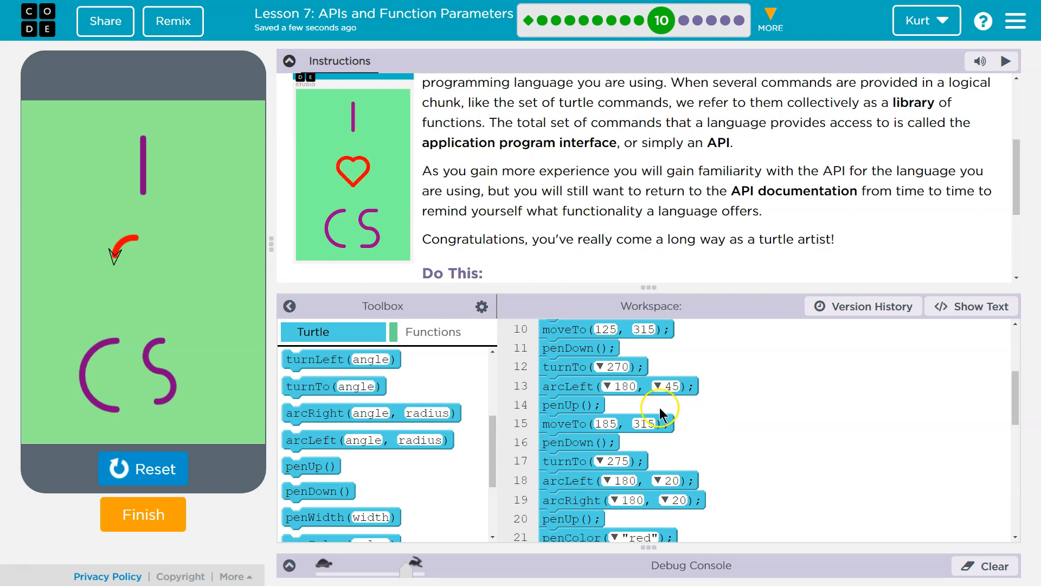
scroll(down, 3)
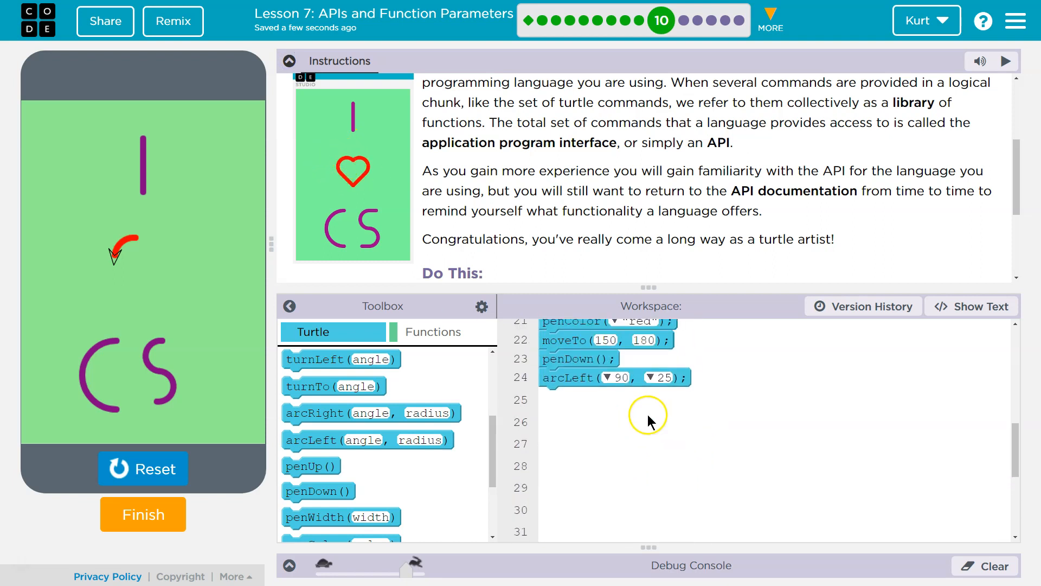
mouse_move(372, 491)
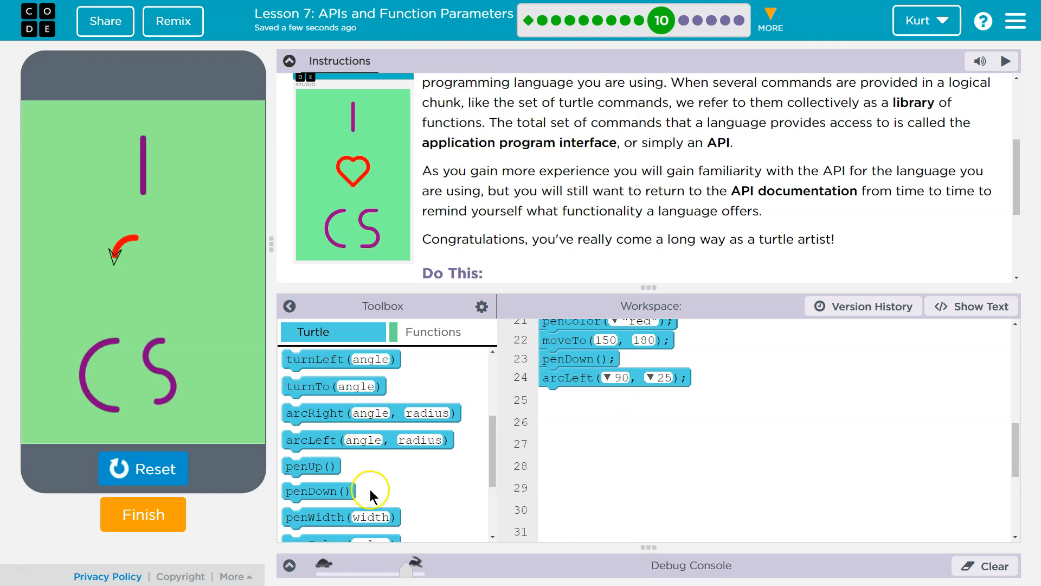
Tilt the heart start with turnTo(-45) and widen arcLeft to (175, 30), rerunning after each try.
scroll(down, 3)
text(-45)
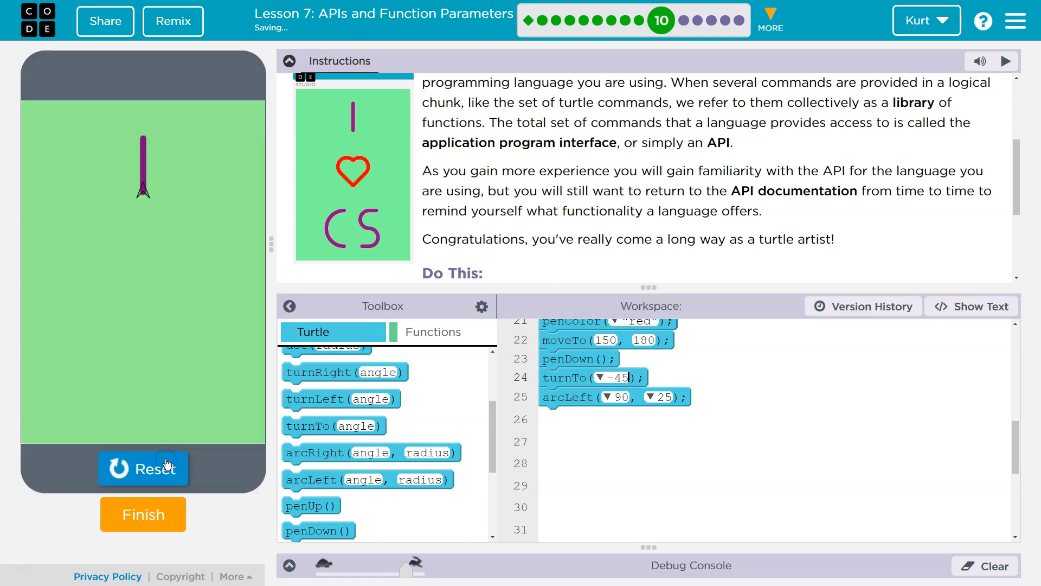
click(144, 468)
text(110)
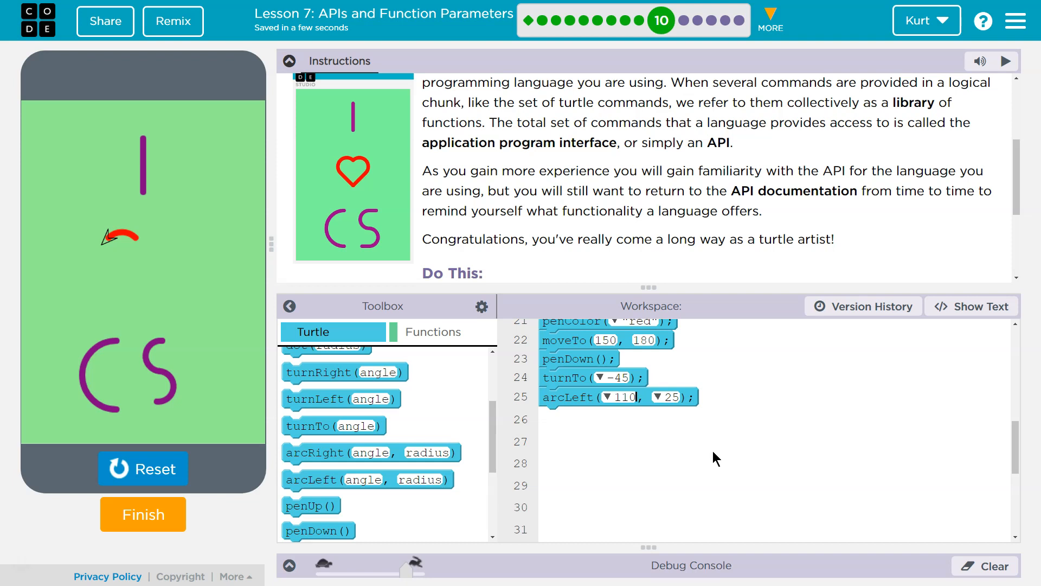
text(35)
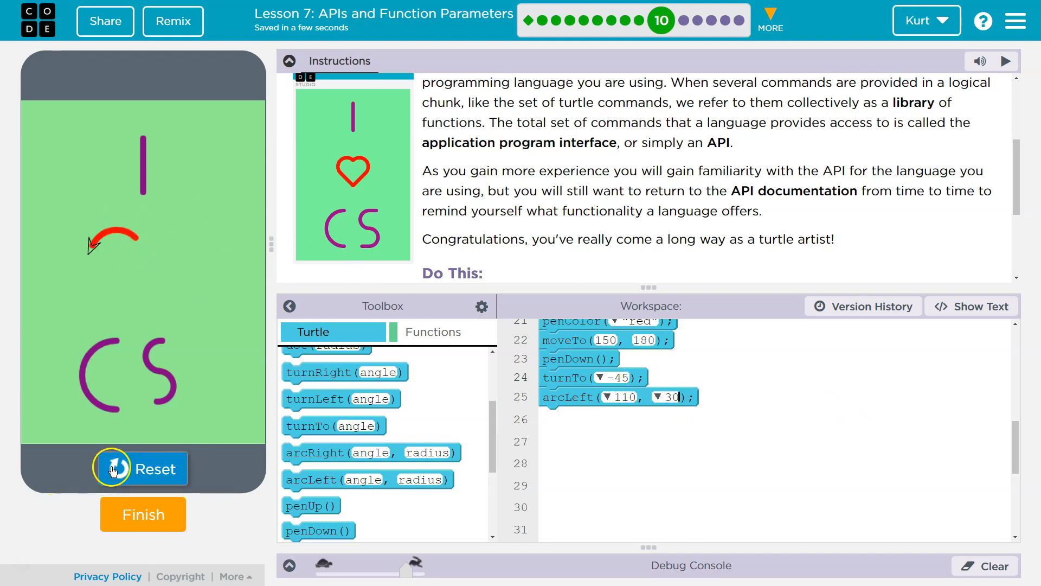
click(143, 468)
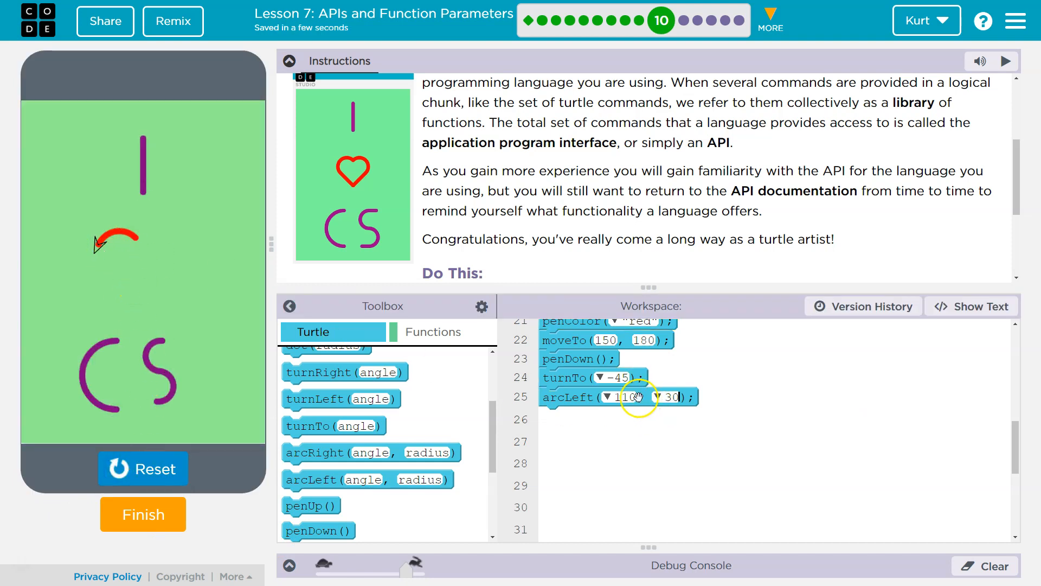
click(621, 397)
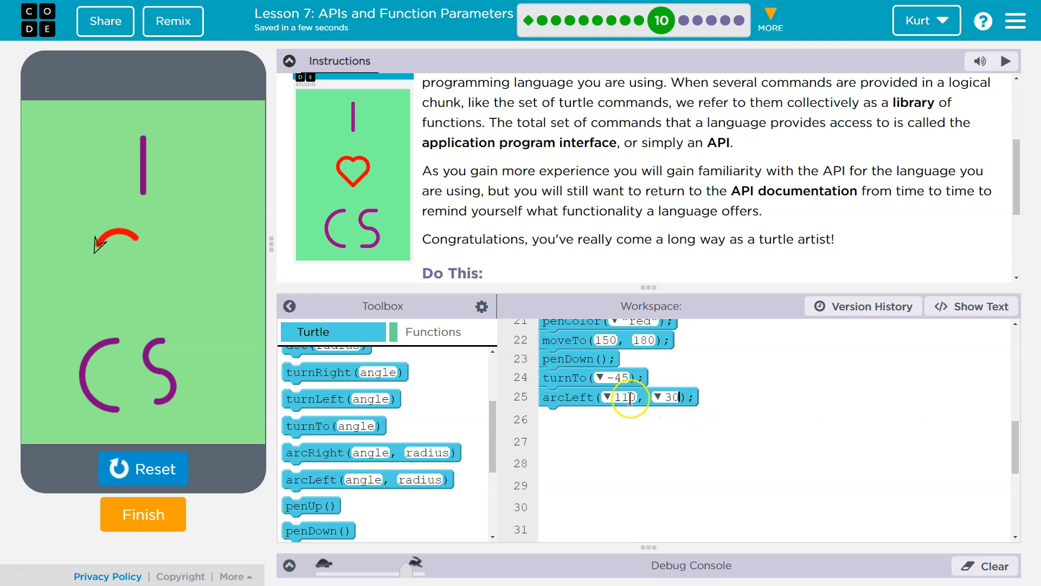
text(125)
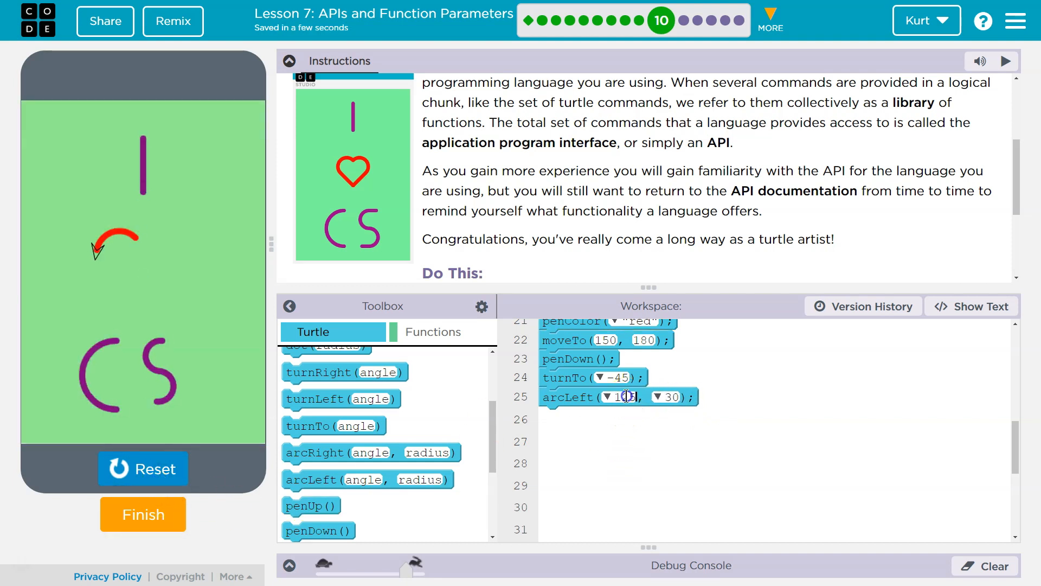
click(143, 469)
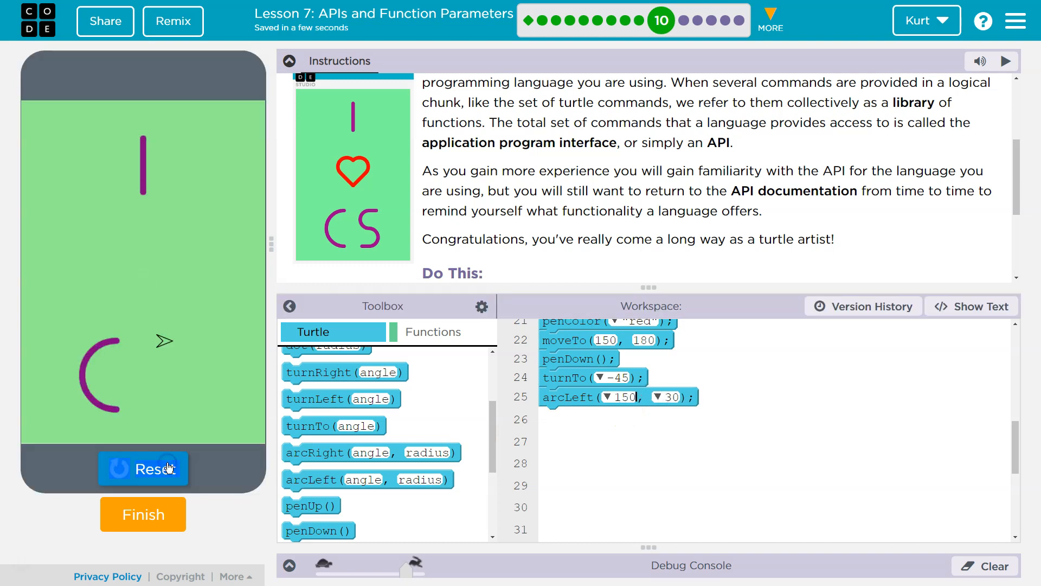
click(143, 468)
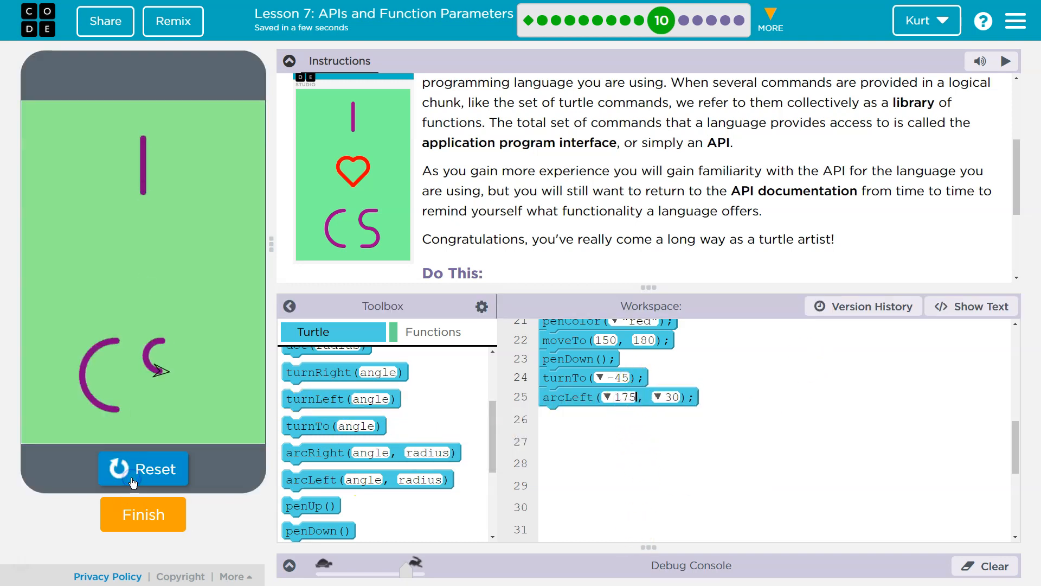
click(143, 468)
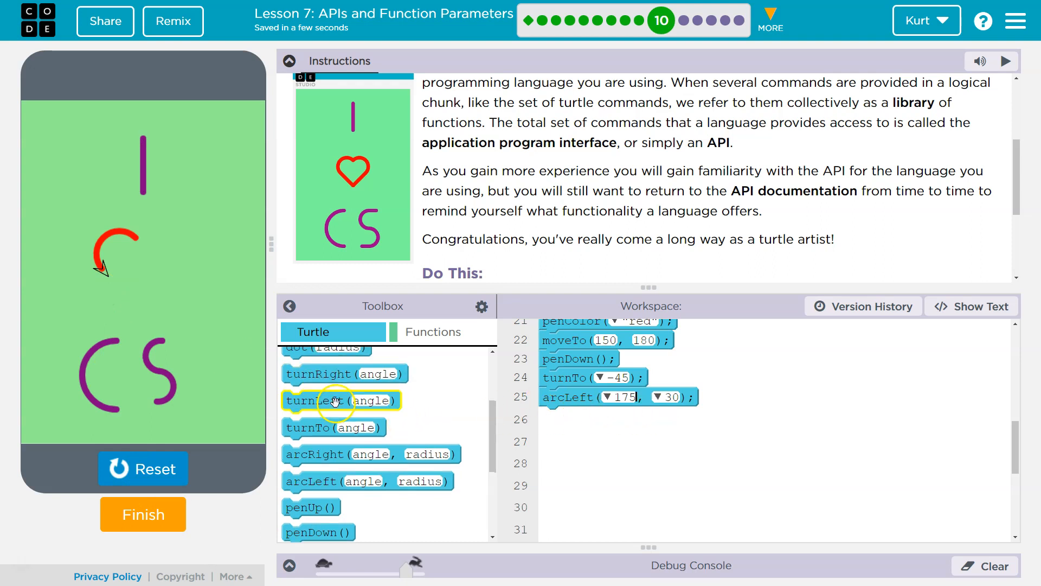
Add moveTo(160, 260) for the heart's bottom point, then turnLeft(45) and another moveTo block.
drag(328, 372, 566, 425)
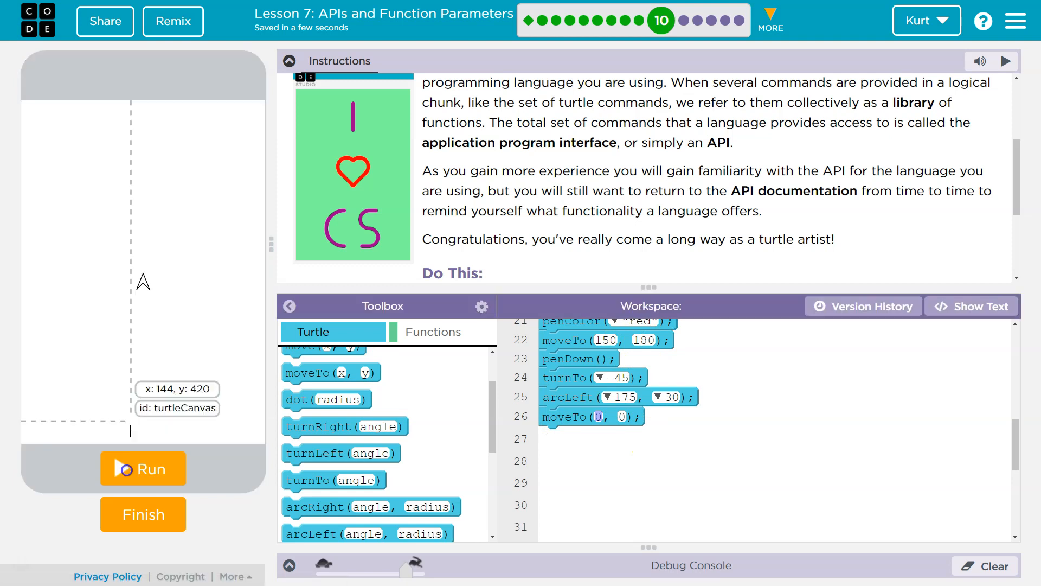
mouse_move(143, 295)
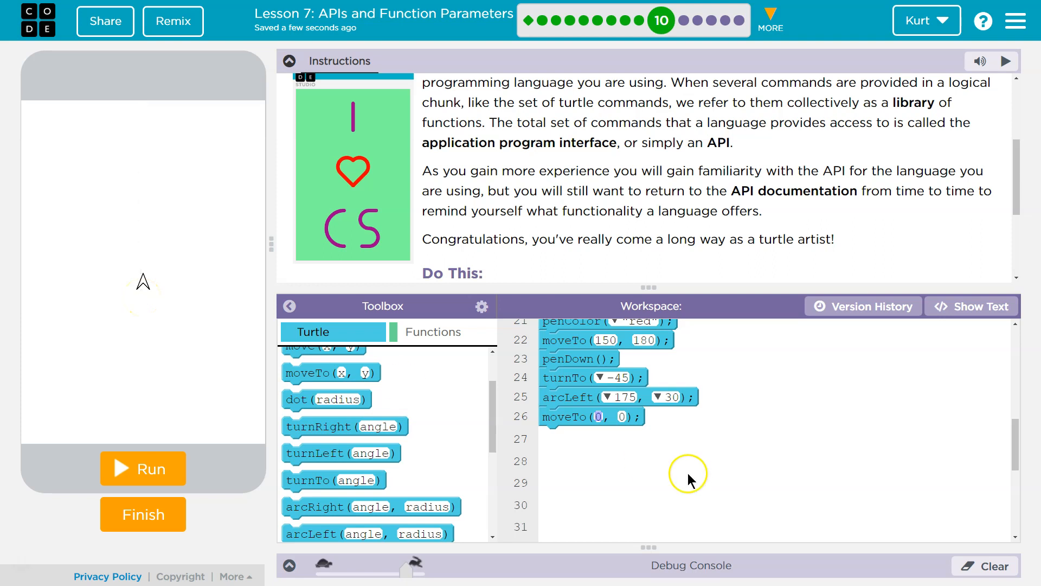
click(598, 416)
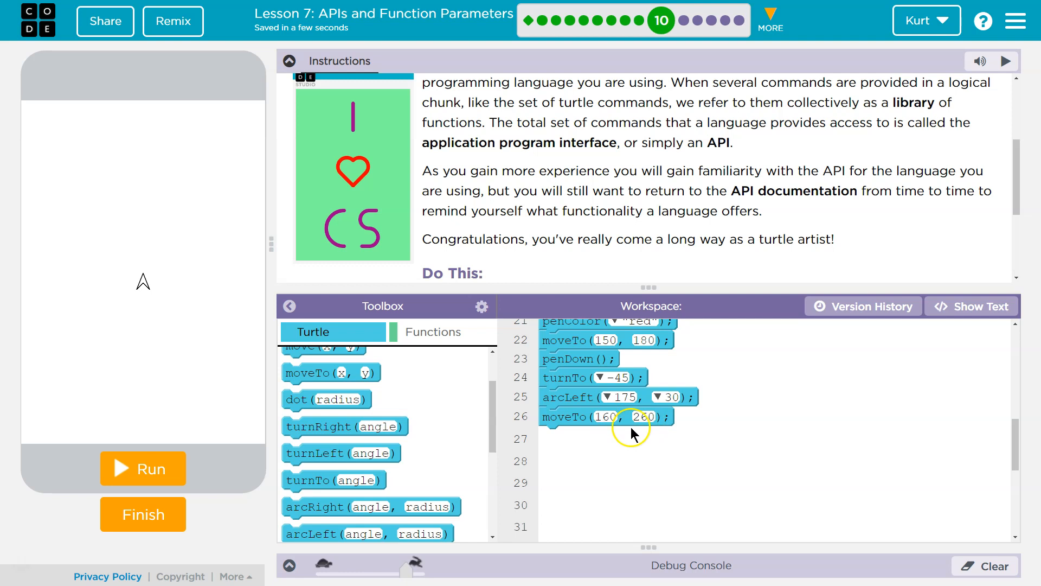
click(142, 469)
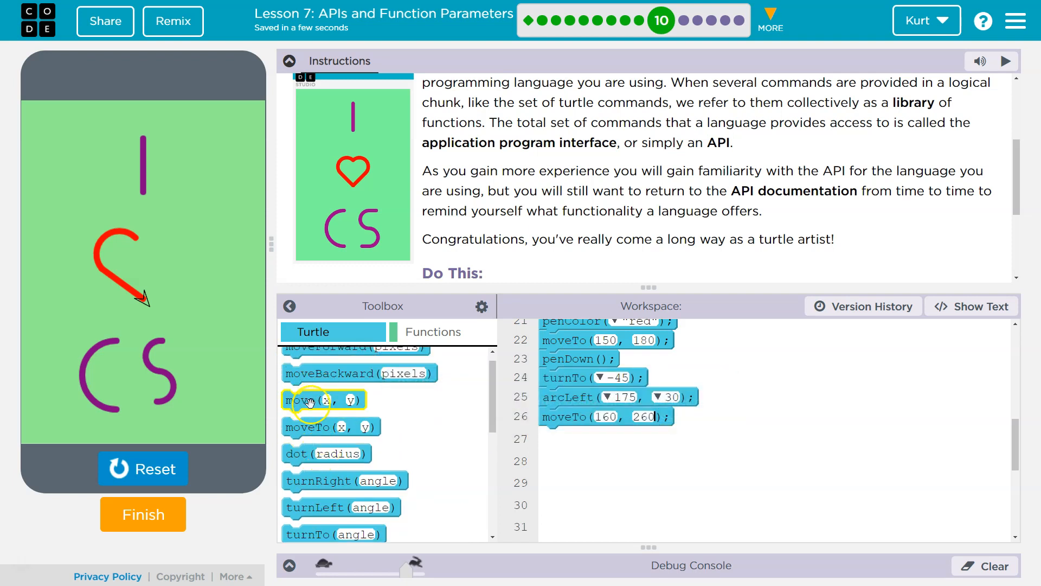
scroll(down, 3)
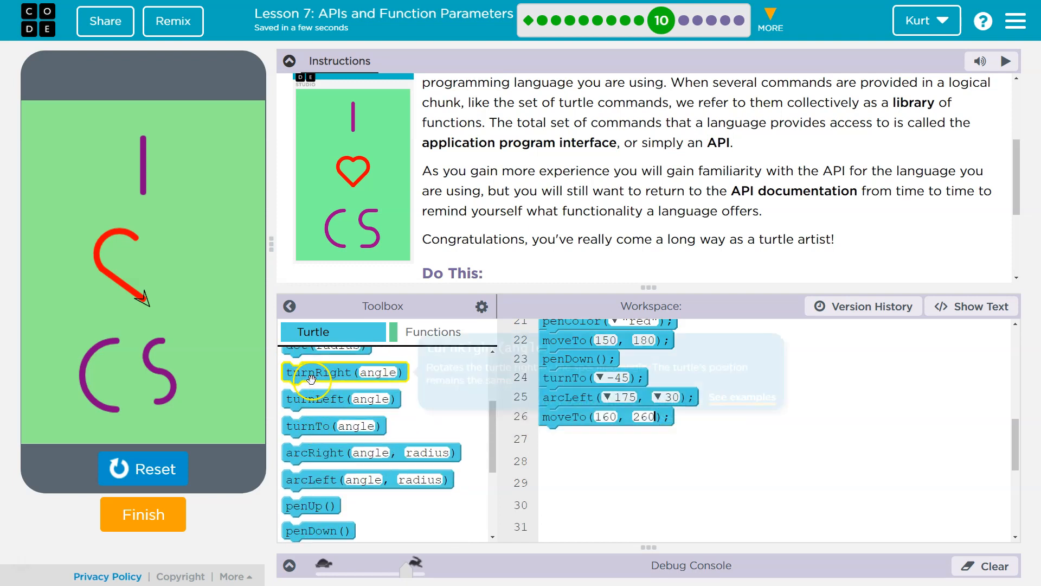
drag(342, 398, 581, 460)
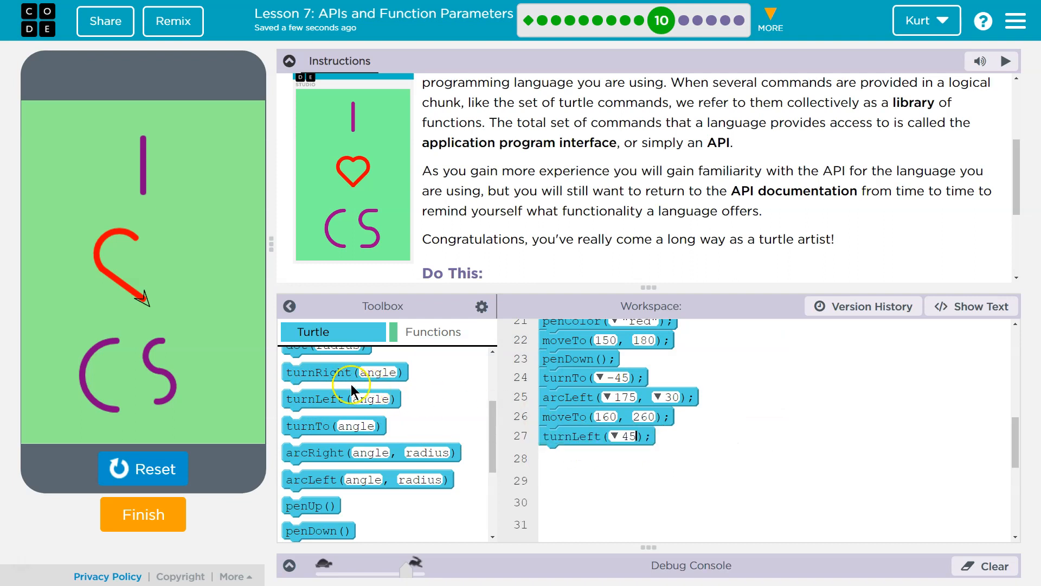
drag(330, 372, 628, 476)
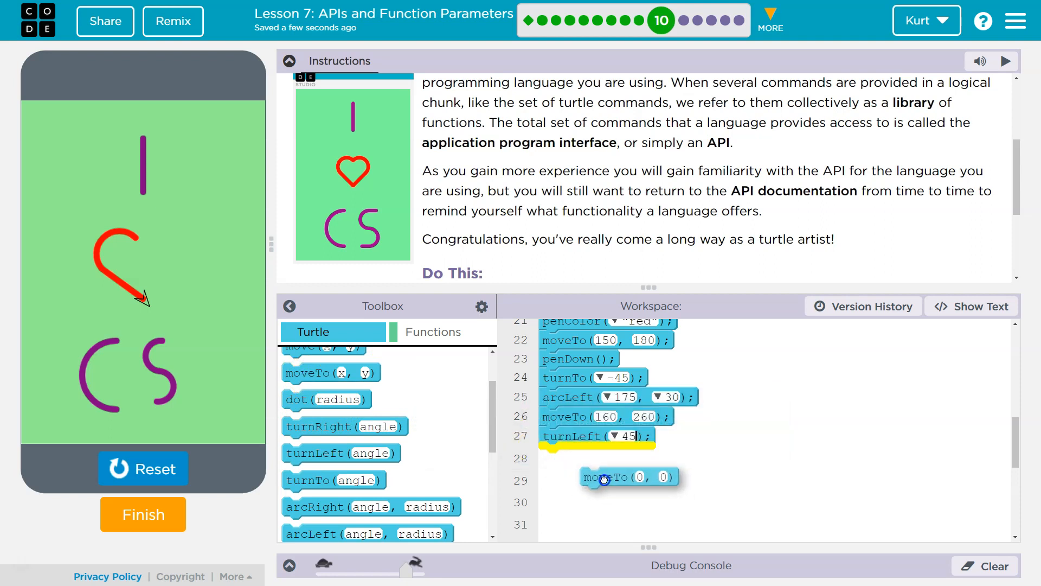
drag(628, 476, 591, 455)
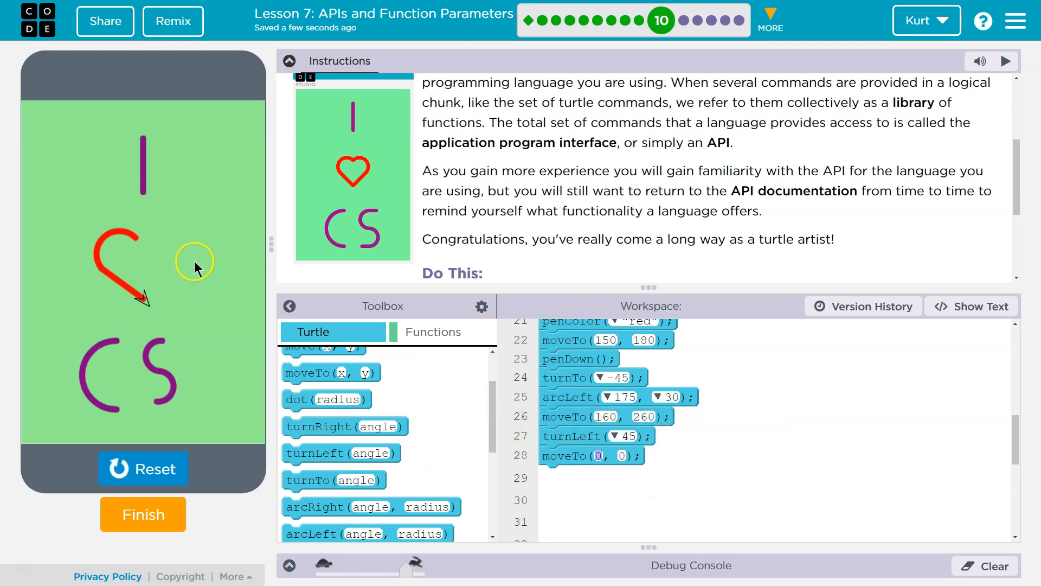
Try x 200 for the heart's second move and run to check the right side.
click(142, 469)
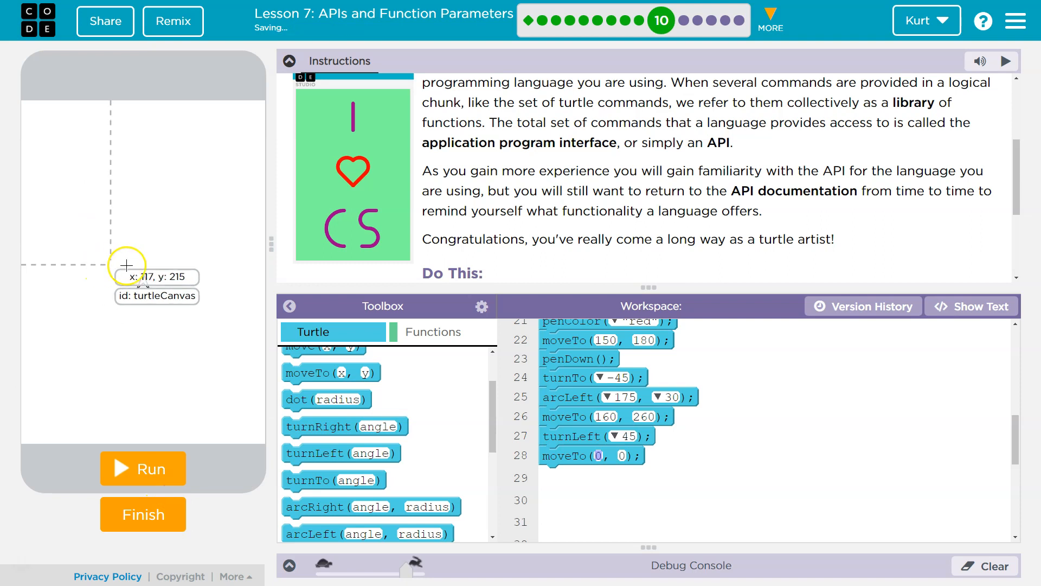
mouse_move(187, 265)
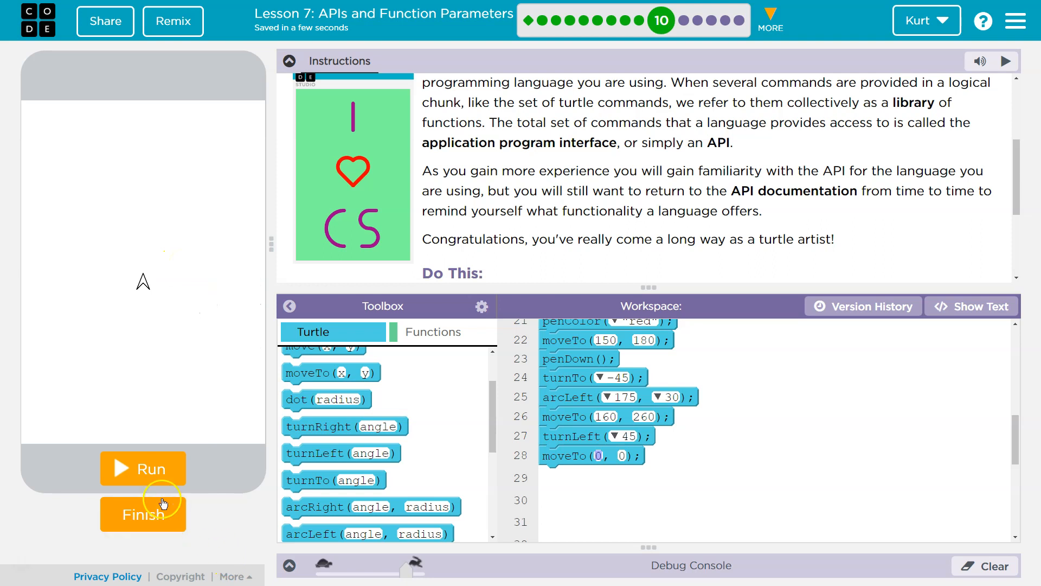
click(599, 456)
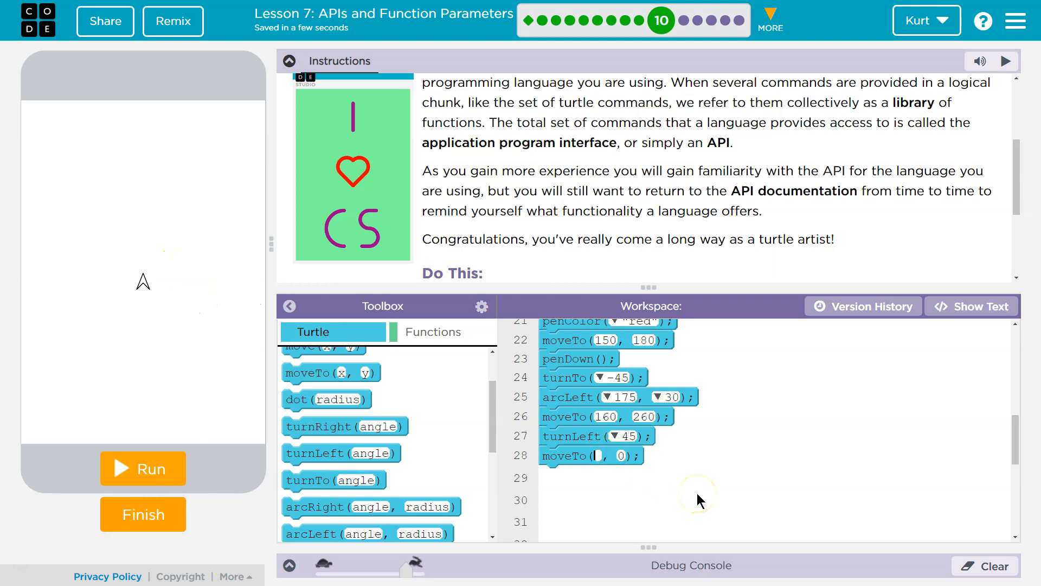
text(200)
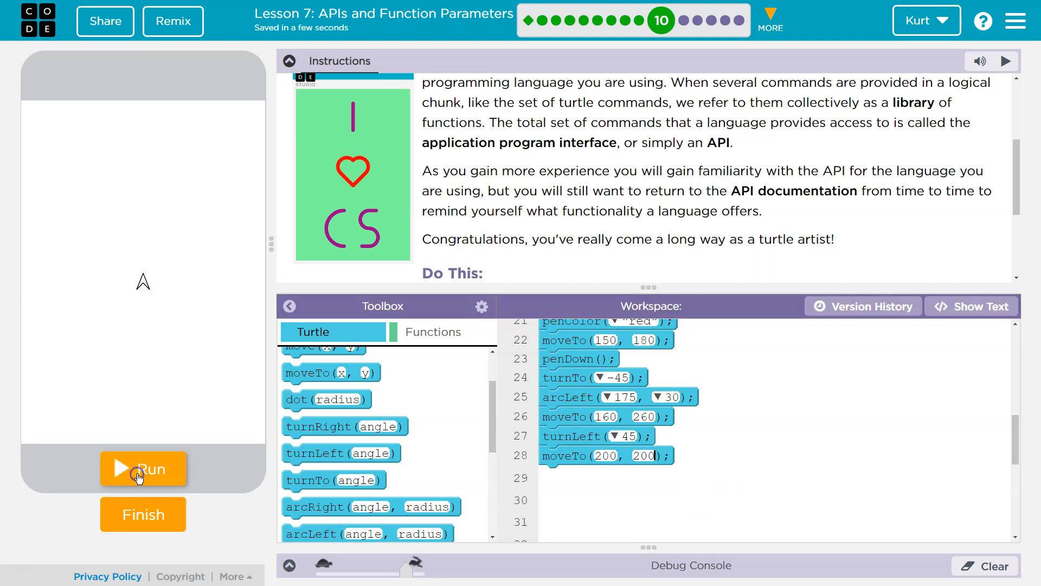
click(142, 468)
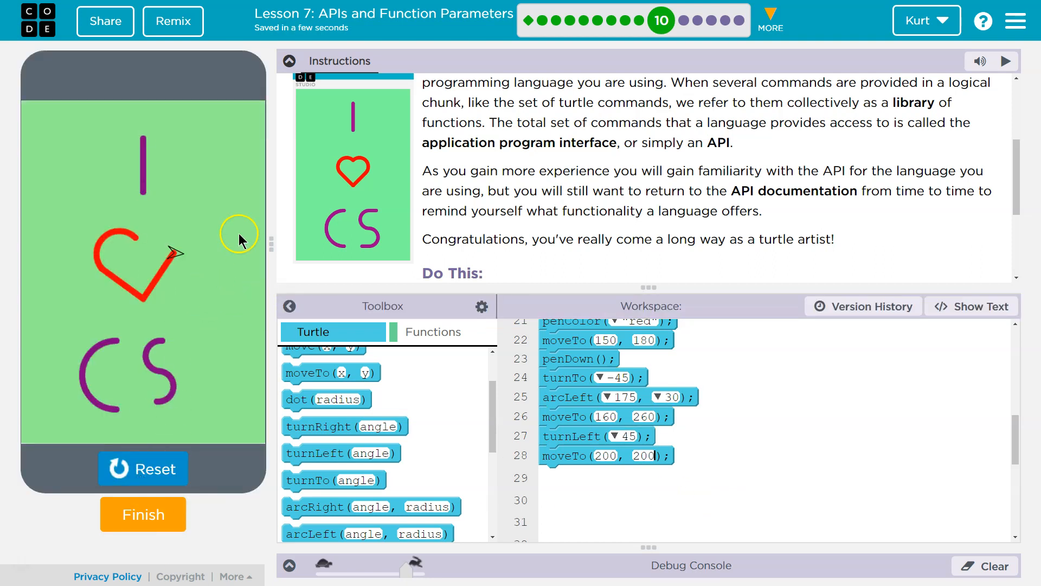
click(641, 456)
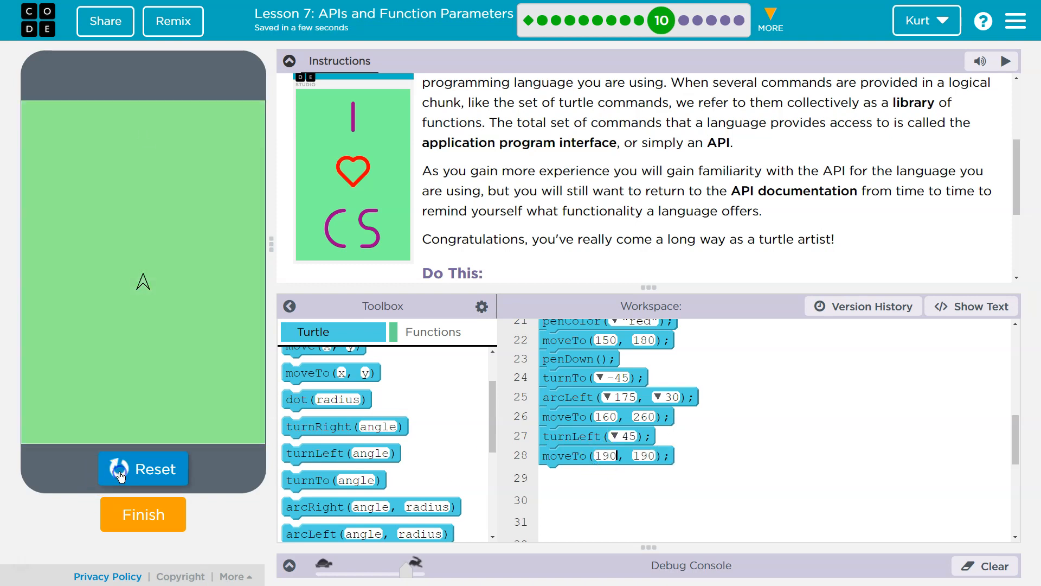
Settle the second move on (210, 210) and rerun to draw the red stroke up the right side.
click(143, 469)
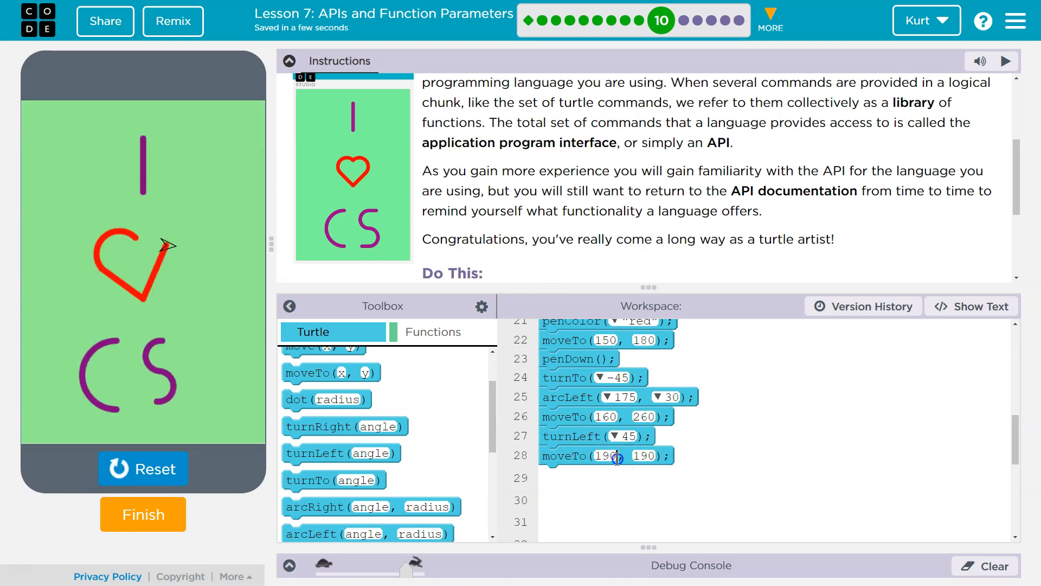
double_click(605, 456)
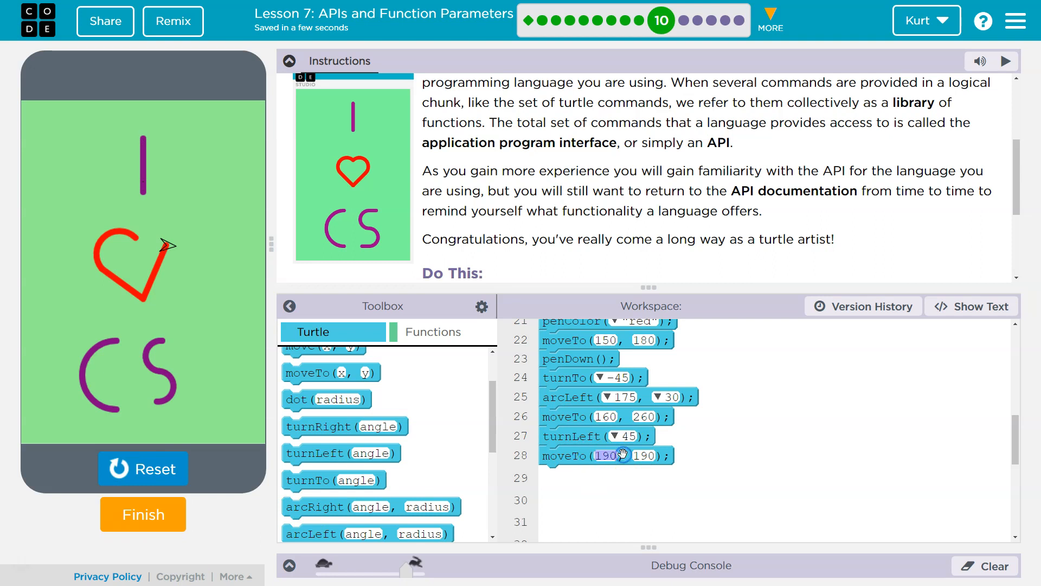
text(210)
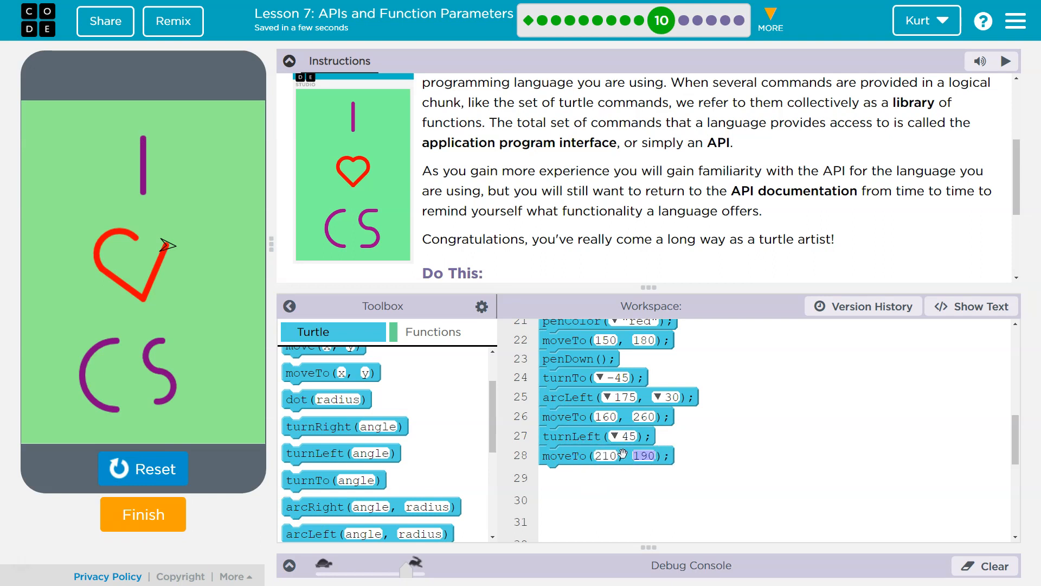
click(143, 468)
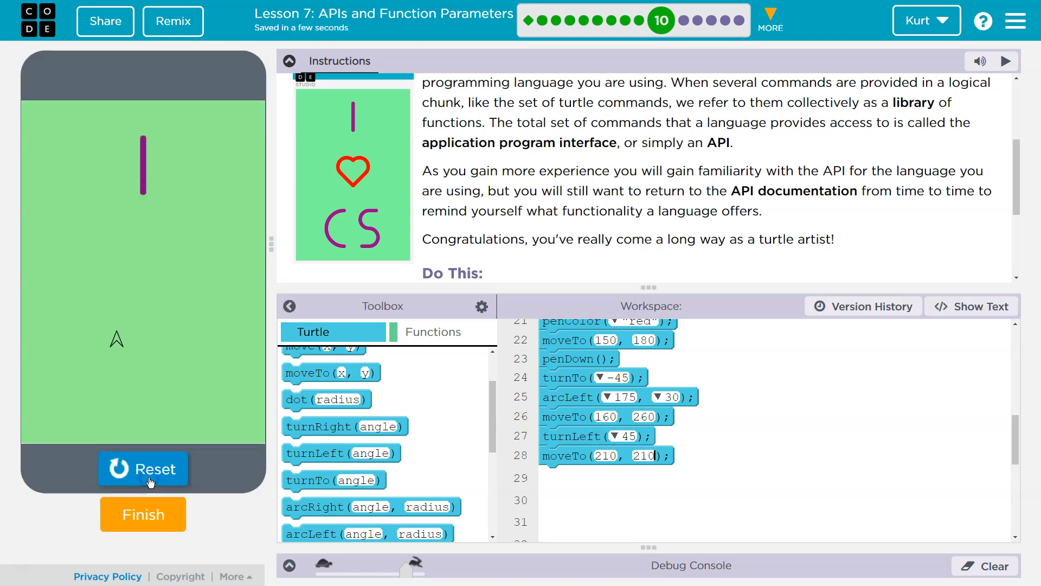
click(143, 469)
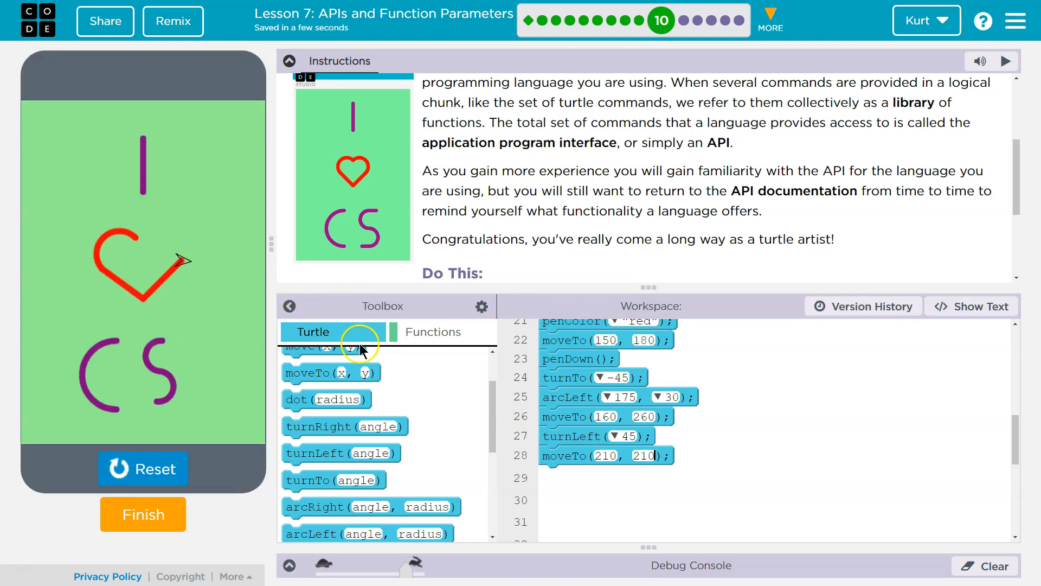
mouse_move(325, 438)
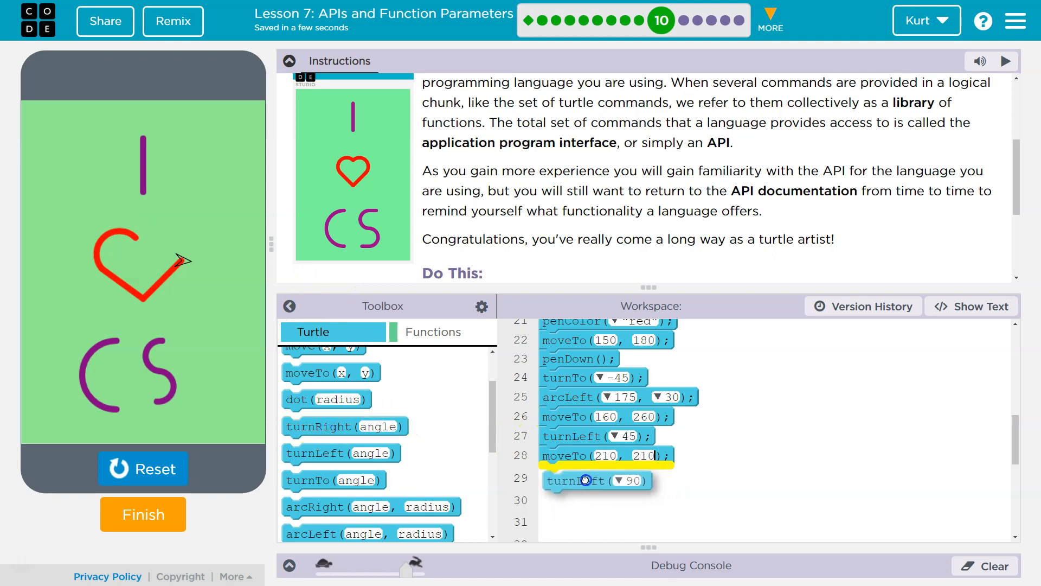
Add turnLeft(45) and arcLeft(175, 30) to draw the heart's right lobe, and run.
click(620, 480)
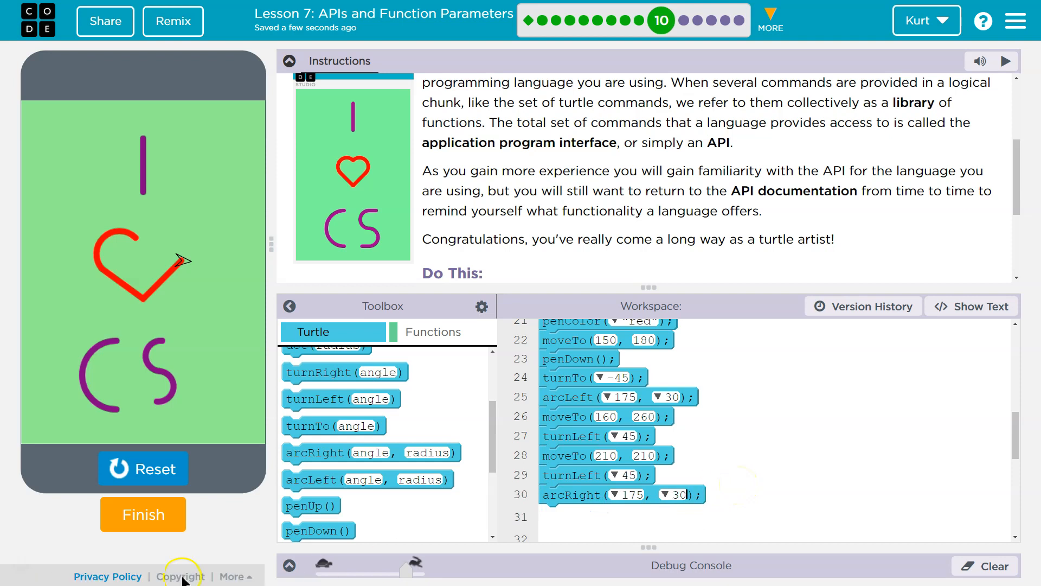
click(143, 468)
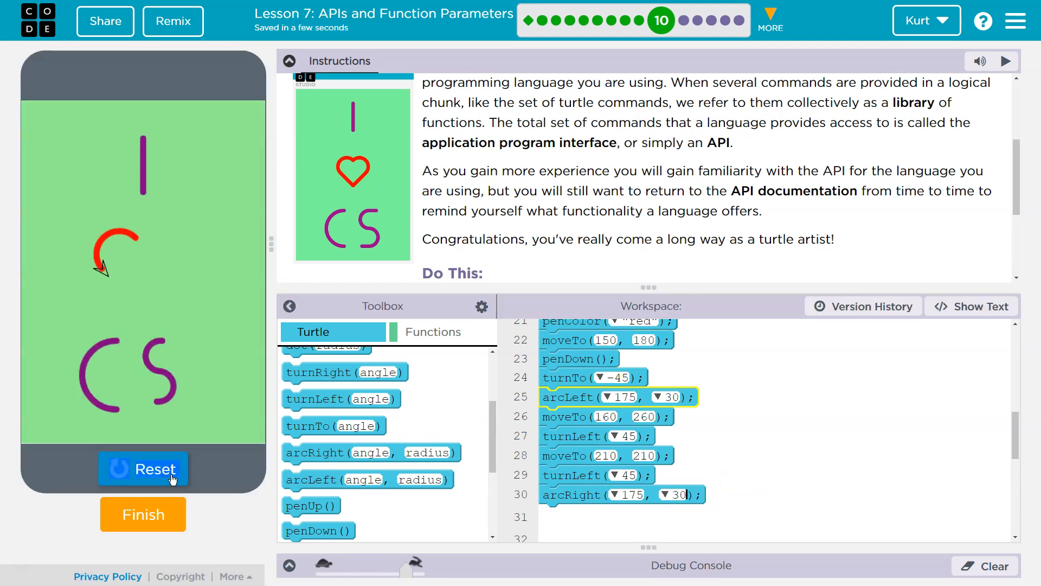
click(143, 469)
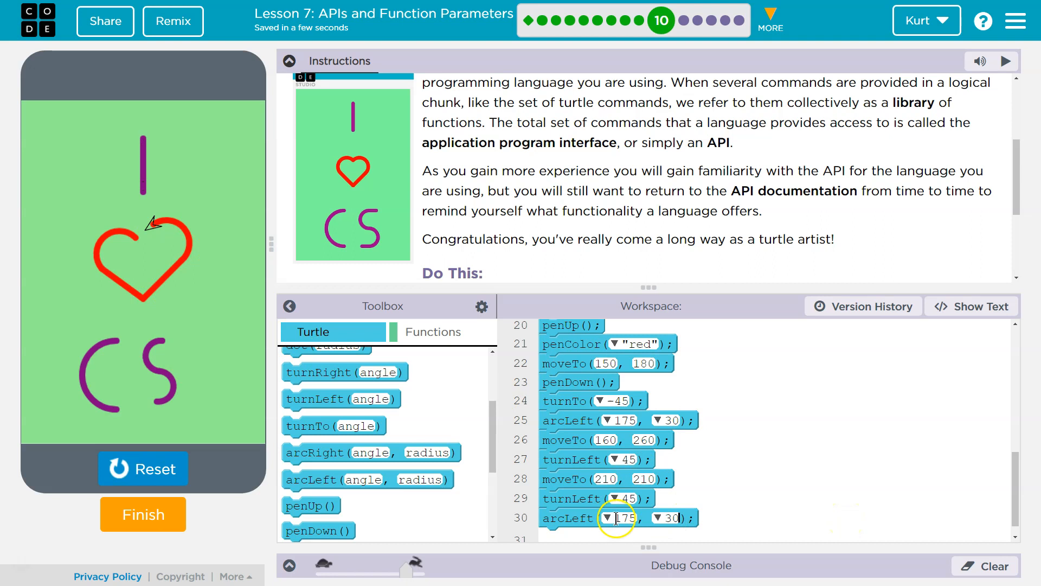
Change the turn before the final arc from 45 to 75 degrees and rerun the heart.
click(605, 498)
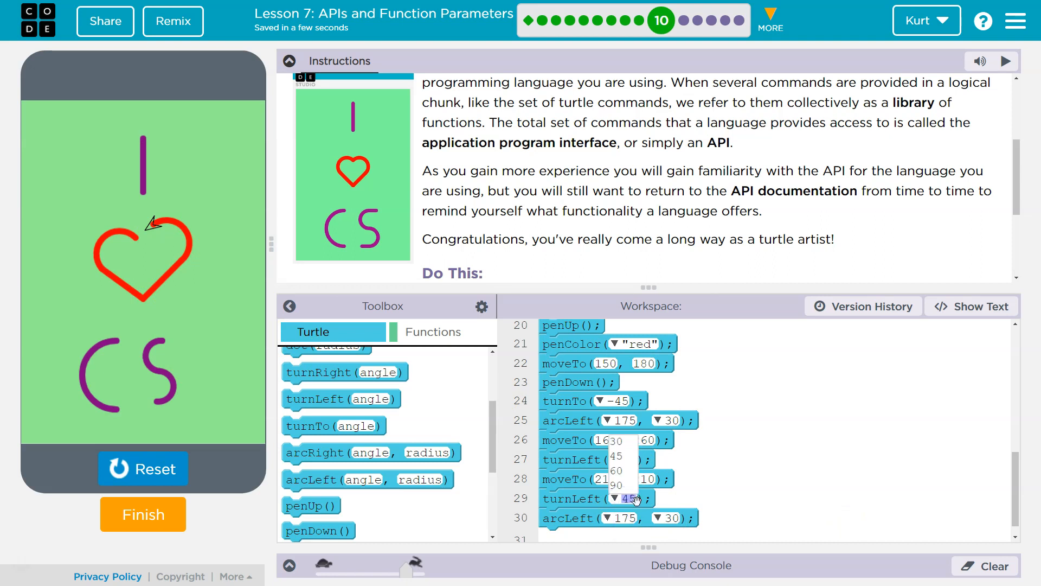
click(143, 468)
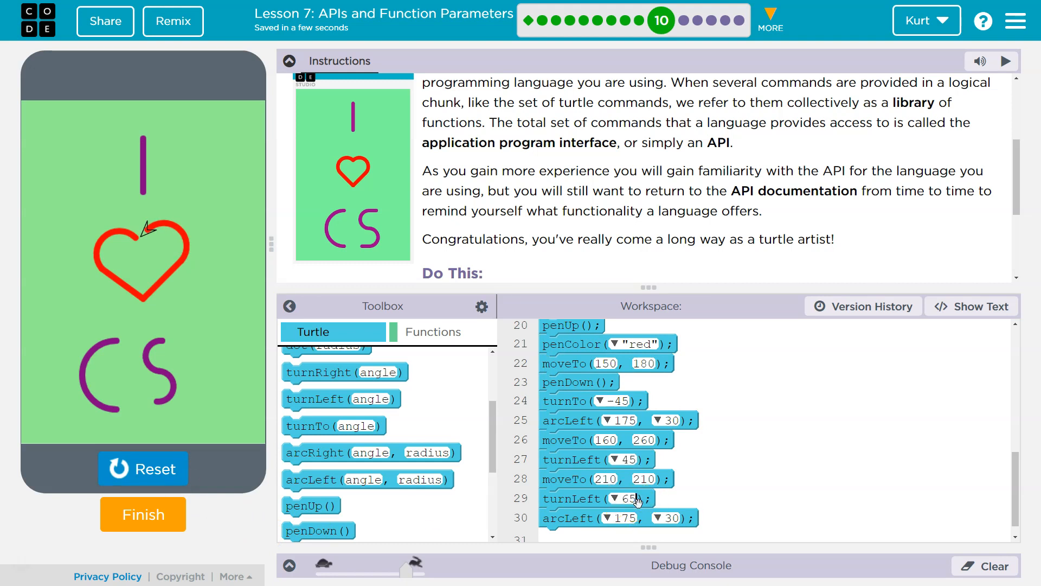
click(143, 469)
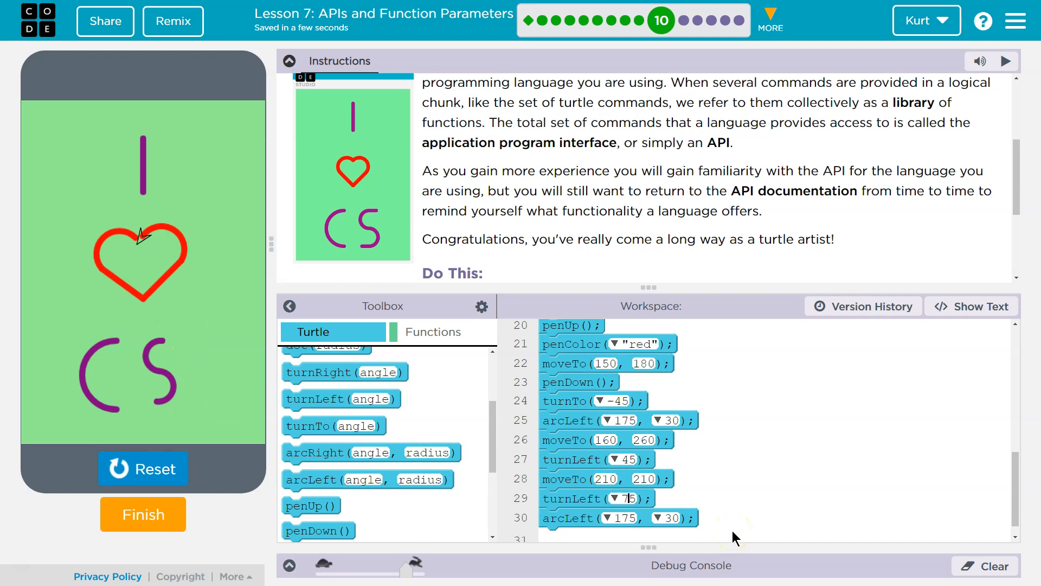
click(142, 469)
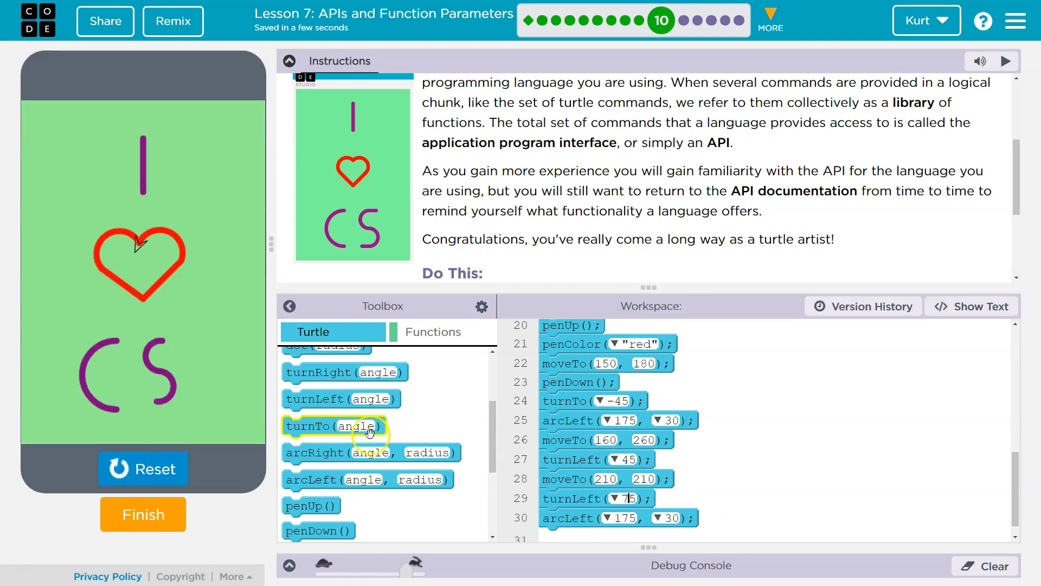
scroll(down, 3)
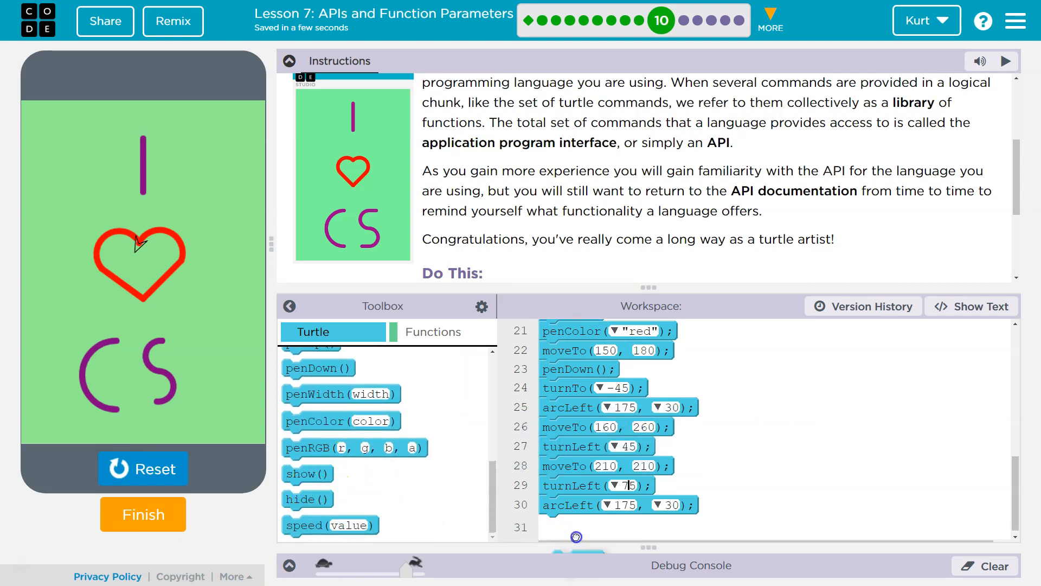
End the program with hide() and run the finished I ♥ CS drawing.
click(143, 468)
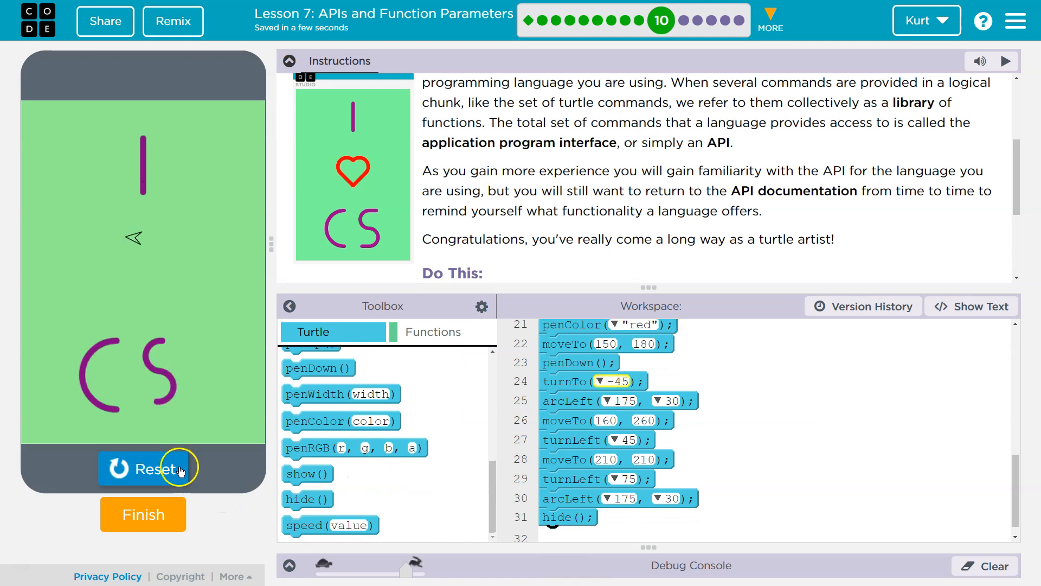
click(143, 468)
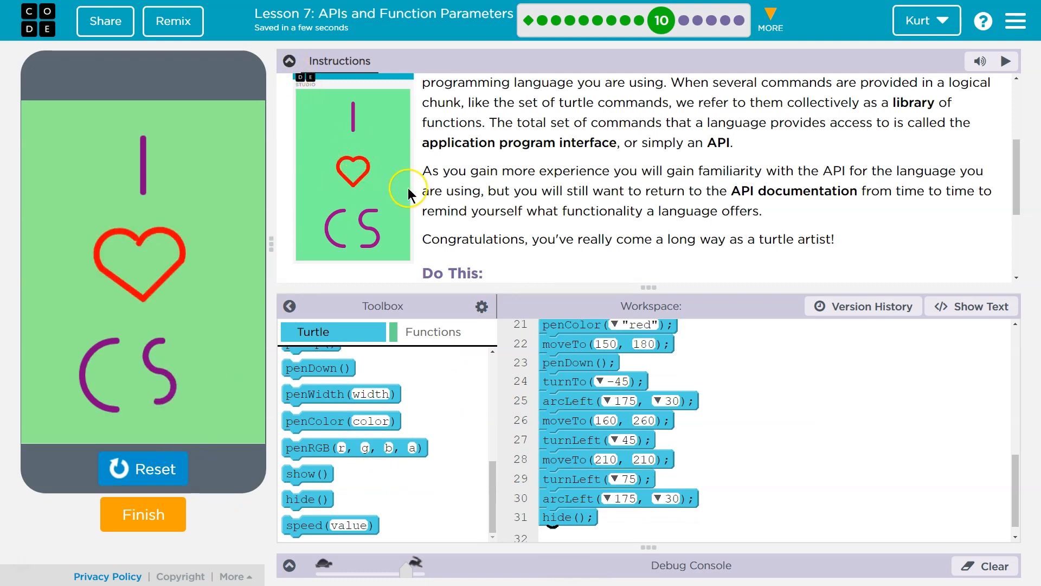
mouse_move(417, 214)
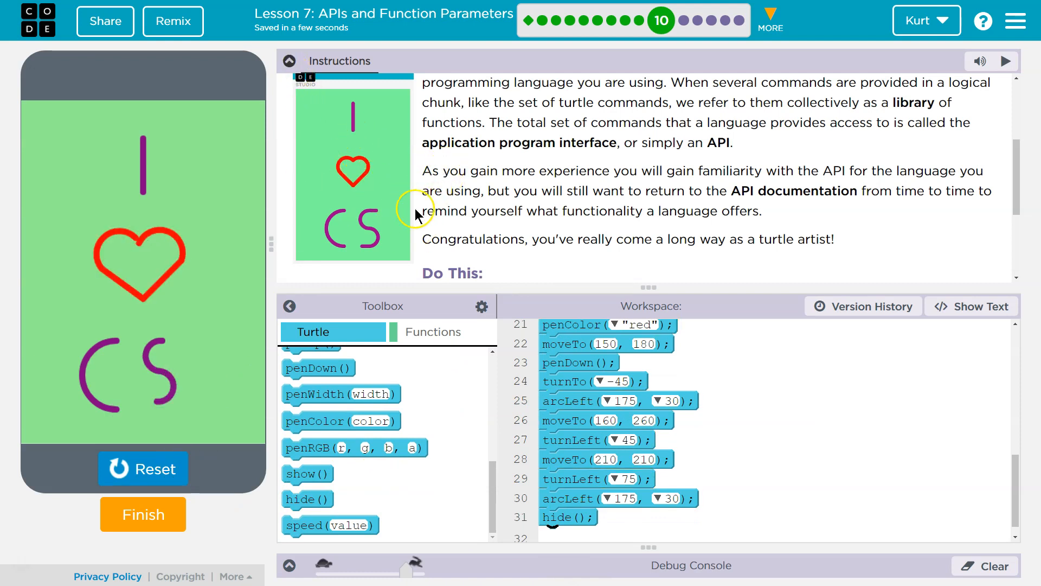
mouse_move(178, 318)
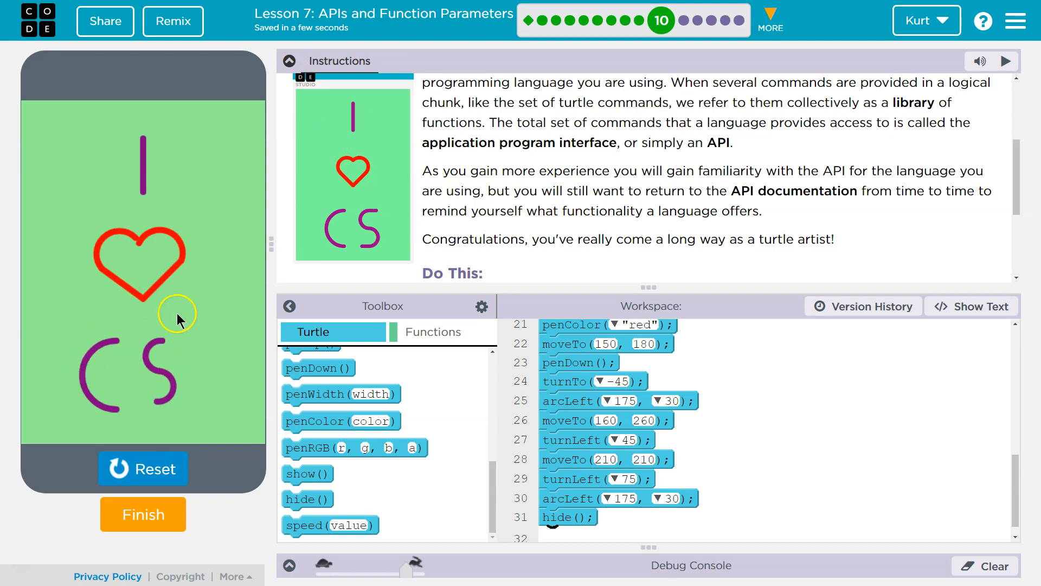
mouse_move(182, 292)
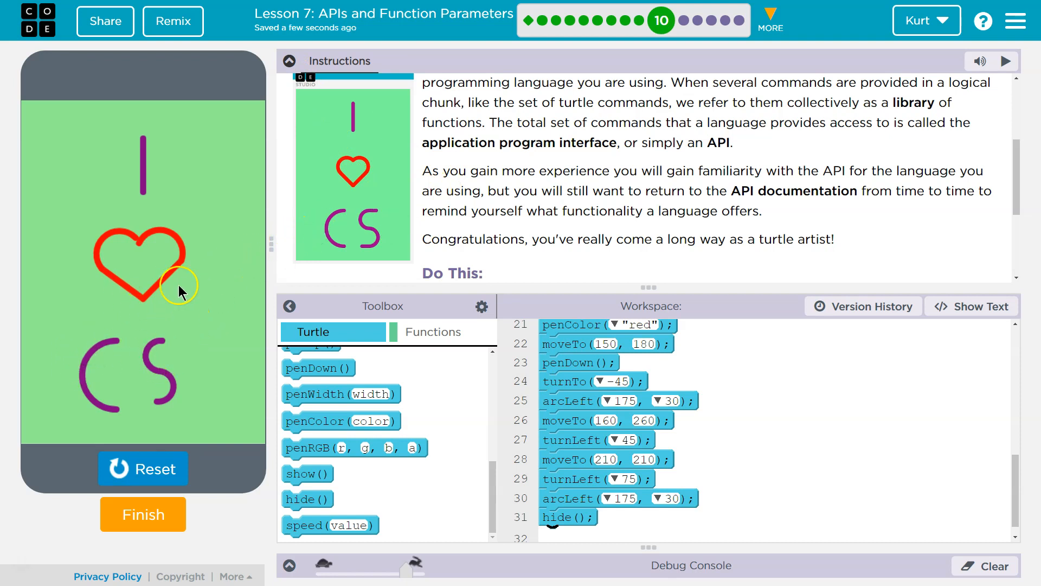
mouse_move(345, 213)
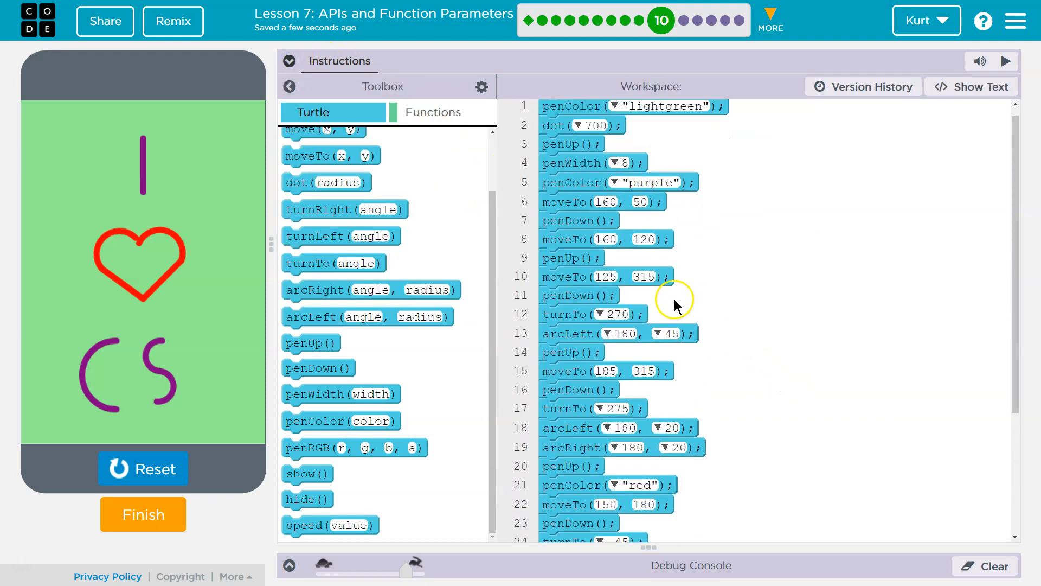
Collapse the toolbox, review the 31-line program as text, then return to blocks.
click(289, 85)
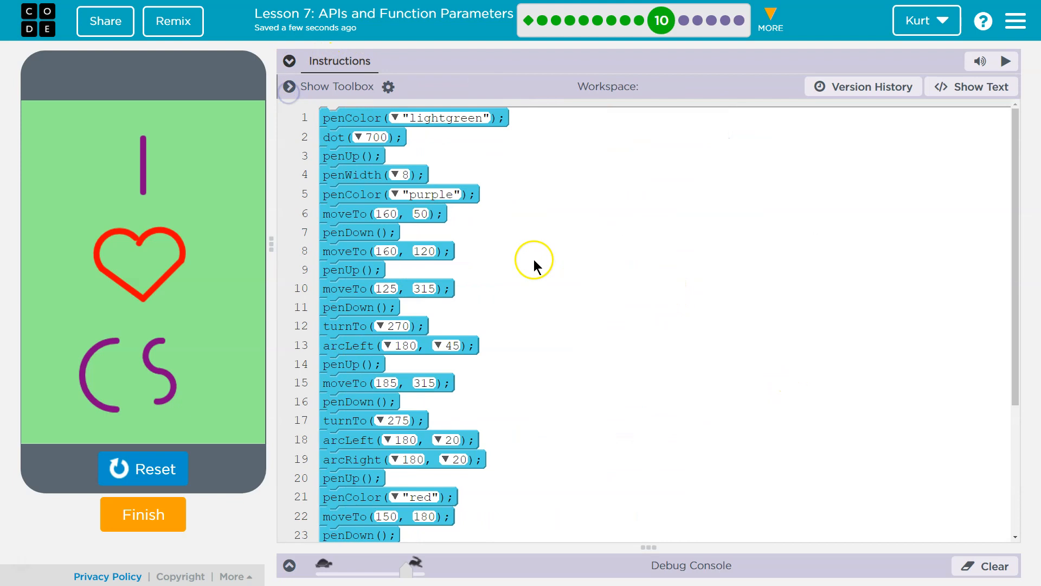
click(970, 87)
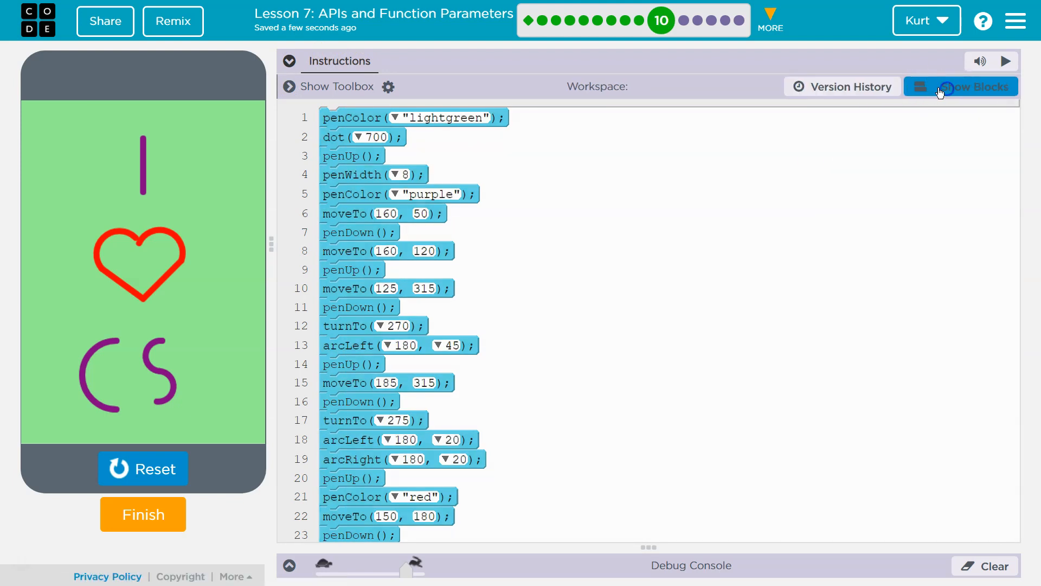
click(960, 87)
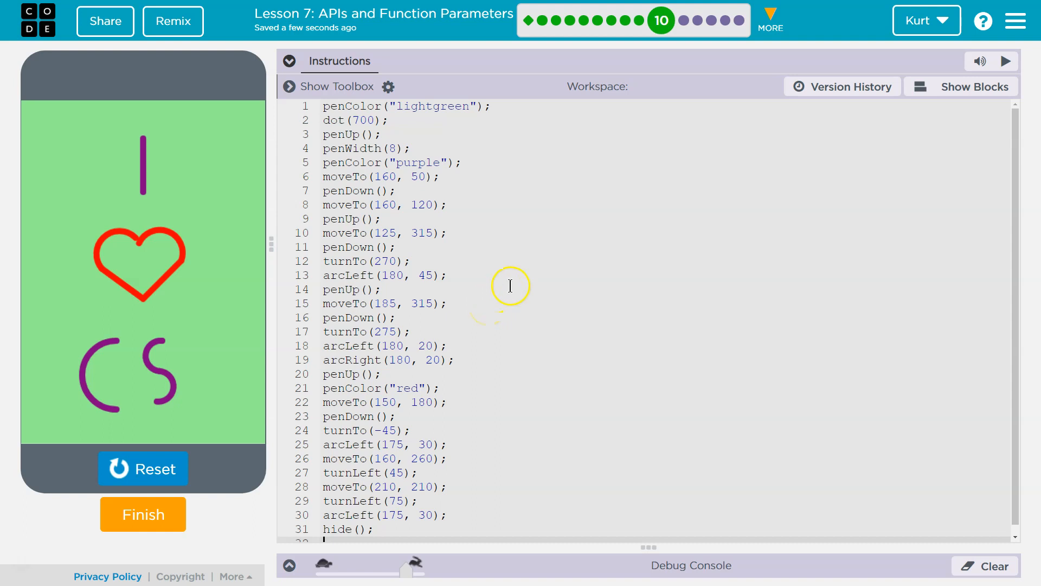
click(960, 87)
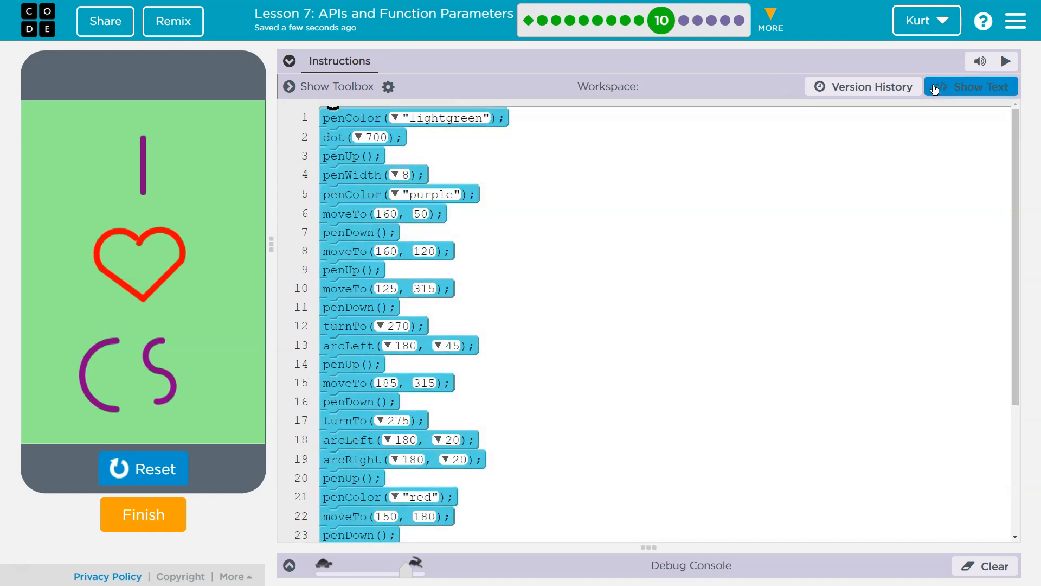